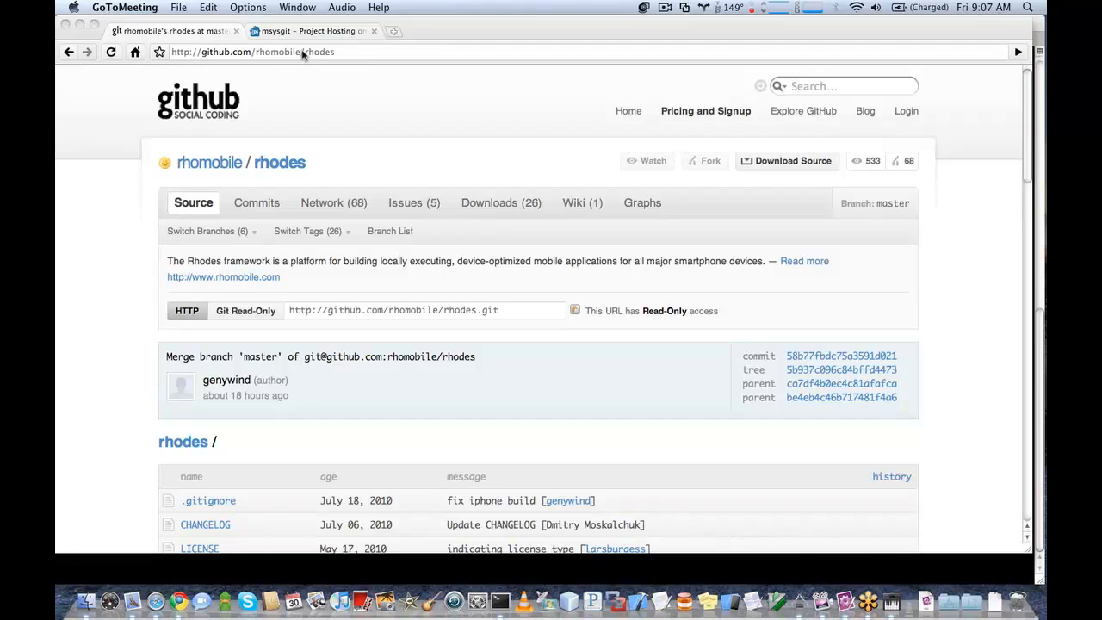
{"action": "mouse_move", "coordinate": [496, 434]}
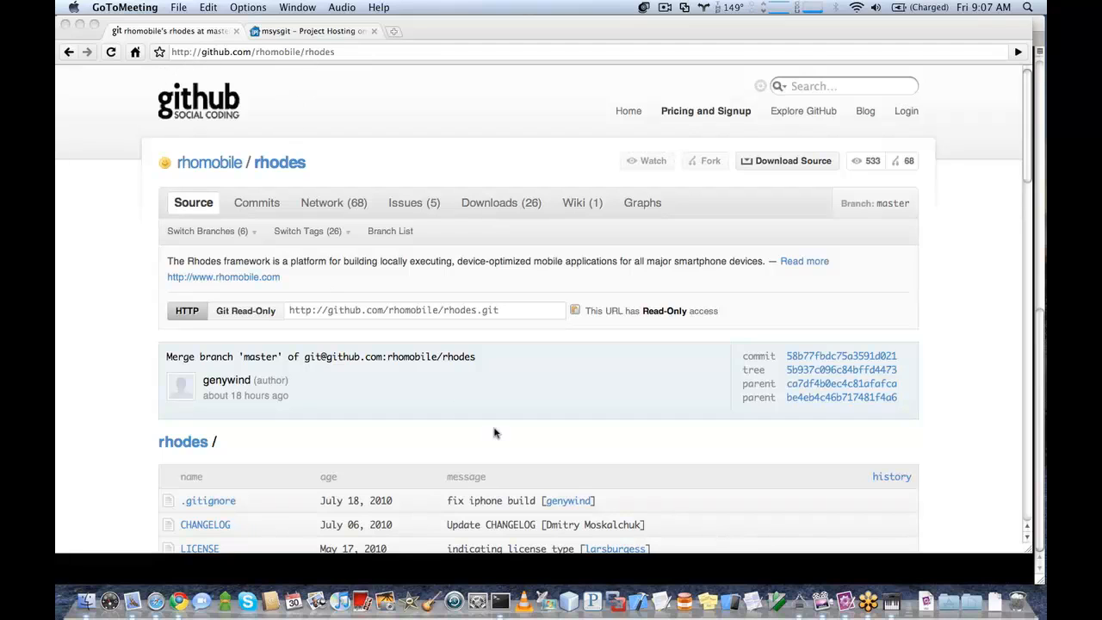
{"action": "scroll", "scroll_direction": "down", "scroll_amount": 3}
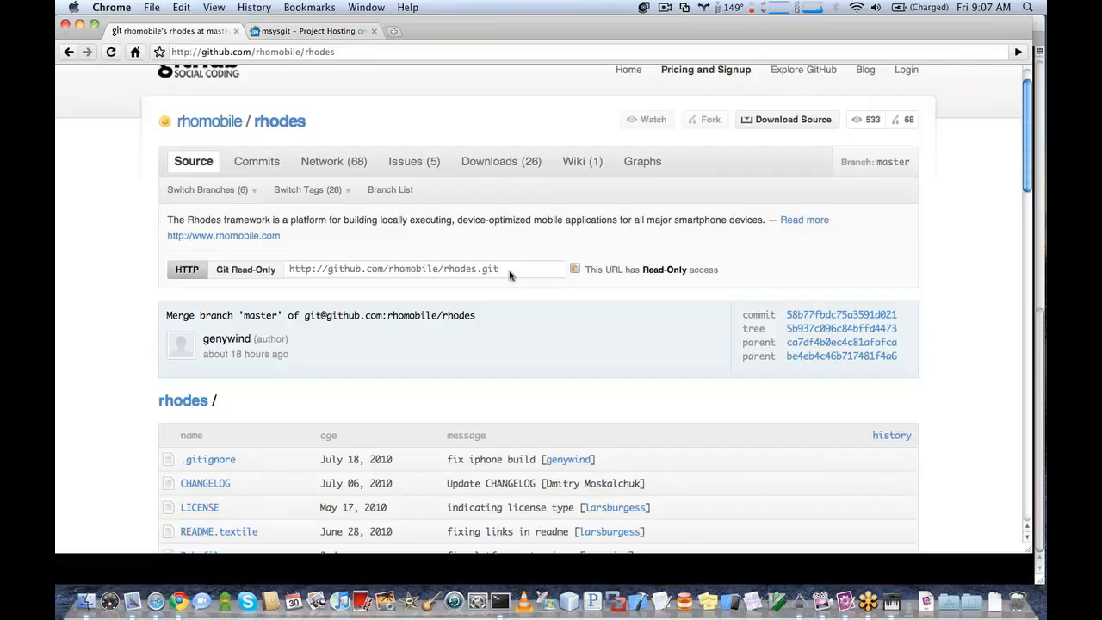
{"action": "mouse_move", "coordinate": [520, 261]}
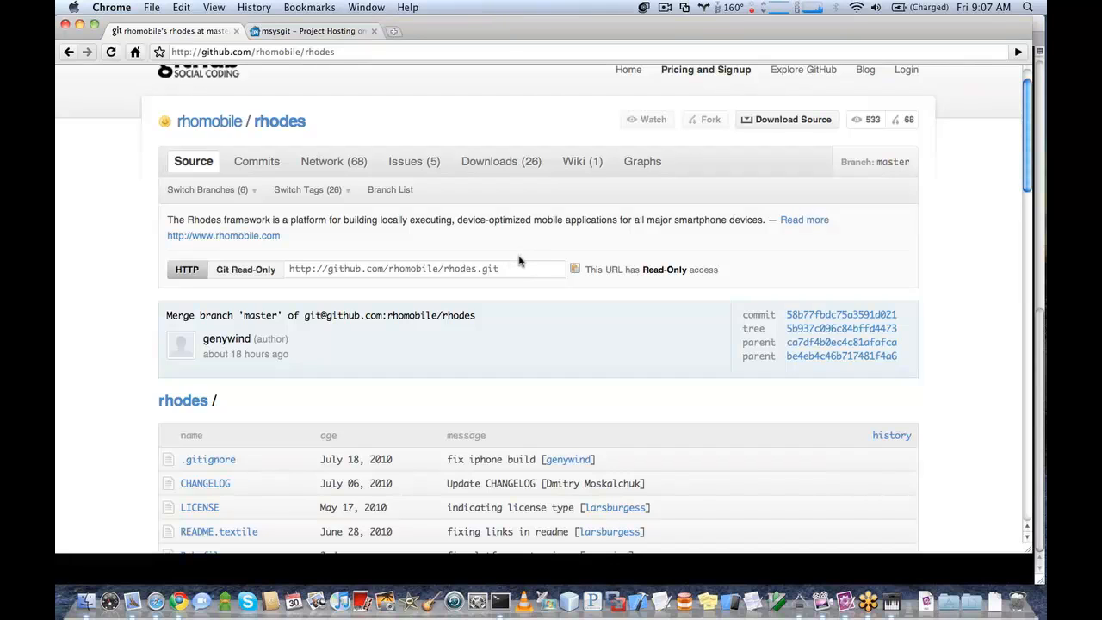
{"action": "left_click", "coordinate": [244, 269]}
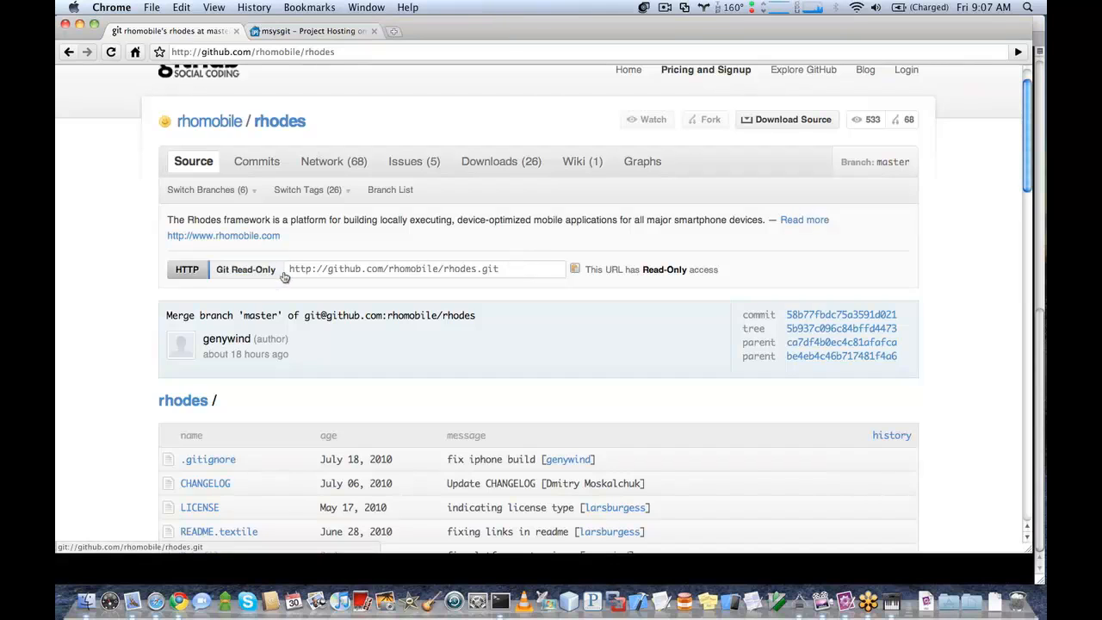
{"action": "left_click", "coordinate": [392, 269]}
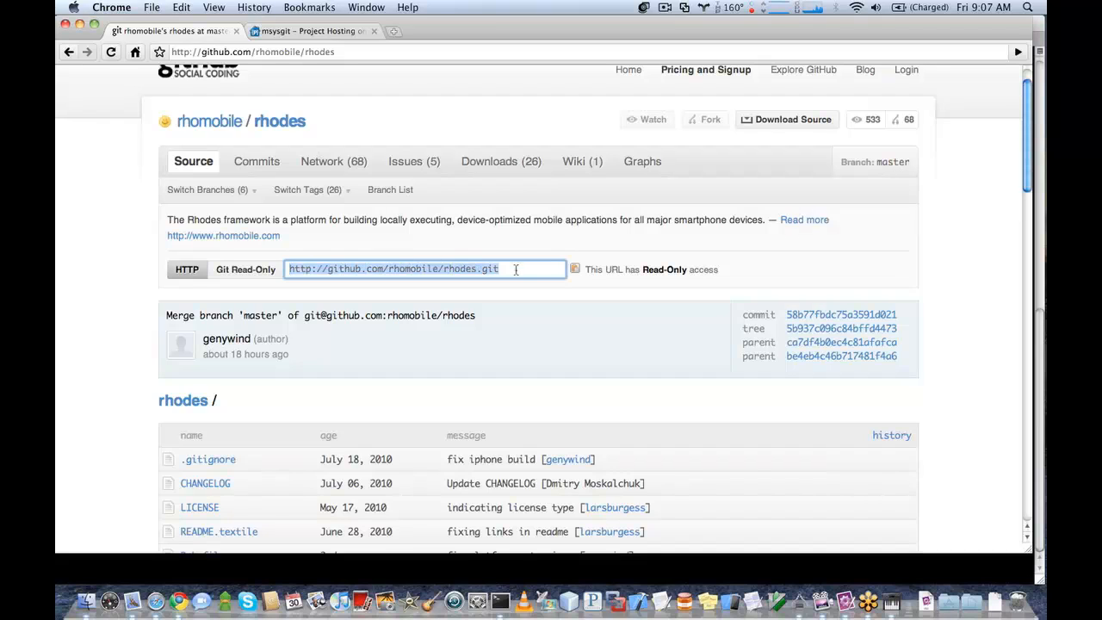
{"action": "mouse_move", "coordinate": [448, 377]}
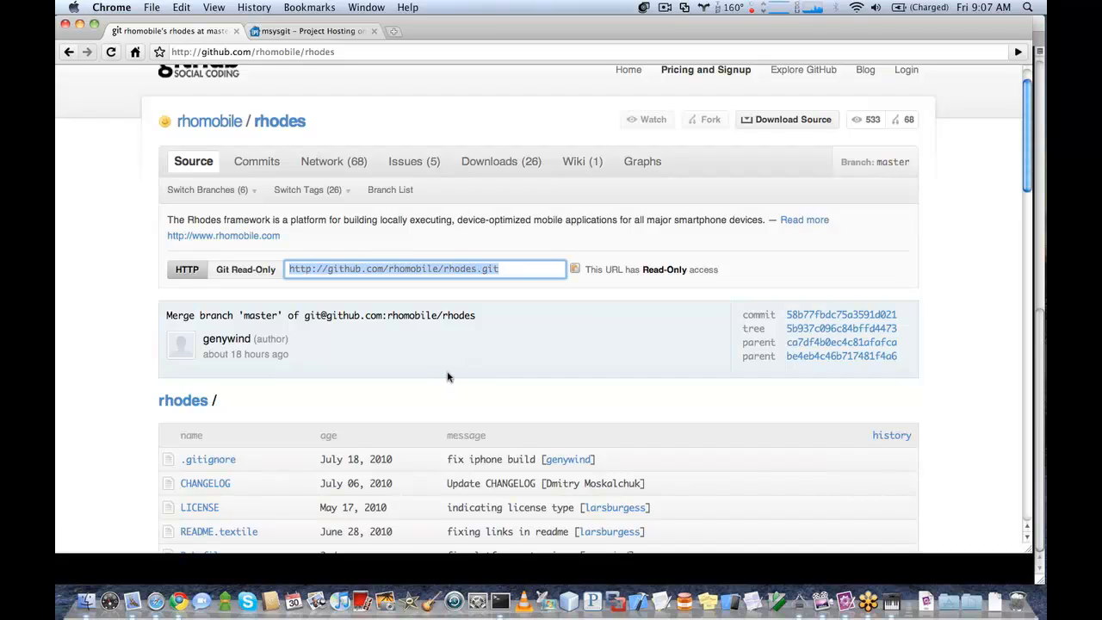
{"action": "mouse_move", "coordinate": [517, 579]}
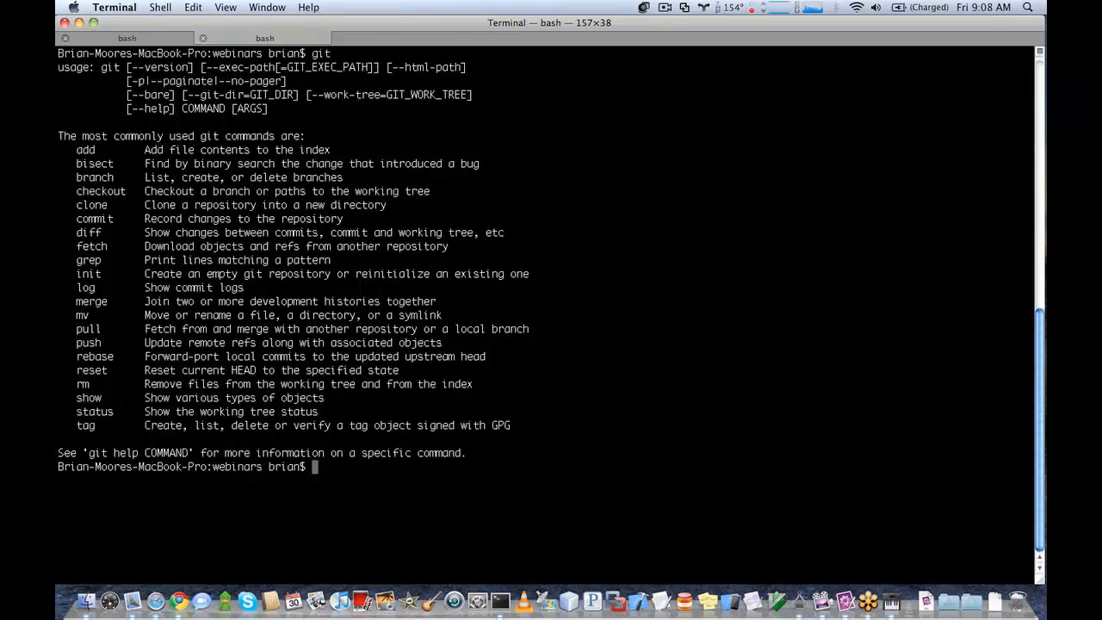
{"action": "mouse_move", "coordinate": [179, 600]}
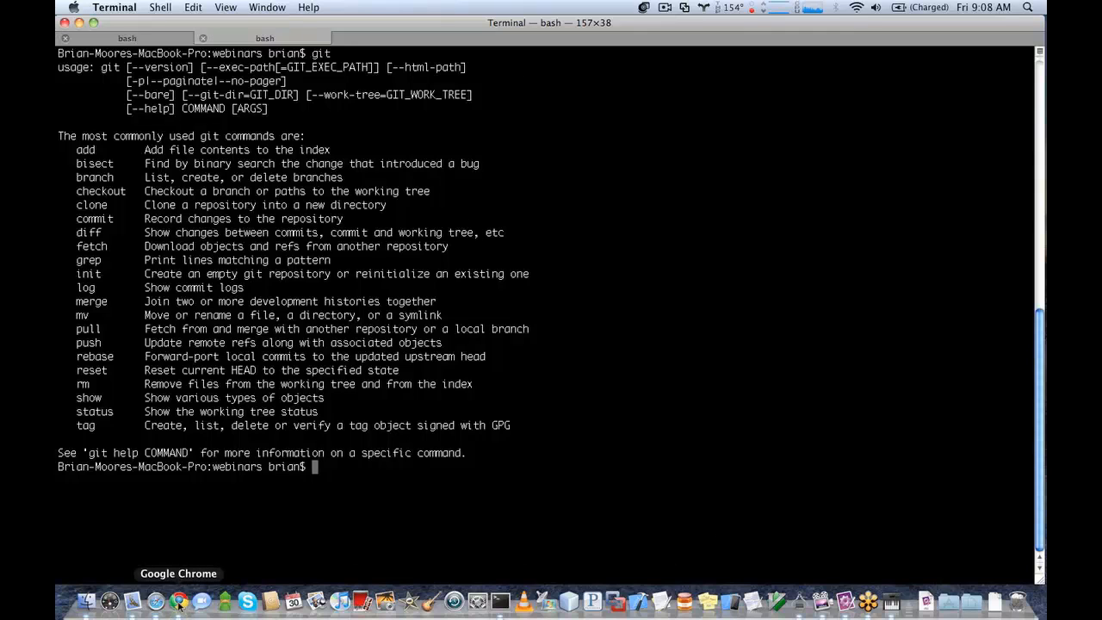
- Switch back from Terminal to the GitHub rhodes page in Chrome
{"action": "left_click", "coordinate": [176, 599]}
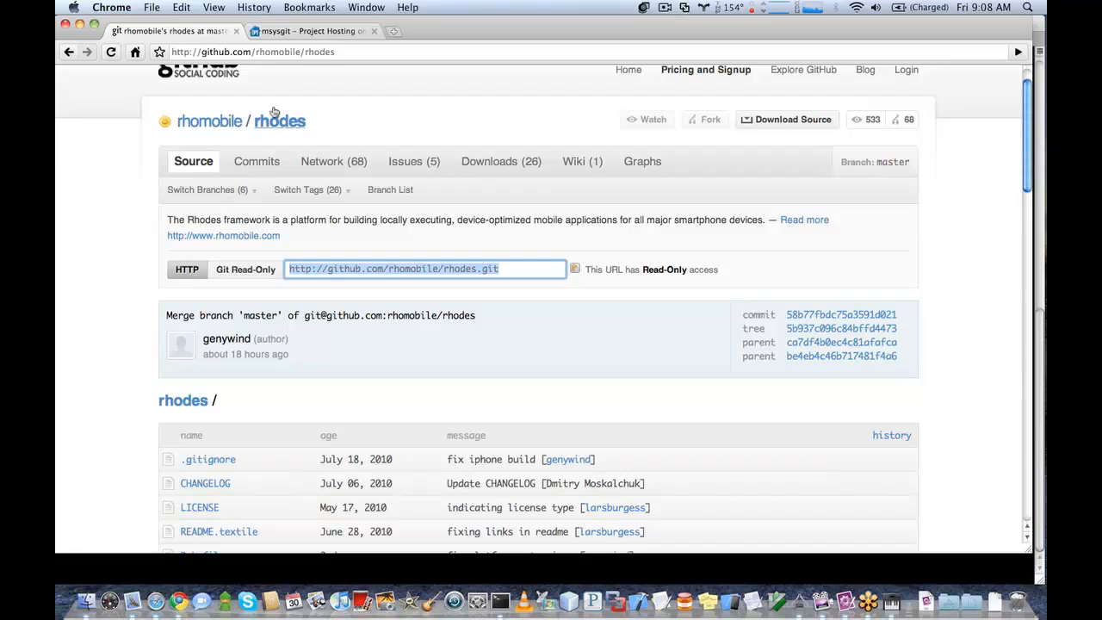
- Bring up the msysgit Git for Windows project page tab
{"action": "left_click", "coordinate": [310, 31]}
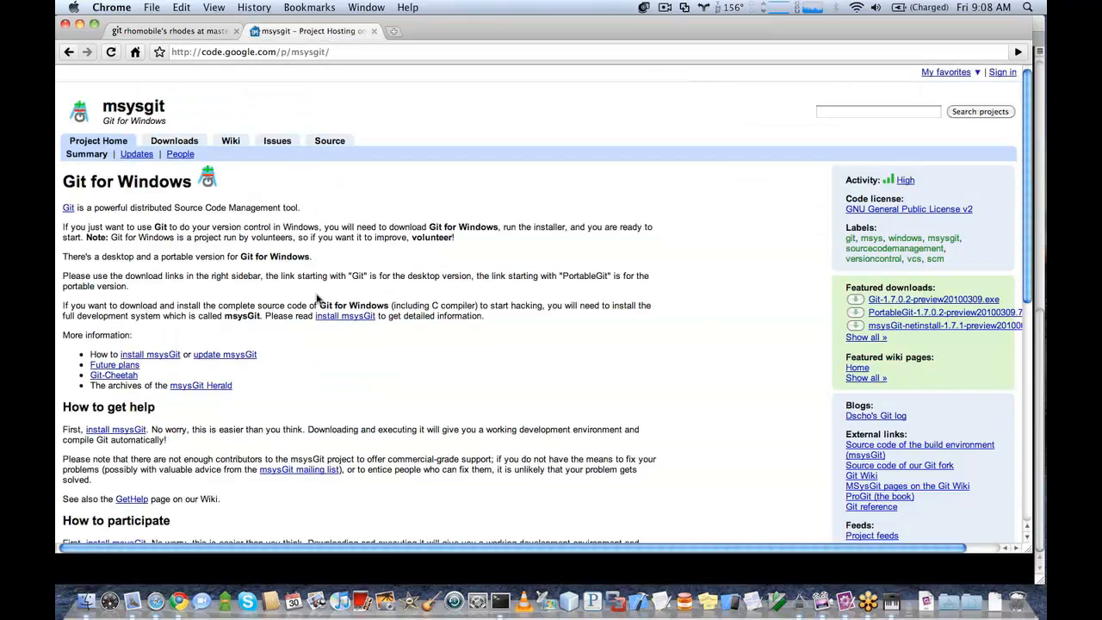
{"action": "mouse_move", "coordinate": [596, 155]}
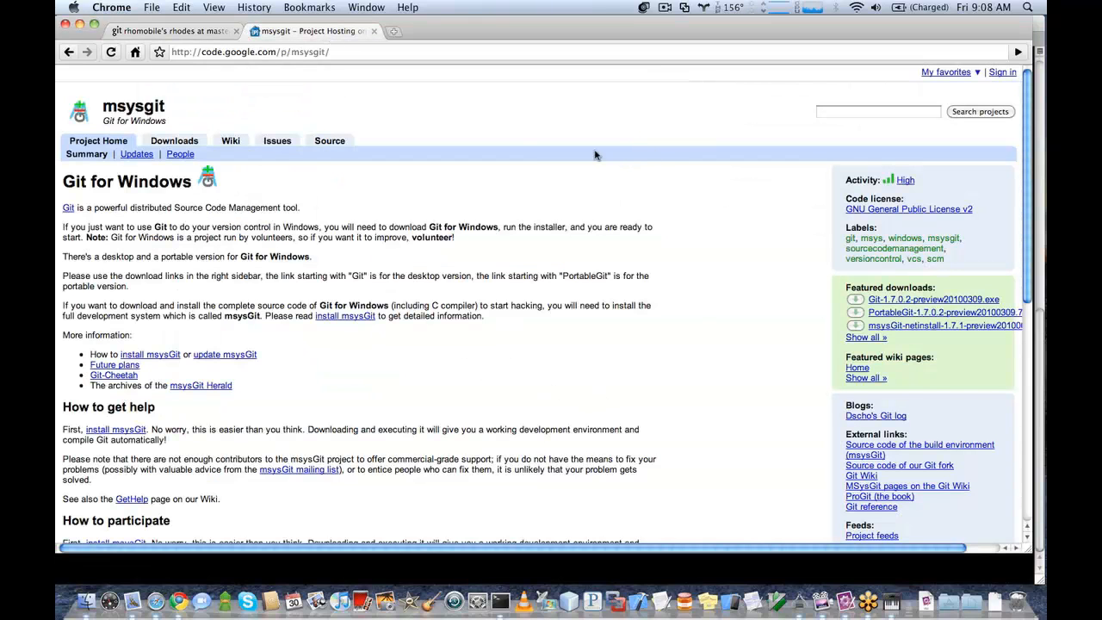
{"action": "mouse_move", "coordinate": [262, 96]}
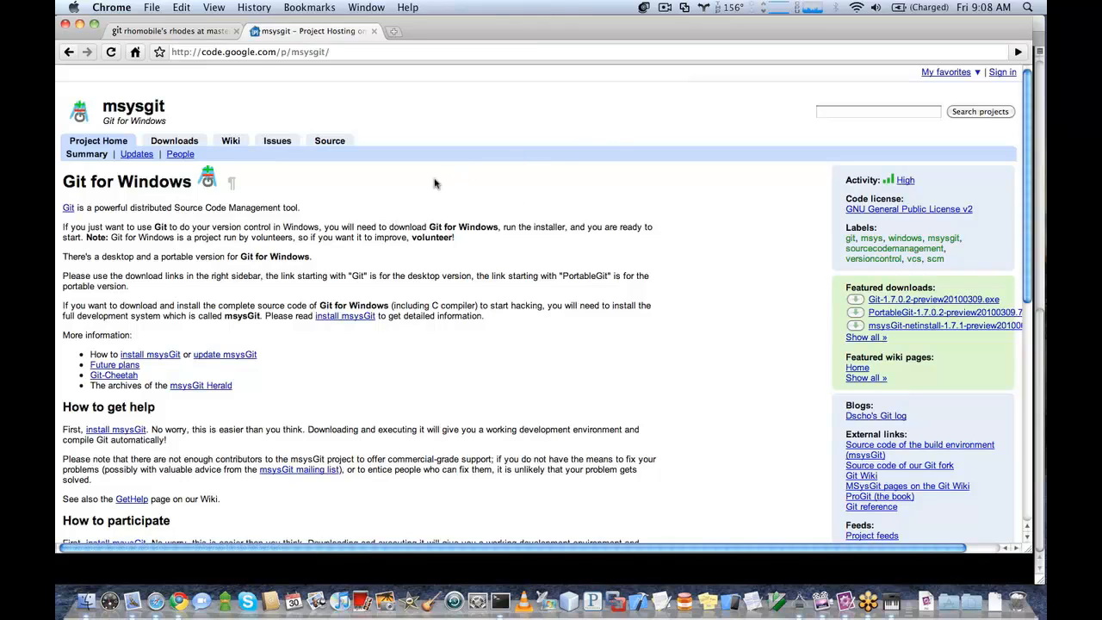
{"action": "mouse_move", "coordinate": [579, 124]}
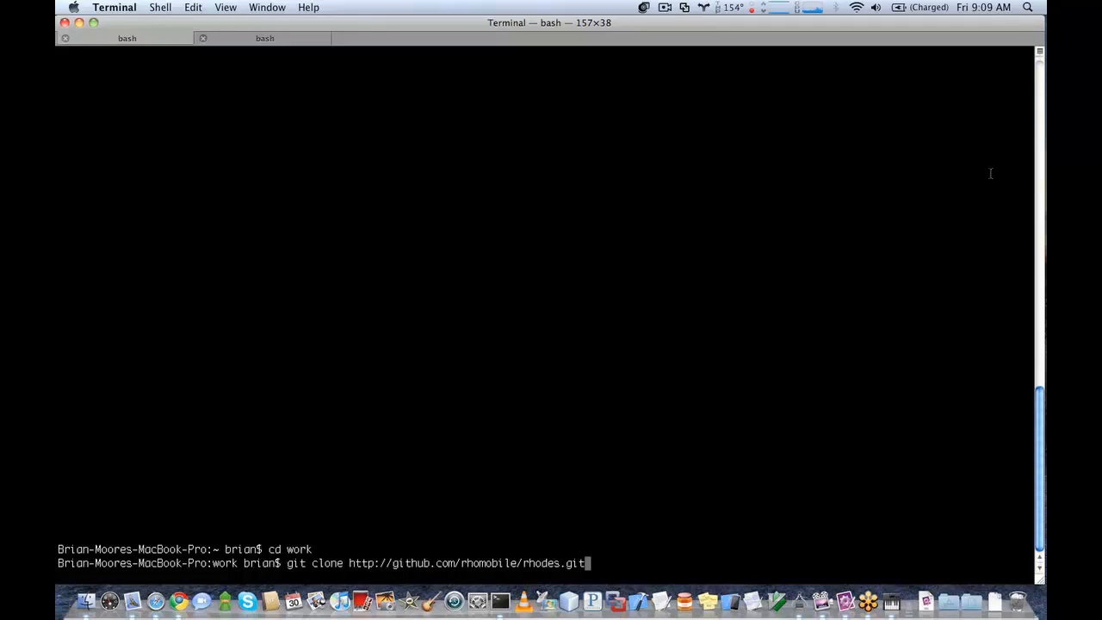
{"action": "mouse_move", "coordinate": [617, 565]}
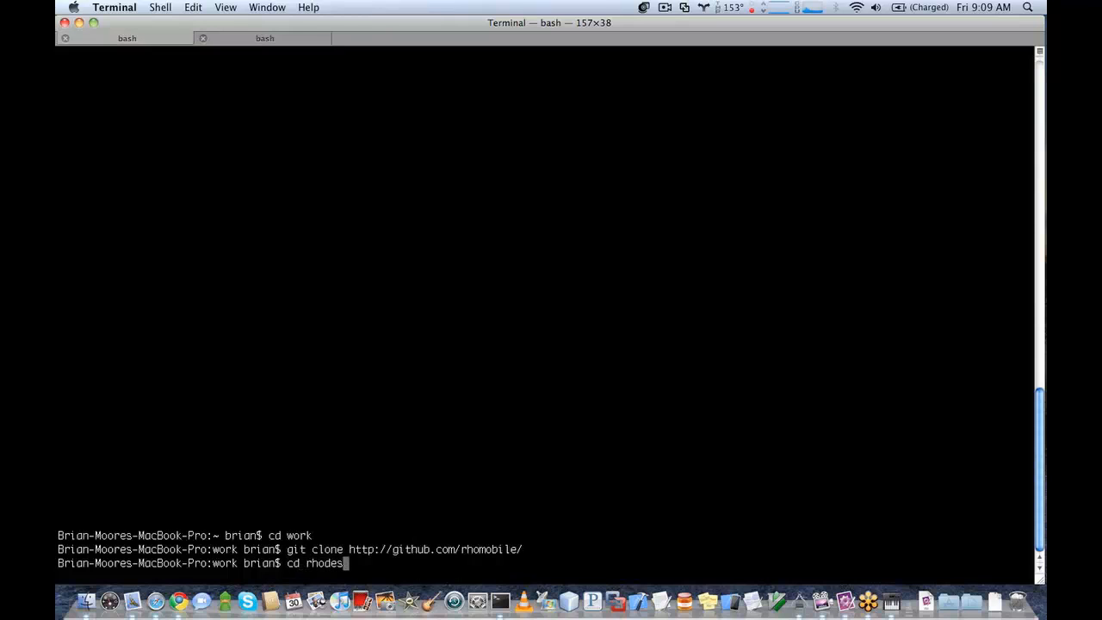
- Enter the rhodes folder, list it, and start editing ~/.bash_profile in vim
{"action": "key", "text": "Return"}
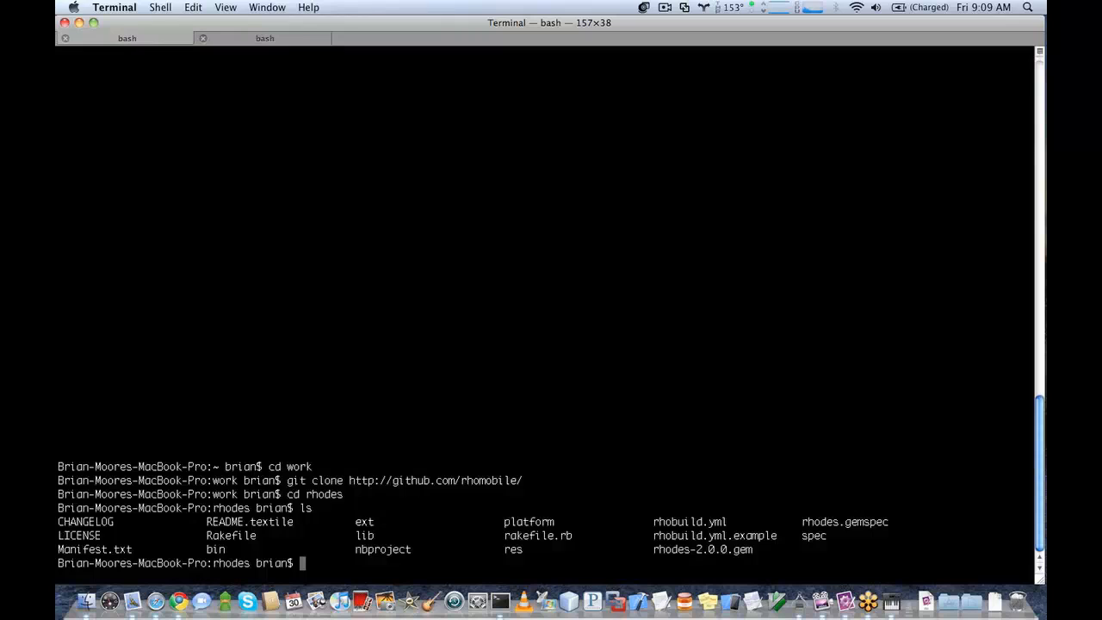
{"action": "mouse_move", "coordinate": [336, 437]}
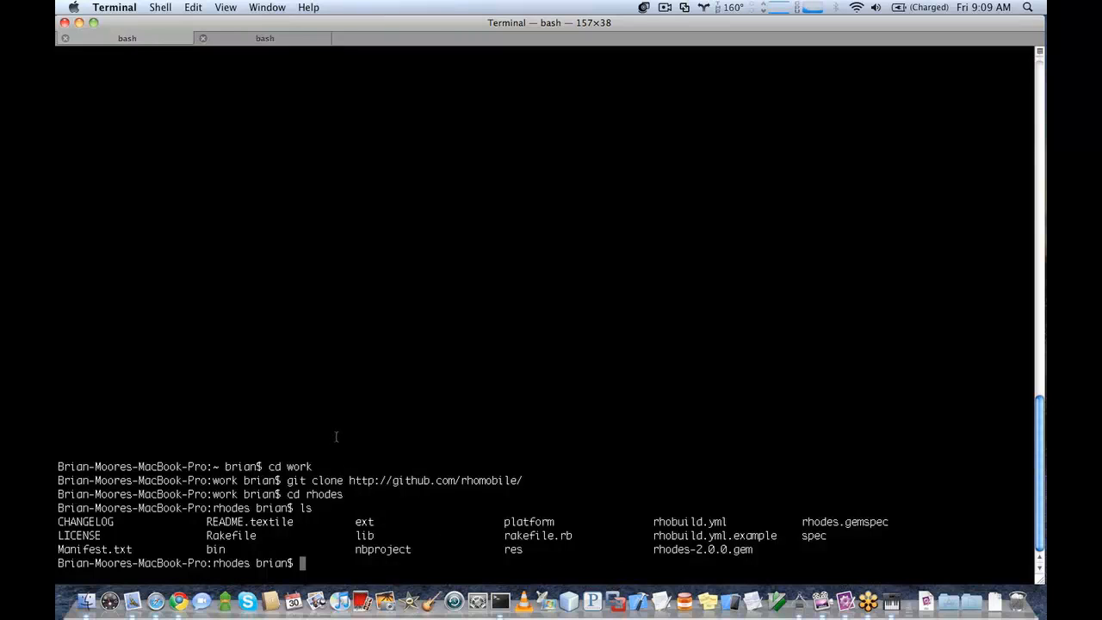
{"action": "mouse_move", "coordinate": [307, 451]}
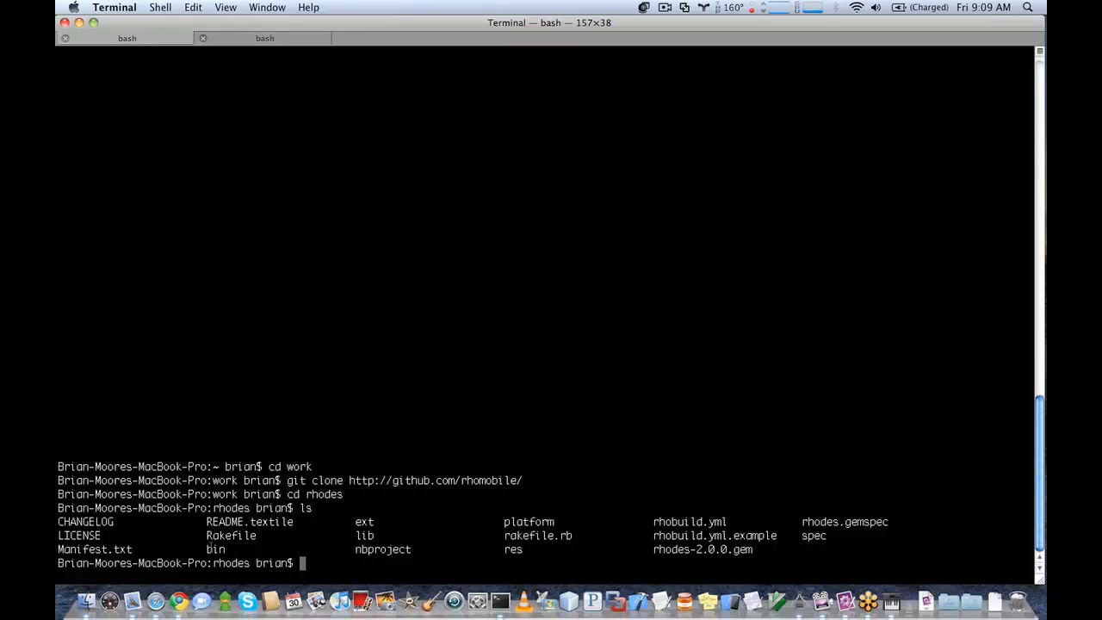
{"action": "mouse_move", "coordinate": [635, 317]}
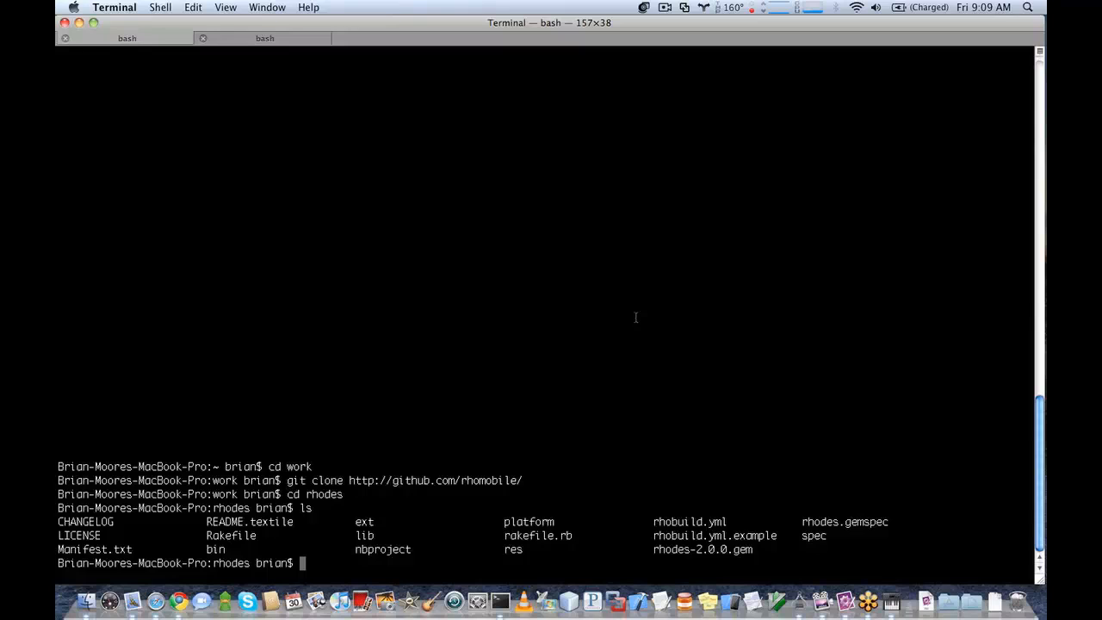
{"action": "mouse_move", "coordinate": [456, 183]}
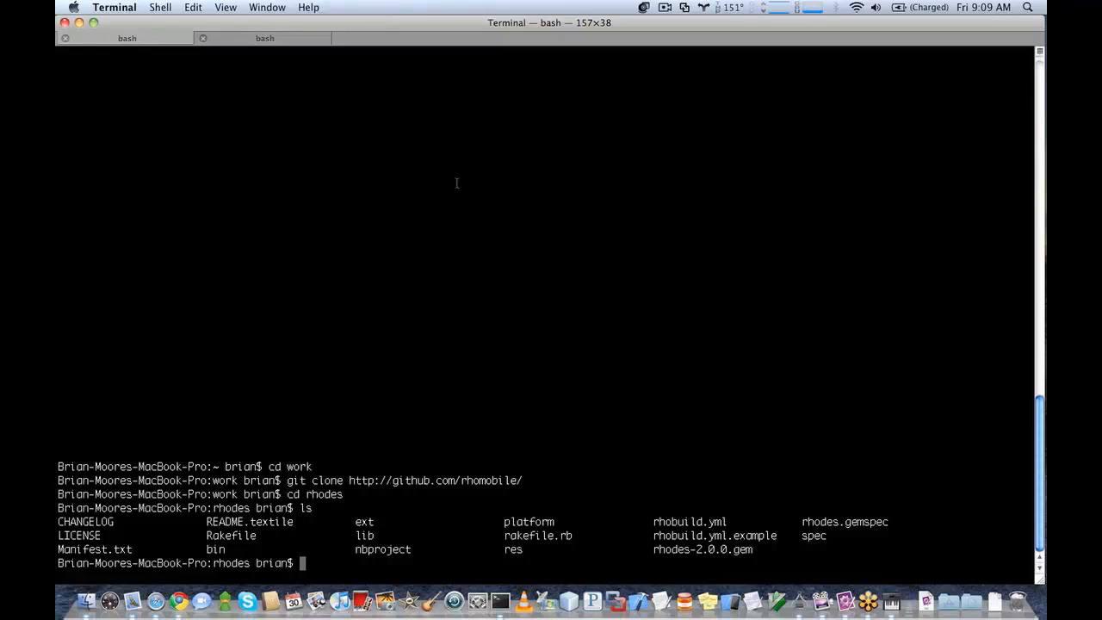
{"action": "type", "text": "vim ~"}
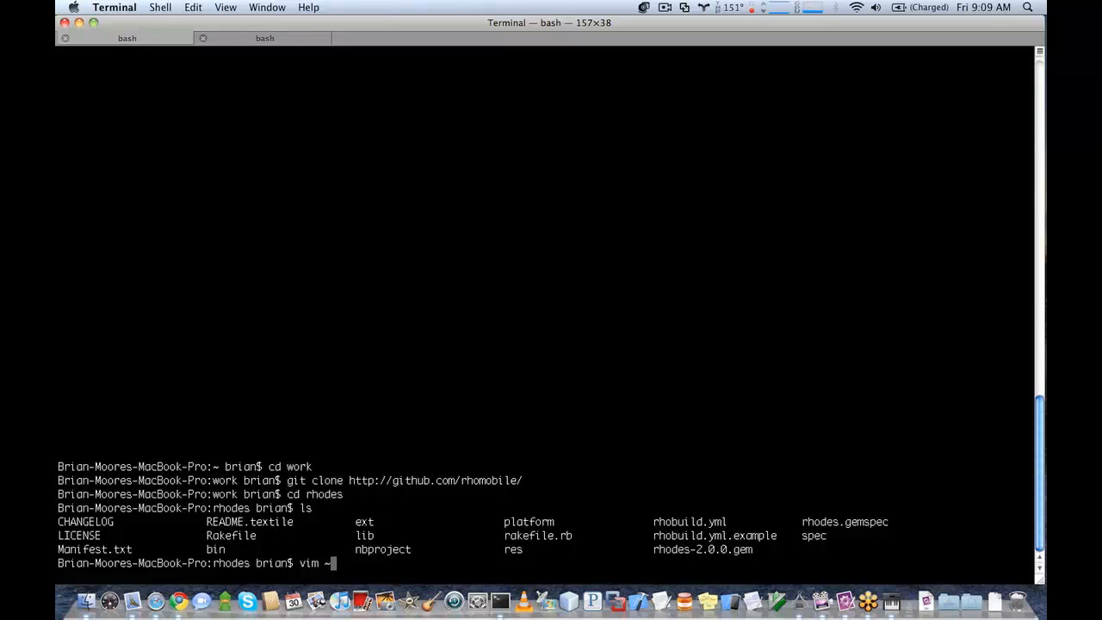
{"action": "type", "text": "/.b"}
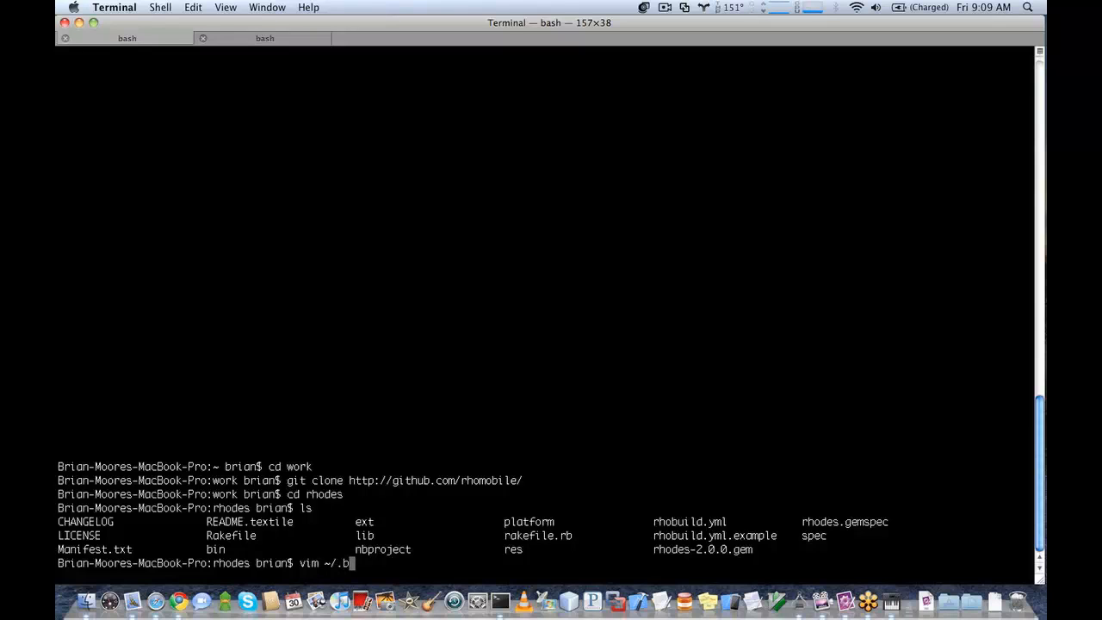
{"action": "type", "text": "ash_profile"}
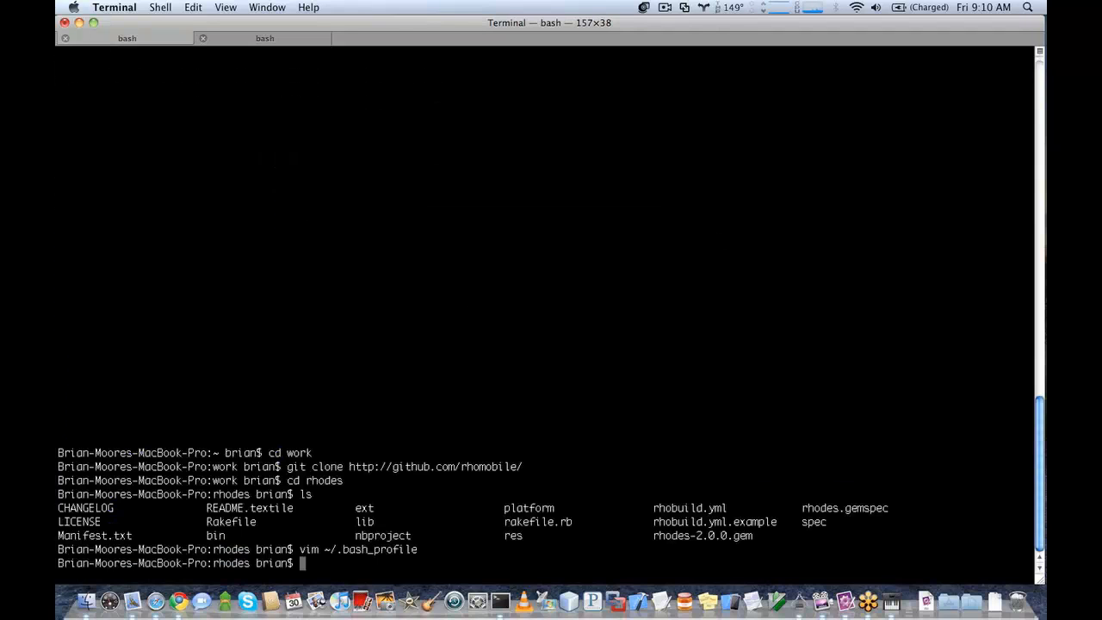
{"action": "type", "text": "s"}
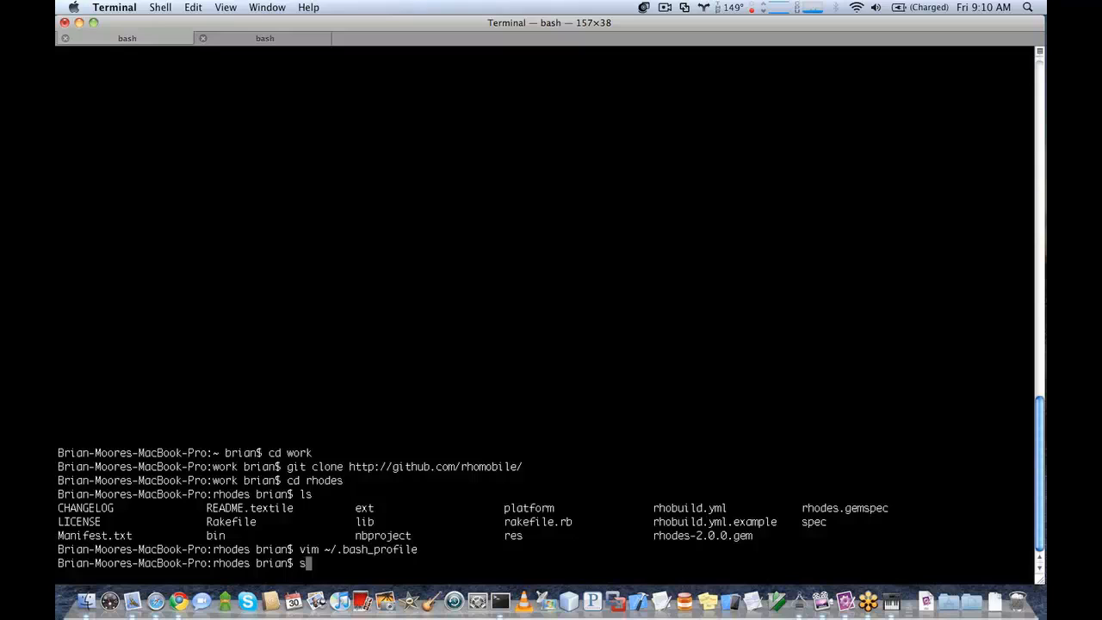
{"action": "type", "text": "rhodes-set"}
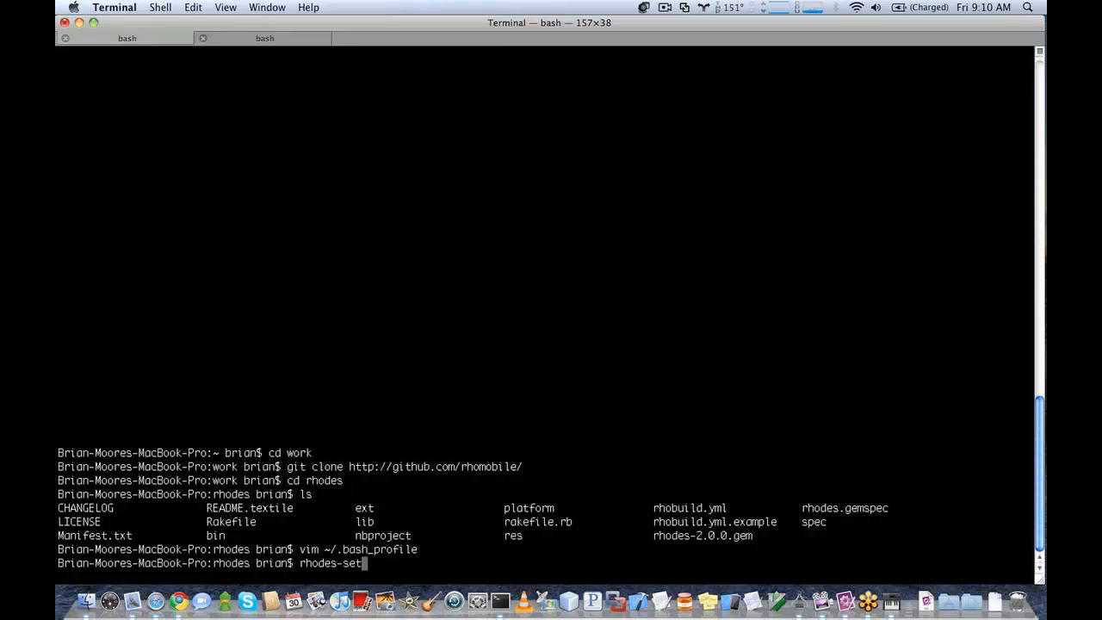
{"action": "type", "text": "up"}
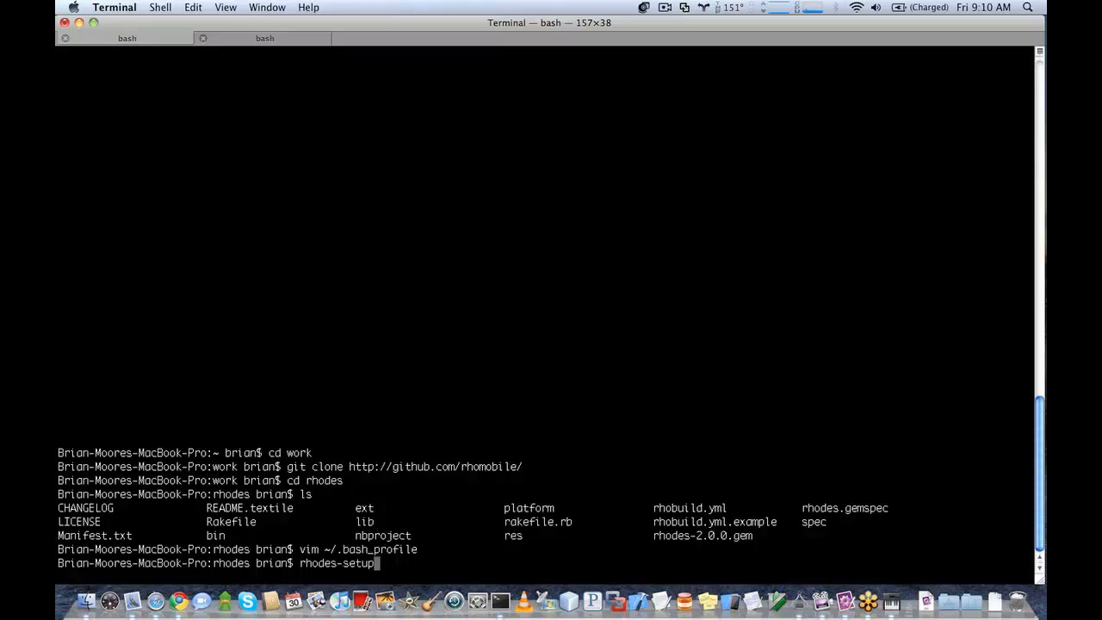
{"action": "key", "text": "BackSpace"}
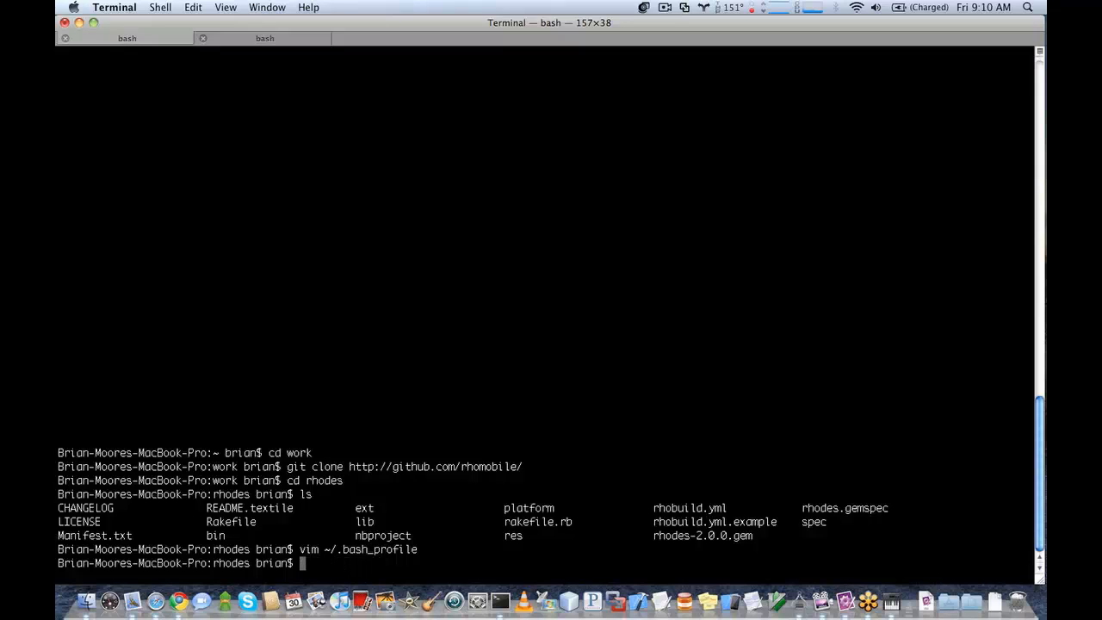
{"action": "type", "text": "which rhogen"}
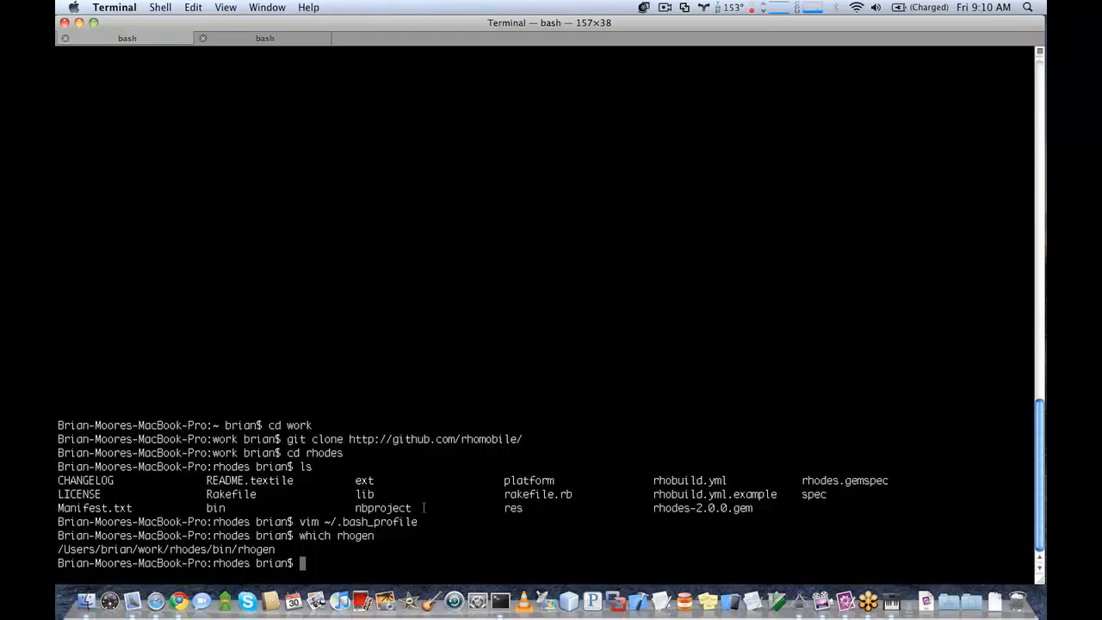
{"action": "mouse_move", "coordinate": [496, 450]}
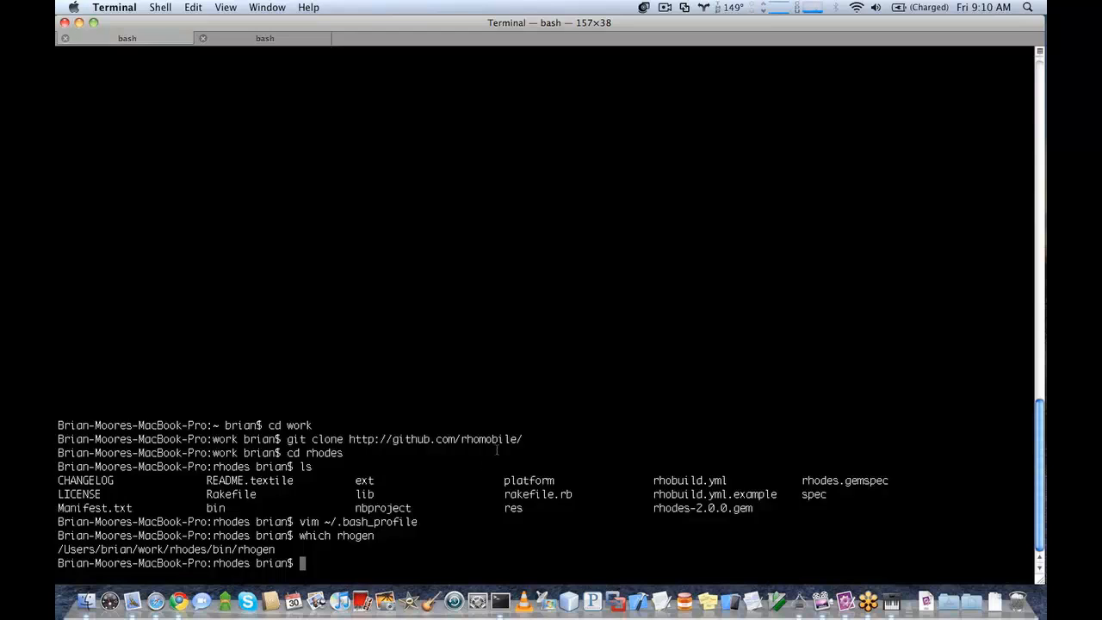
{"action": "mouse_move", "coordinate": [524, 288]}
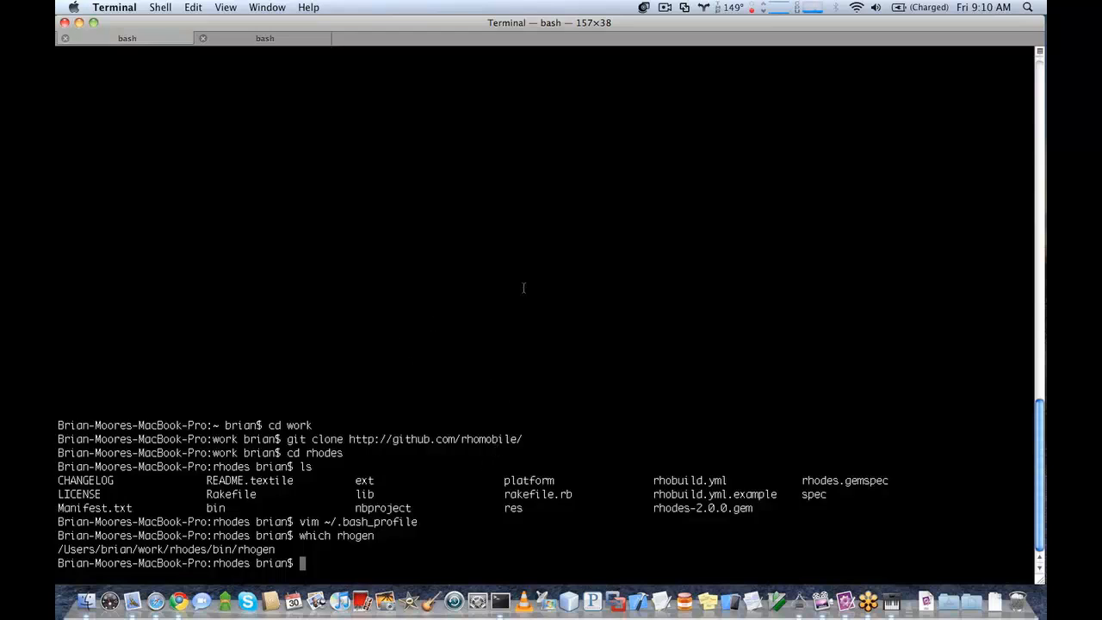
{"action": "mouse_move", "coordinate": [658, 241]}
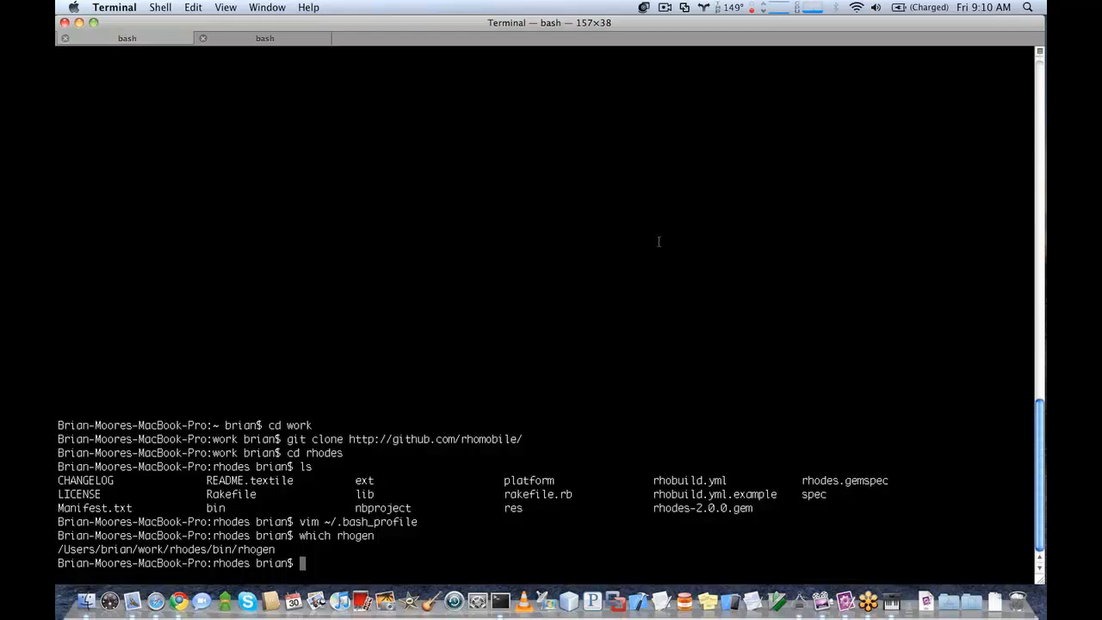
{"action": "mouse_move", "coordinate": [272, 279]}
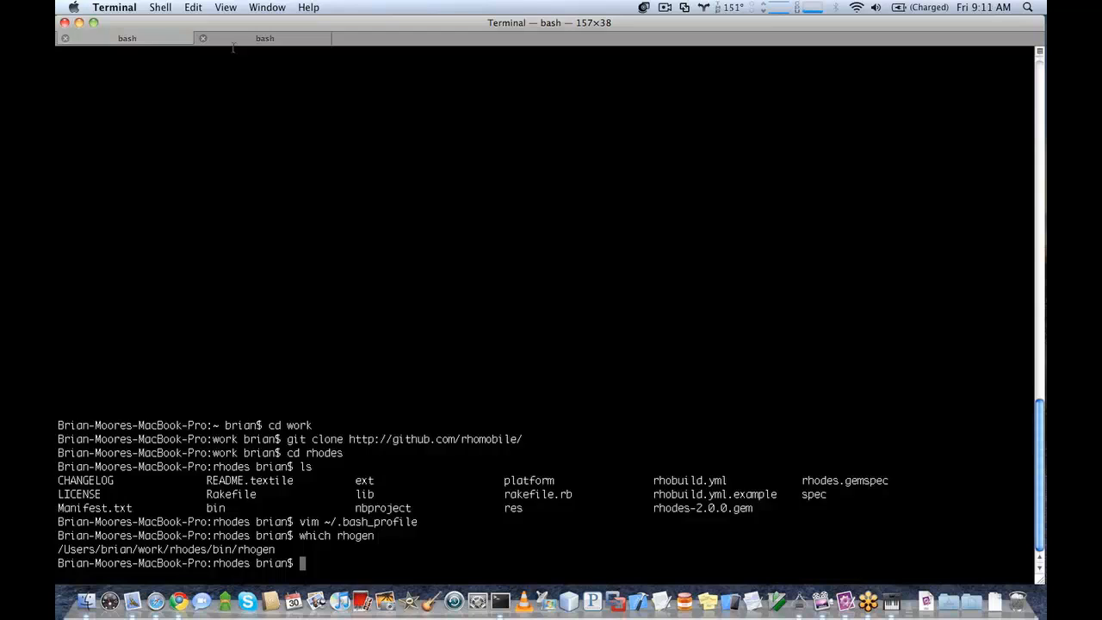
{"action": "mouse_move", "coordinate": [399, 212]}
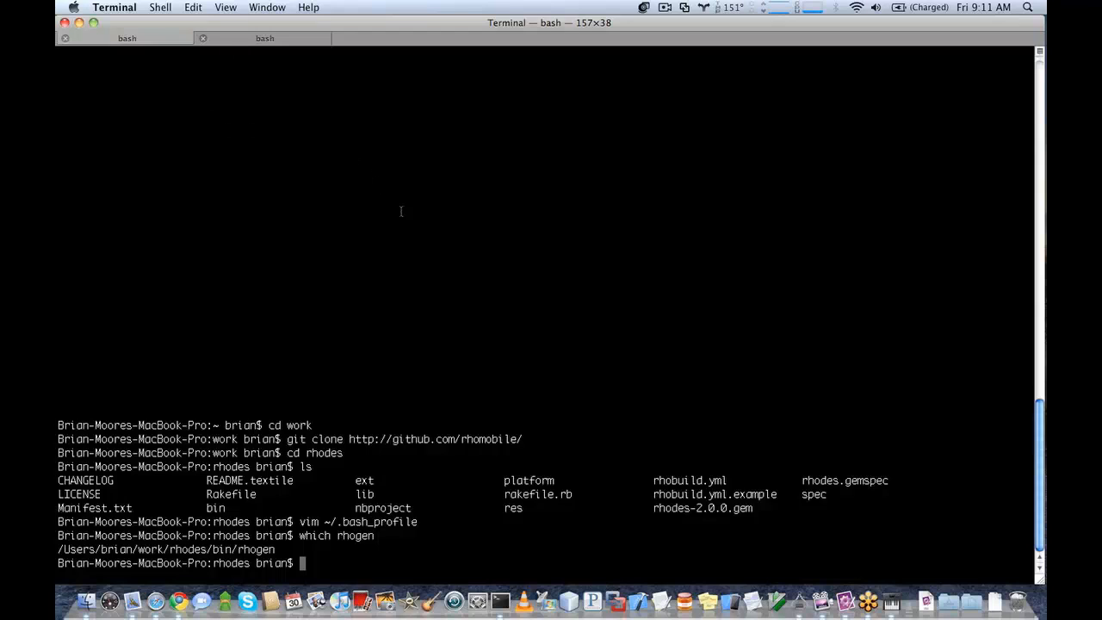
{"action": "mouse_move", "coordinate": [206, 141]}
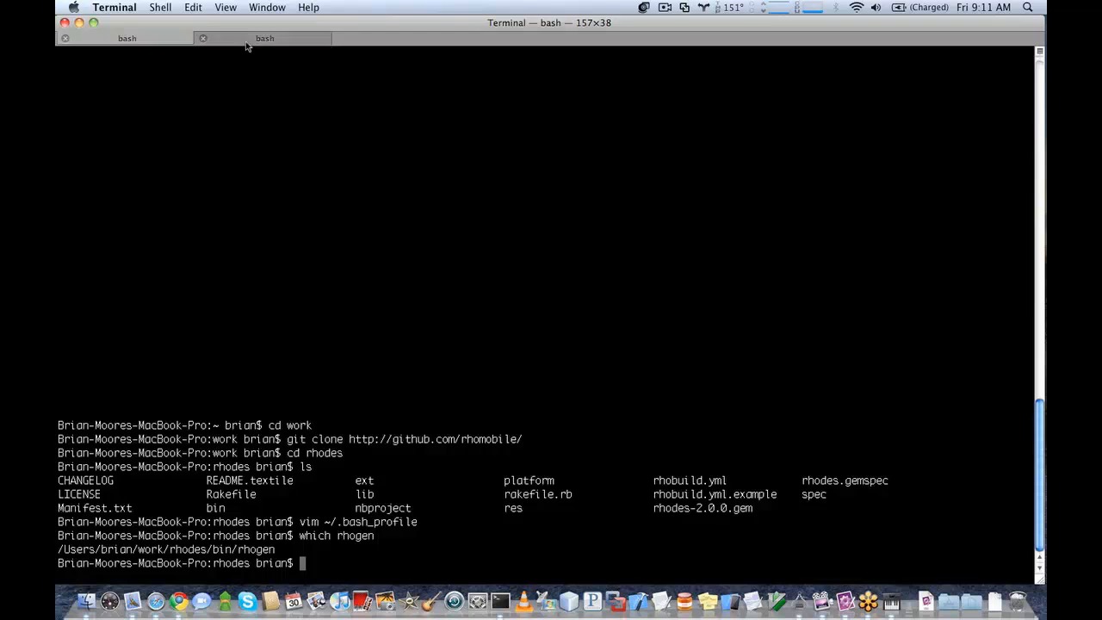
{"action": "mouse_move", "coordinate": [543, 100]}
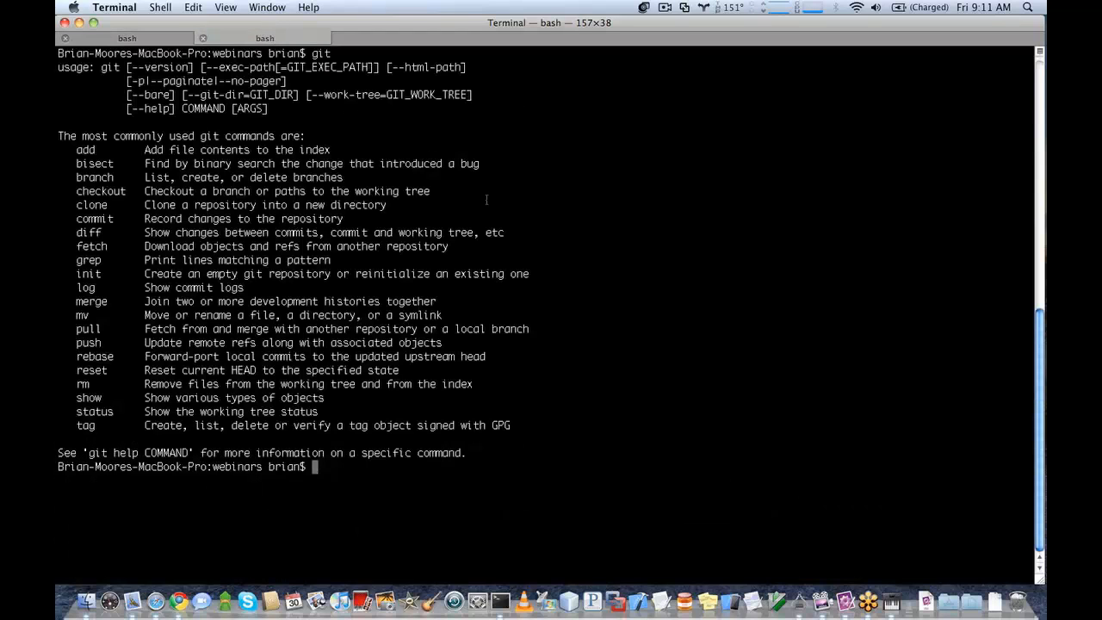
- Clear the terminal and prepare to generate the bars Rhodes app
{"action": "type", "text": "cle"}
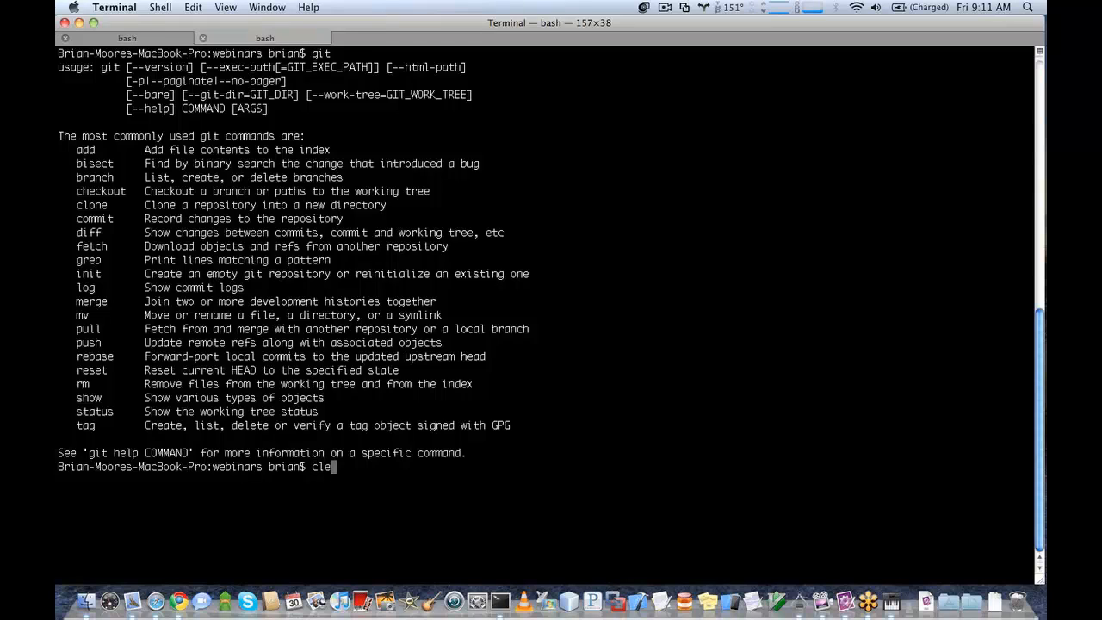
{"action": "left_click", "coordinate": [265, 38]}
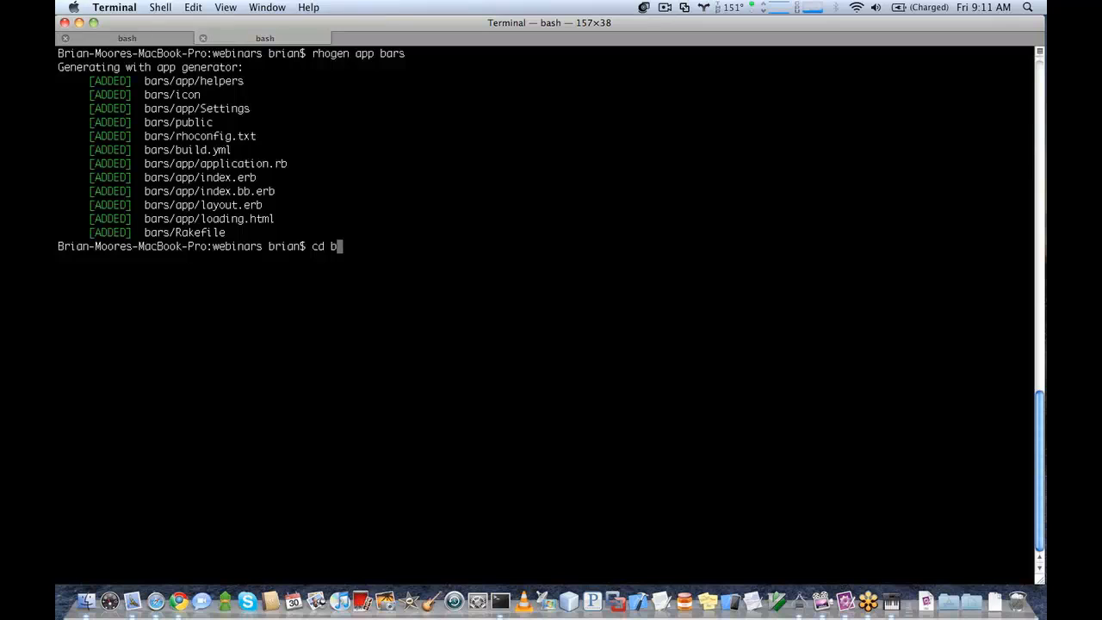
- Inside the bars folder, generate a Scanner model with rhogen model scanner foo
{"action": "key", "text": "Return"}
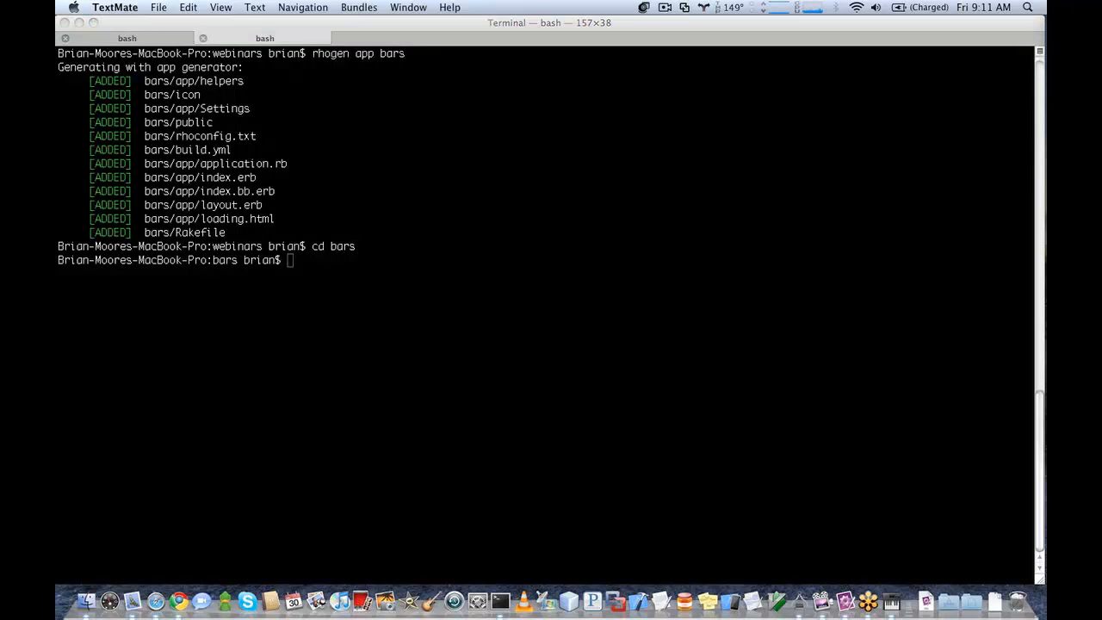
{"action": "mouse_move", "coordinate": [513, 242]}
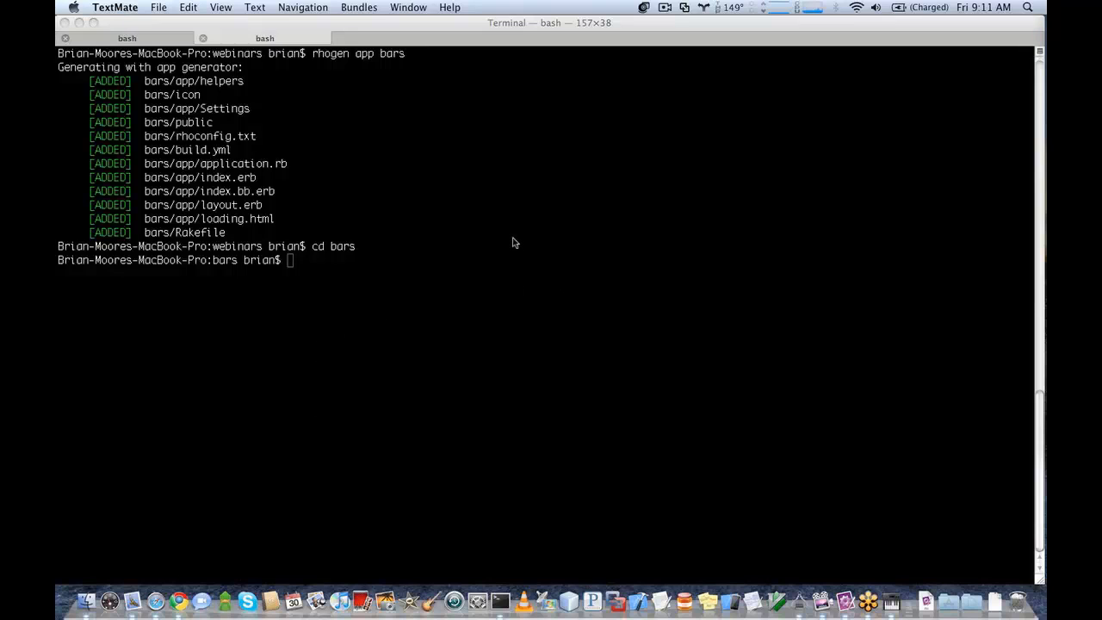
{"action": "left_click", "coordinate": [486, 255]}
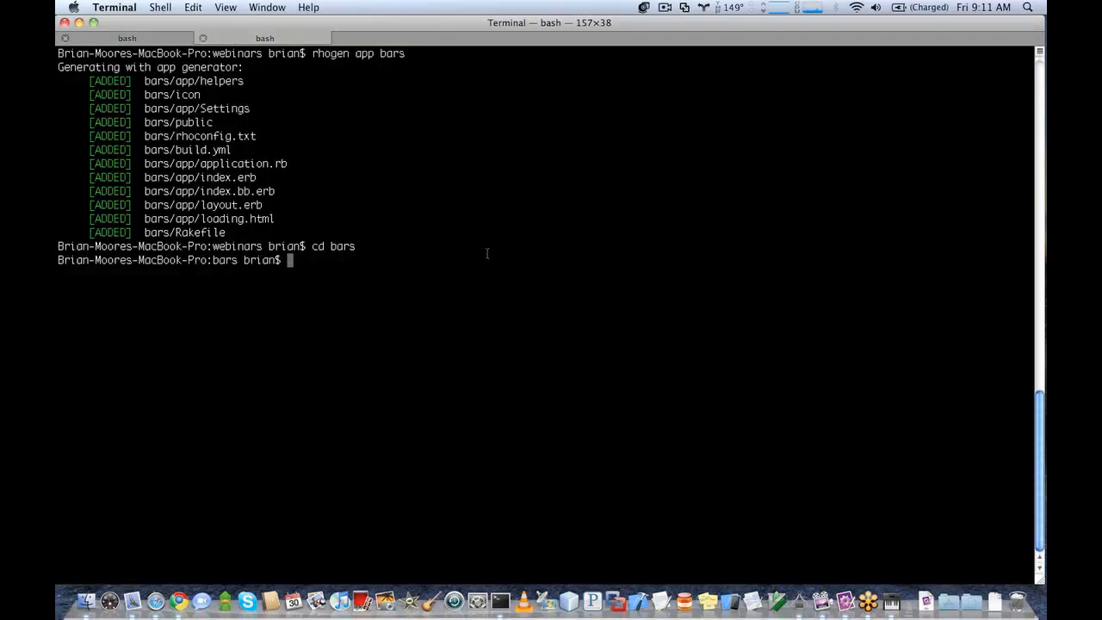
{"action": "type", "text": "rhogen mo"}
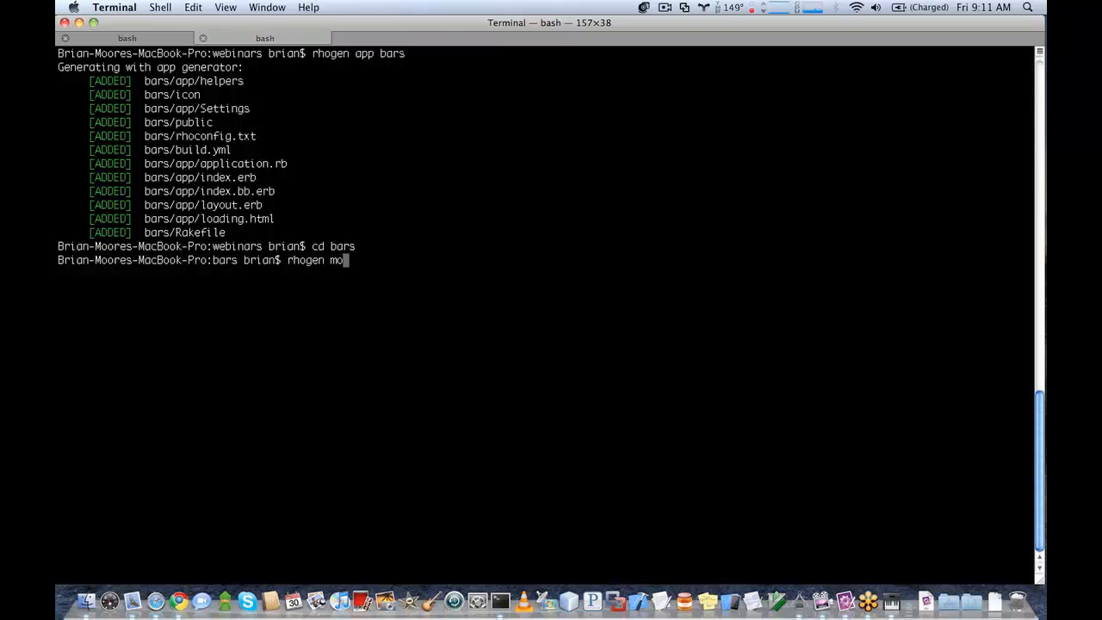
{"action": "type", "text": "del"}
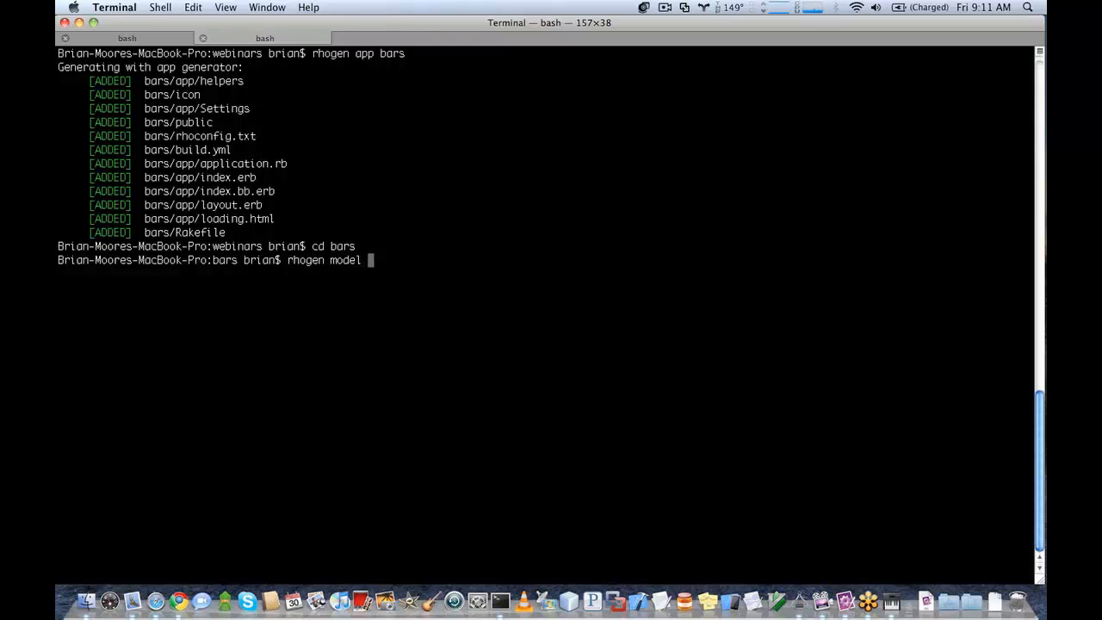
{"action": "type", "text": "scanner"}
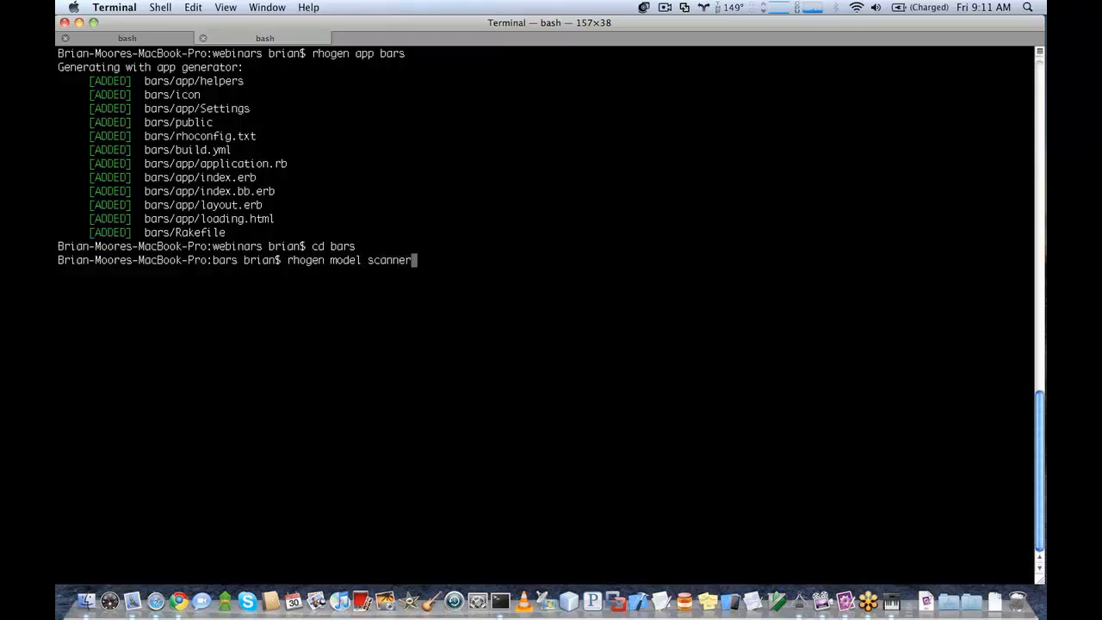
{"action": "type", "text": "foo"}
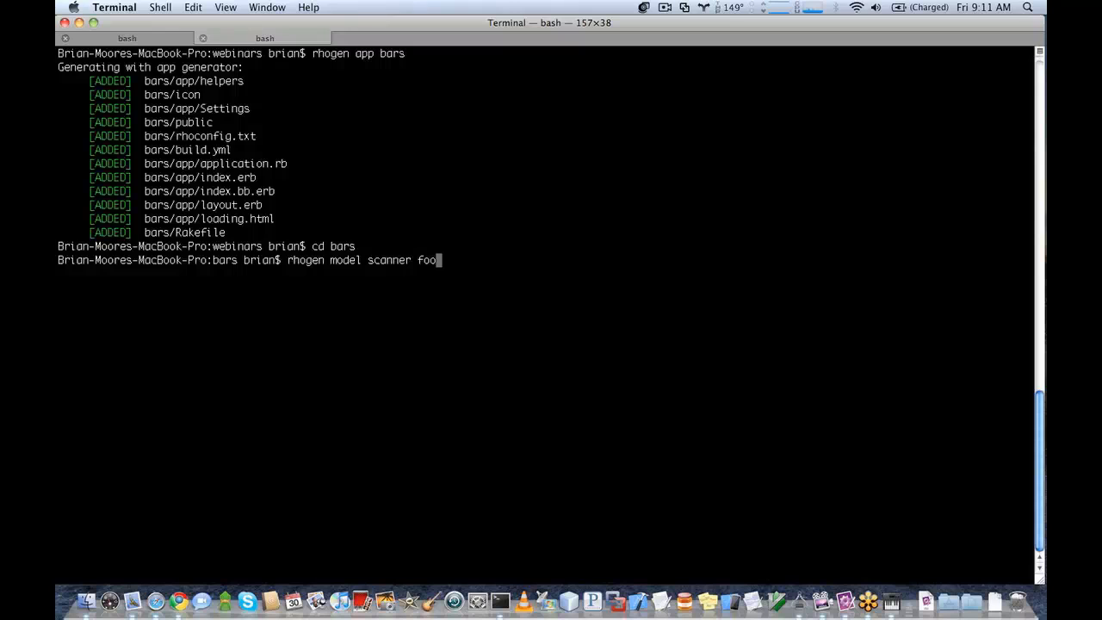
{"action": "key", "text": "Return"}
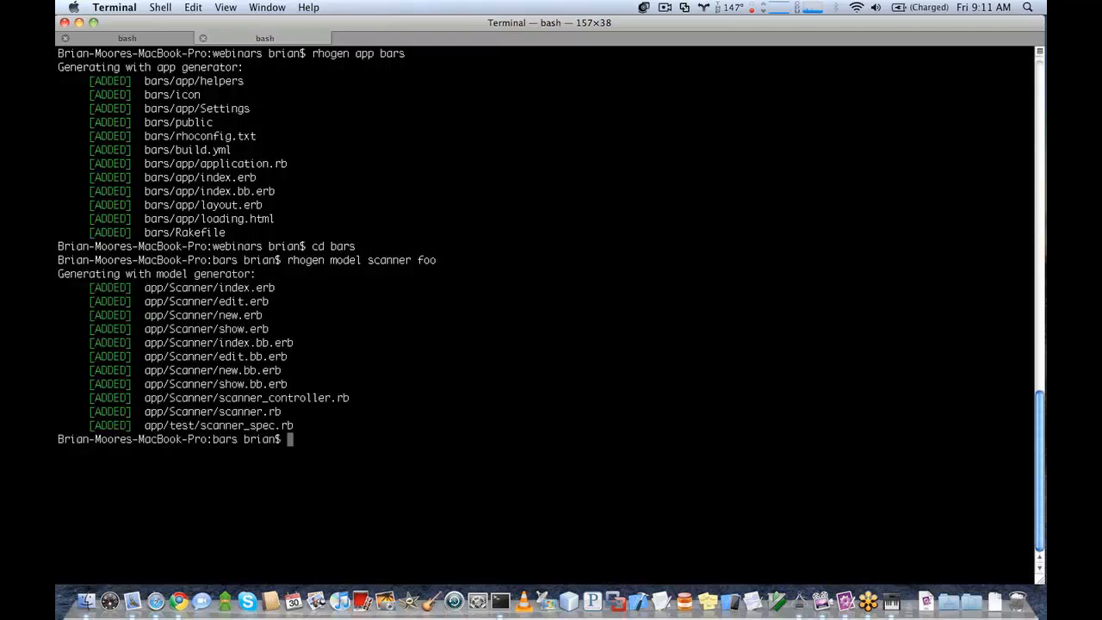
- Generate a Signature model with rhogen, then load the bars project into TextMate with mate
{"action": "type", "text": "rhogen"}
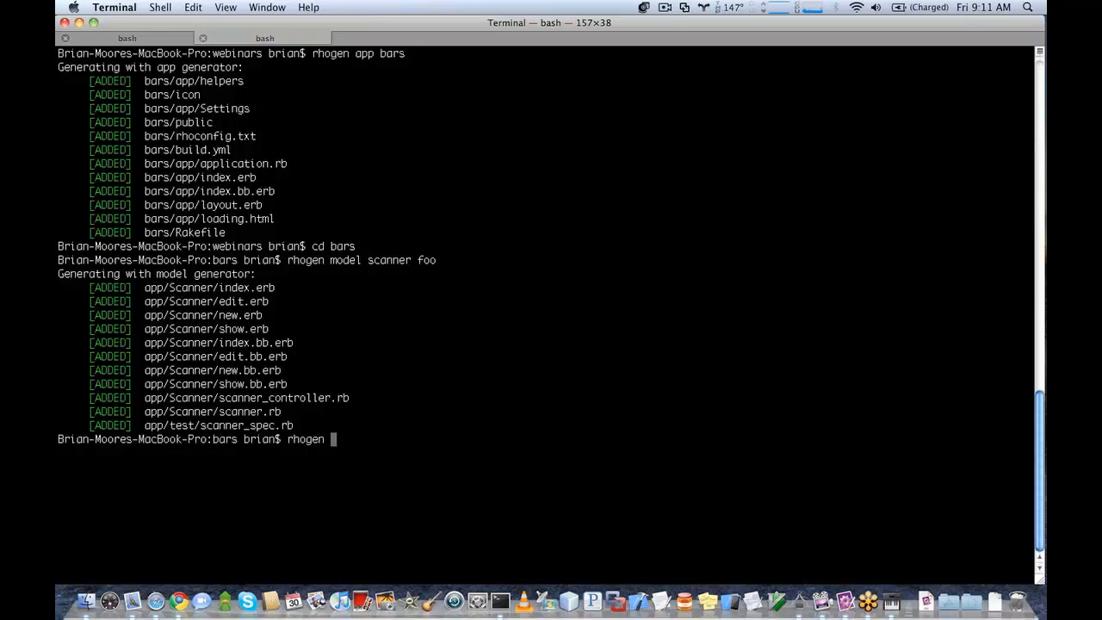
{"action": "type", "text": "model s"}
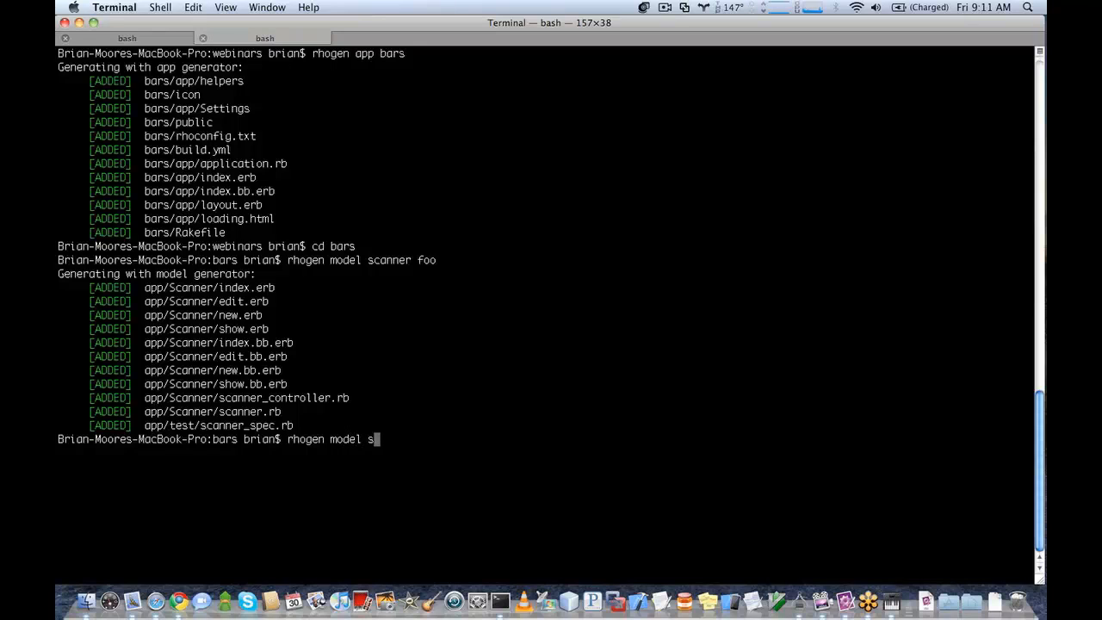
{"action": "type", "text": "ignature foo"}
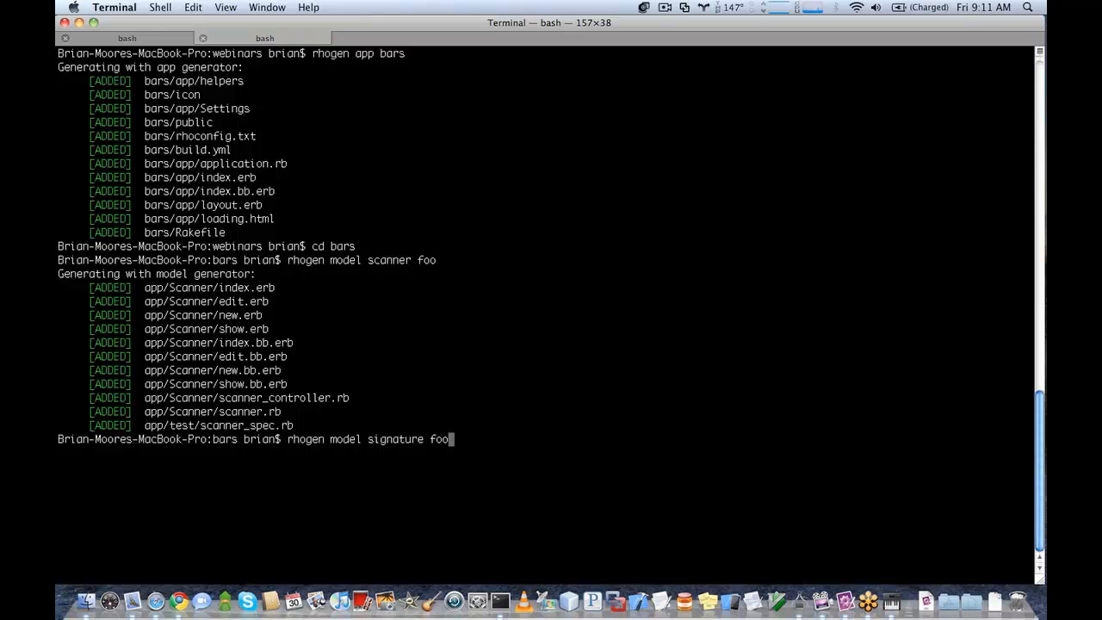
{"action": "key", "text": "Return"}
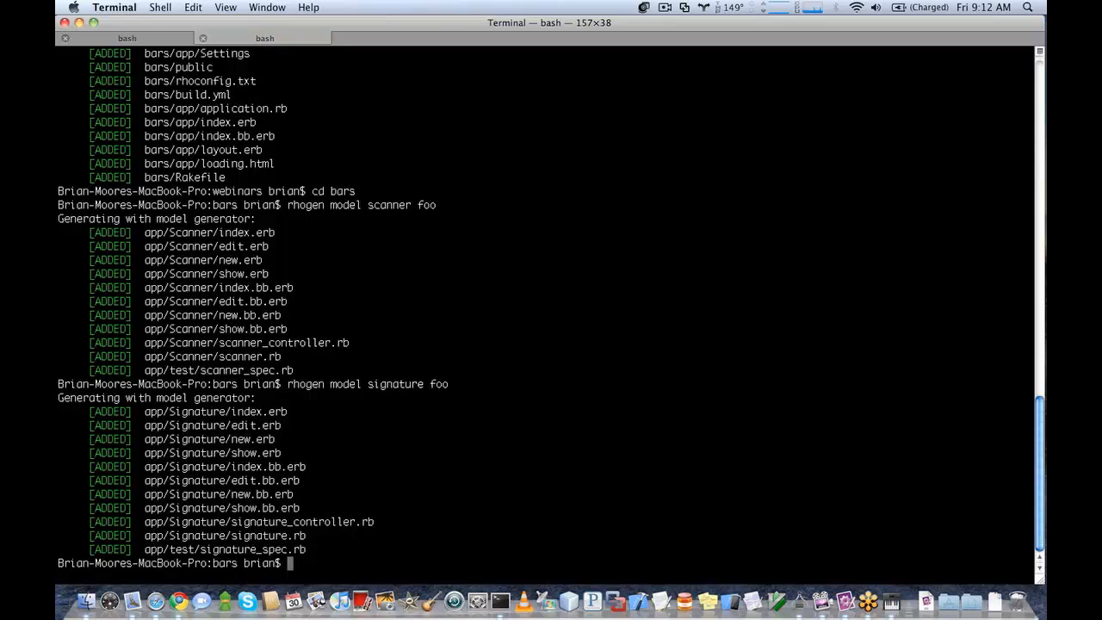
{"action": "type", "text": "mate ."}
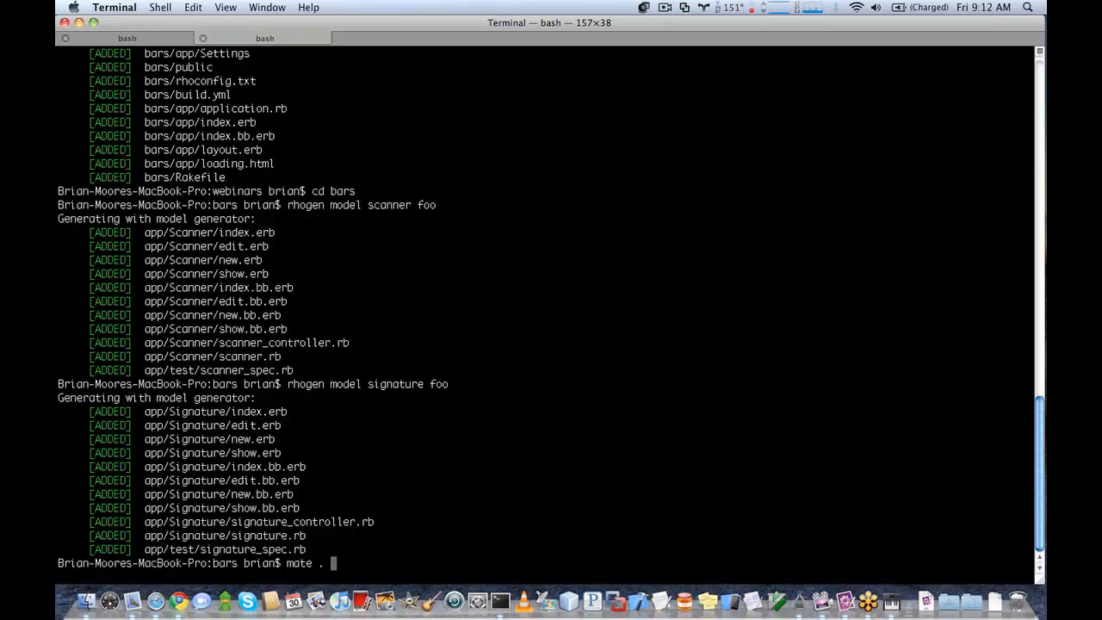
{"action": "key", "text": "Return"}
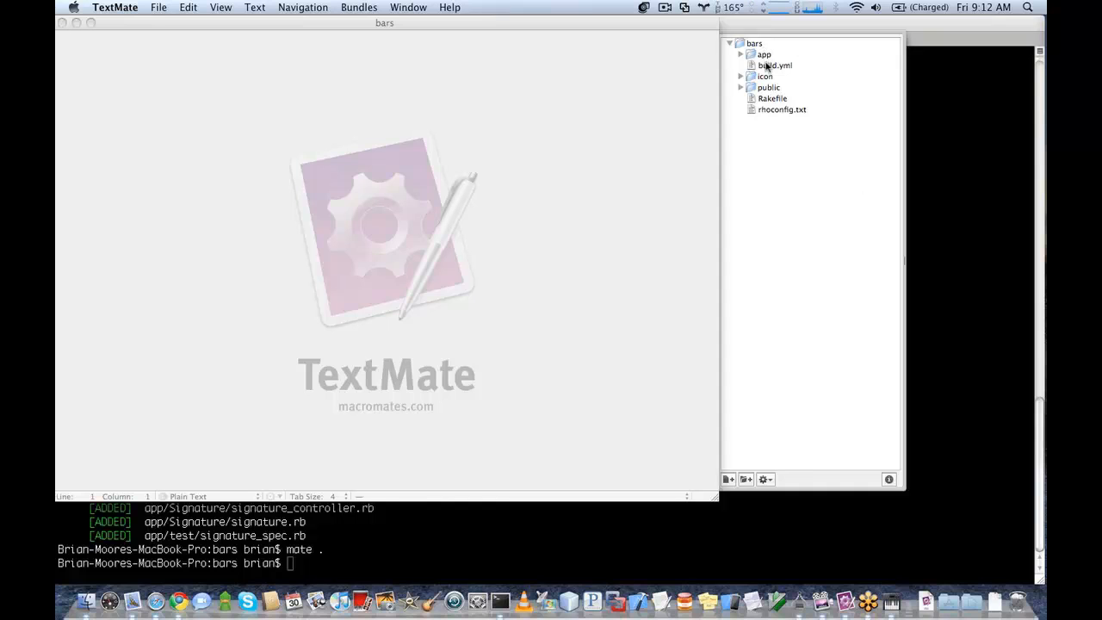
- In build.yml set extensions to barcode and add a capabilities entry with camera
{"action": "double_click", "coordinate": [776, 65]}
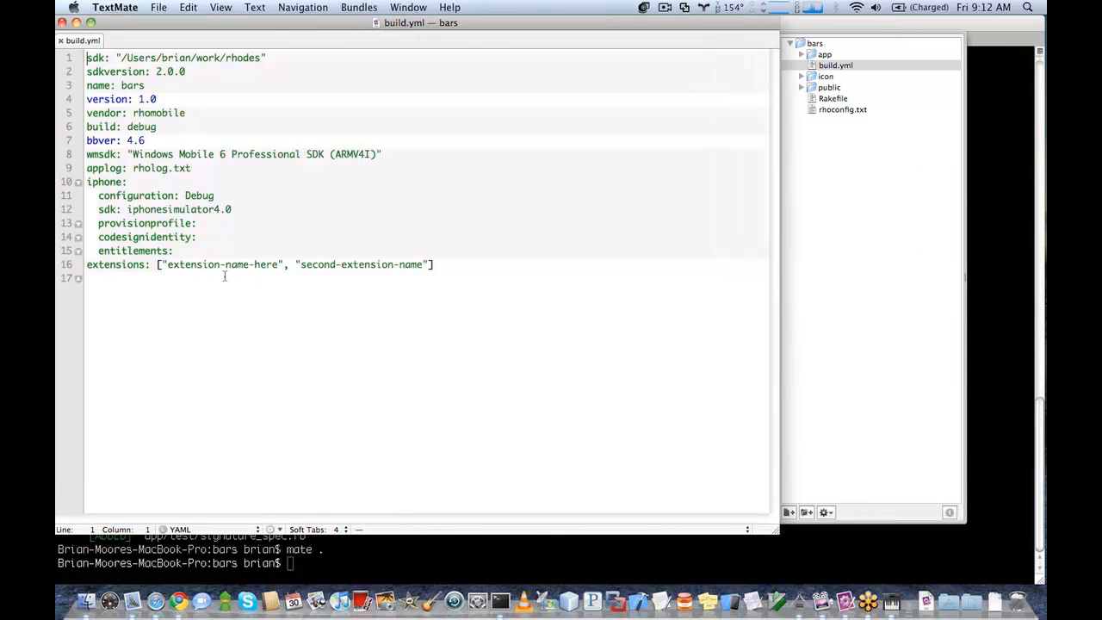
{"action": "left_click", "coordinate": [169, 265]}
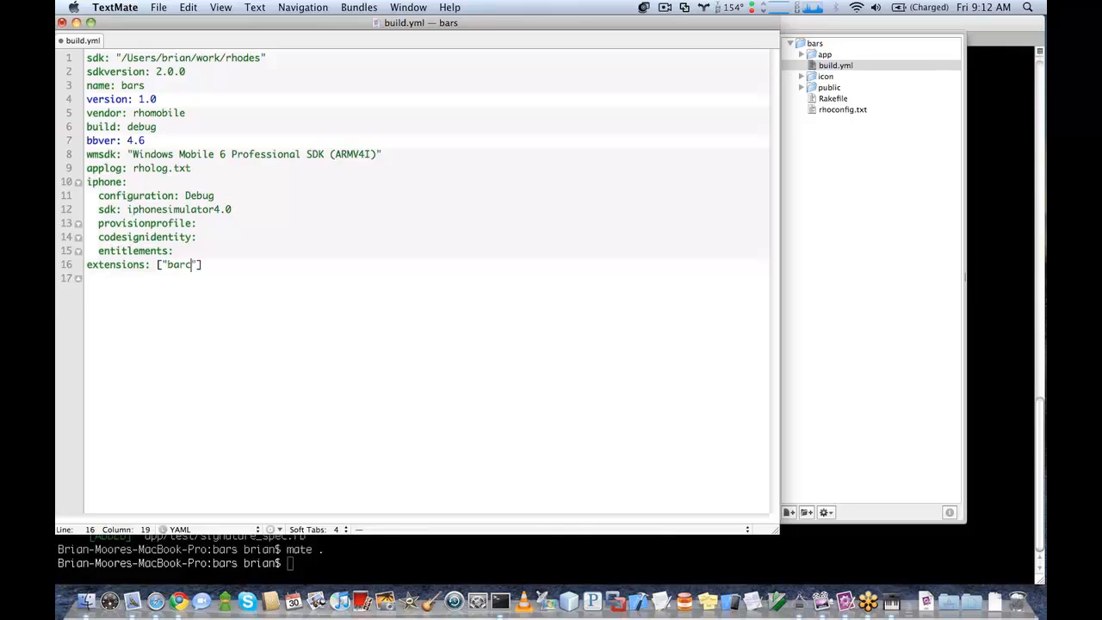
{"action": "type", "text": "ode"}
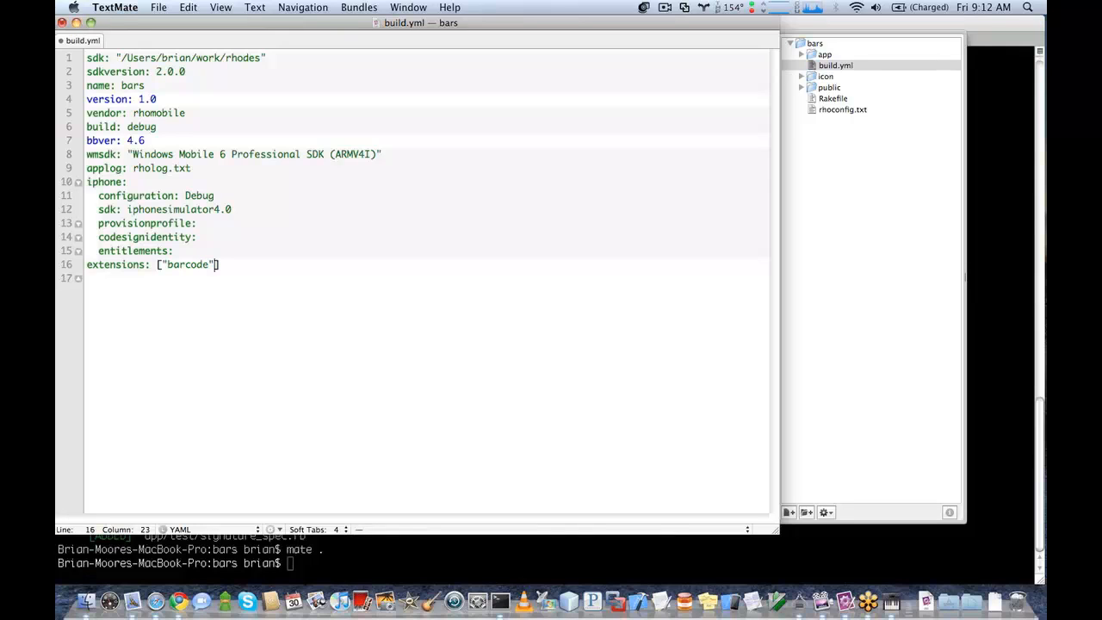
{"action": "key", "text": "Return"}
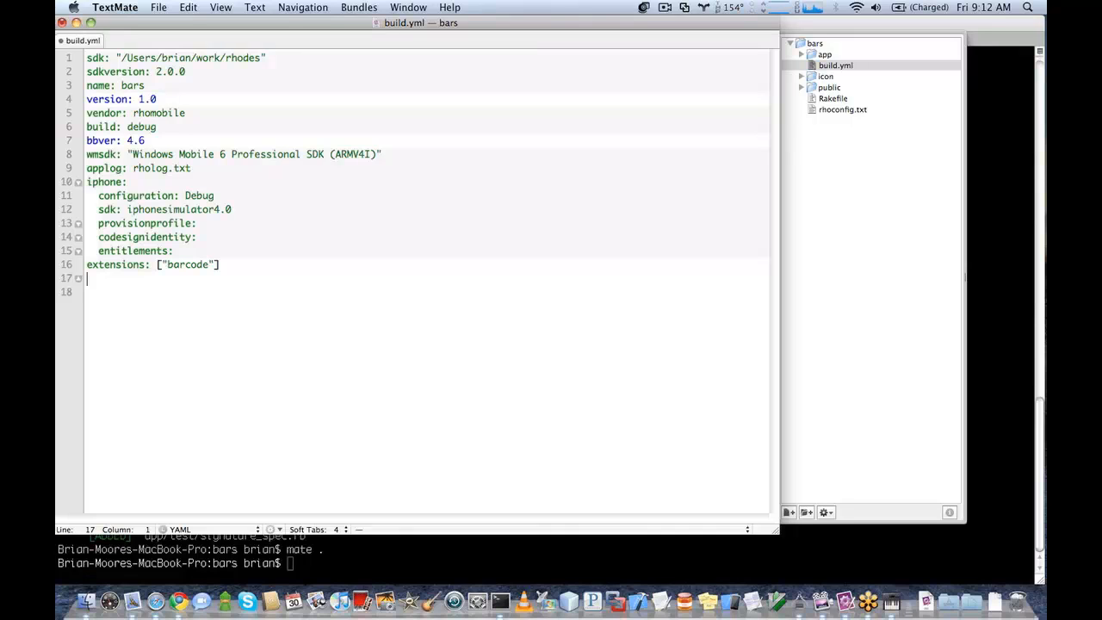
{"action": "type", "text": "capa"}
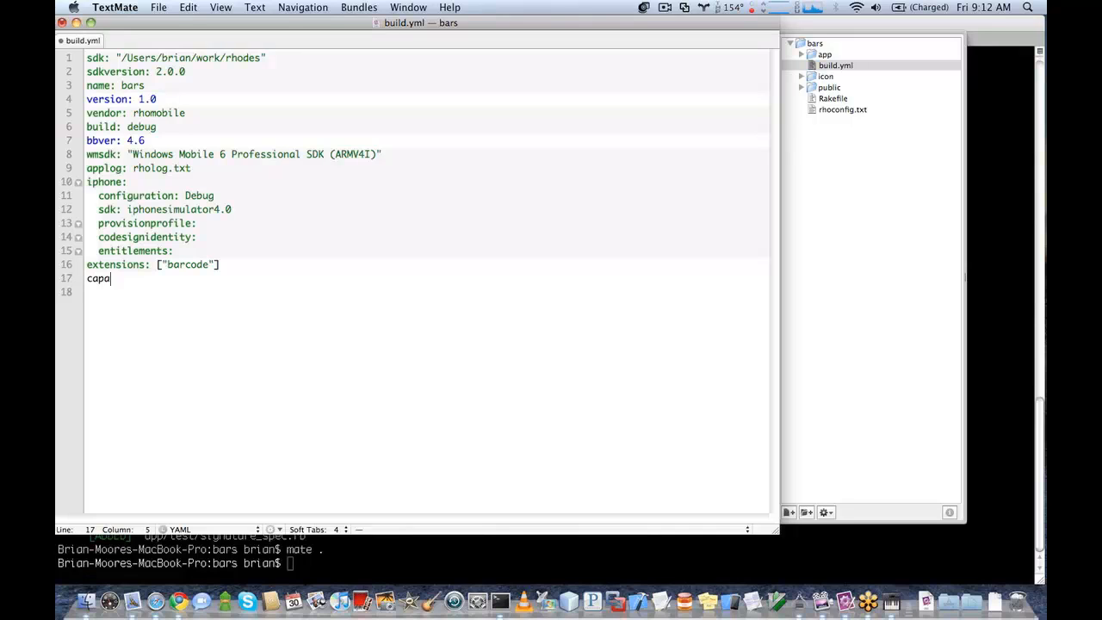
{"action": "type", "text": "bil"}
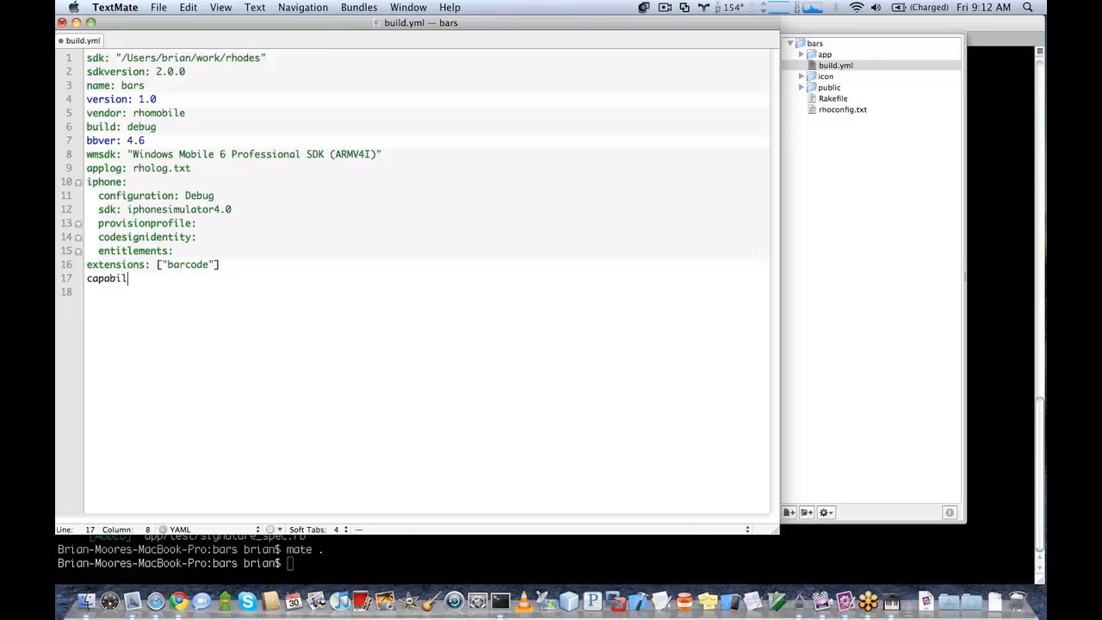
{"action": "type", "text": "ities:"}
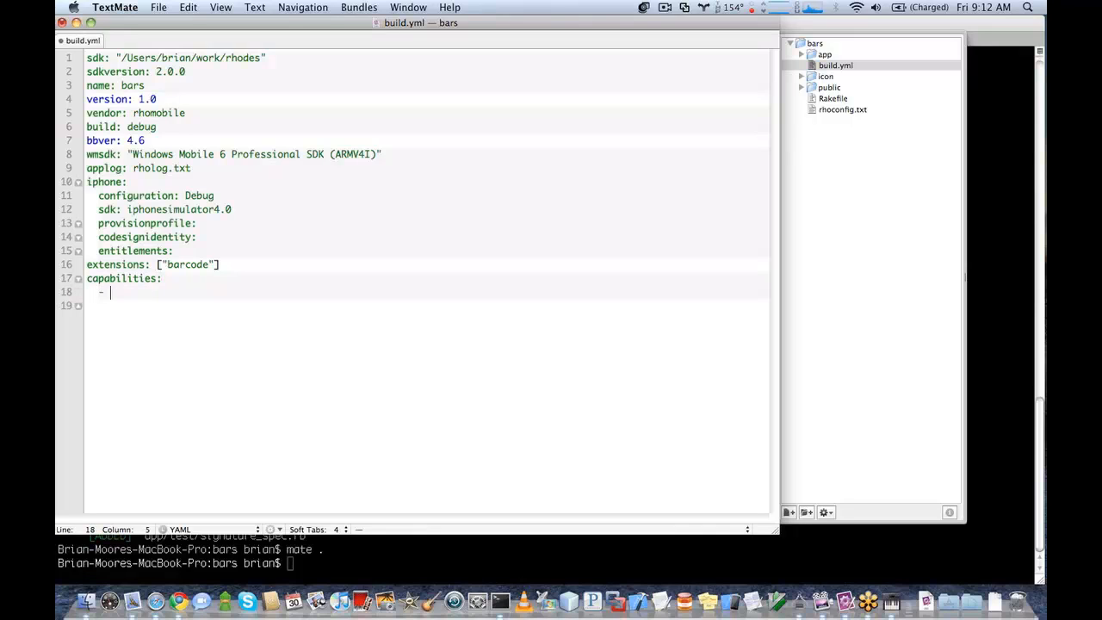
{"action": "type", "text": "camera"}
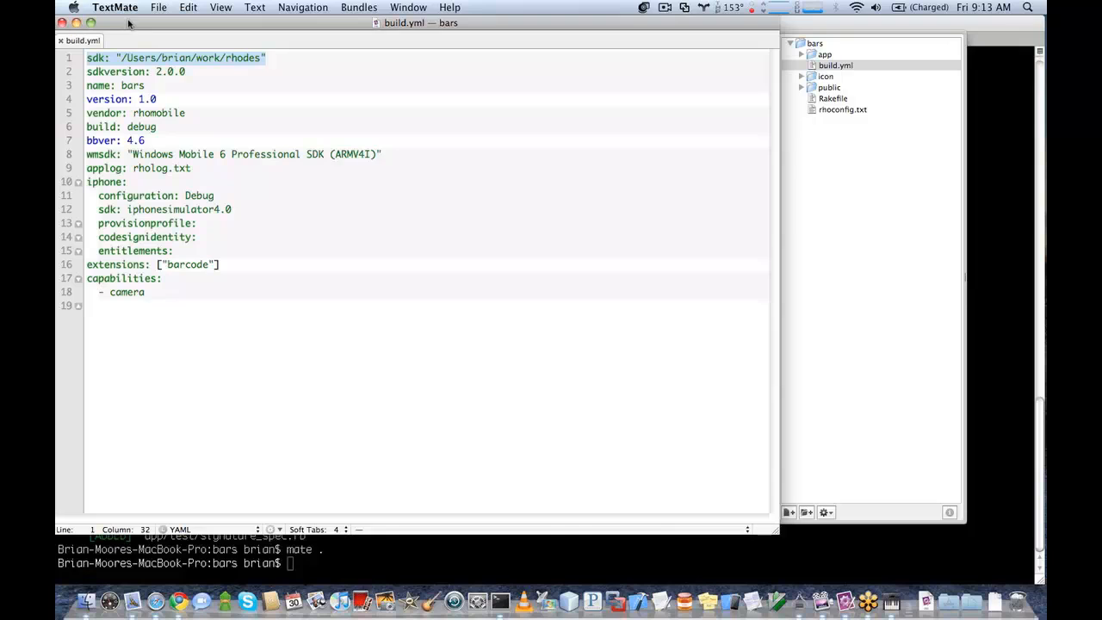
{"action": "mouse_move", "coordinate": [222, 65]}
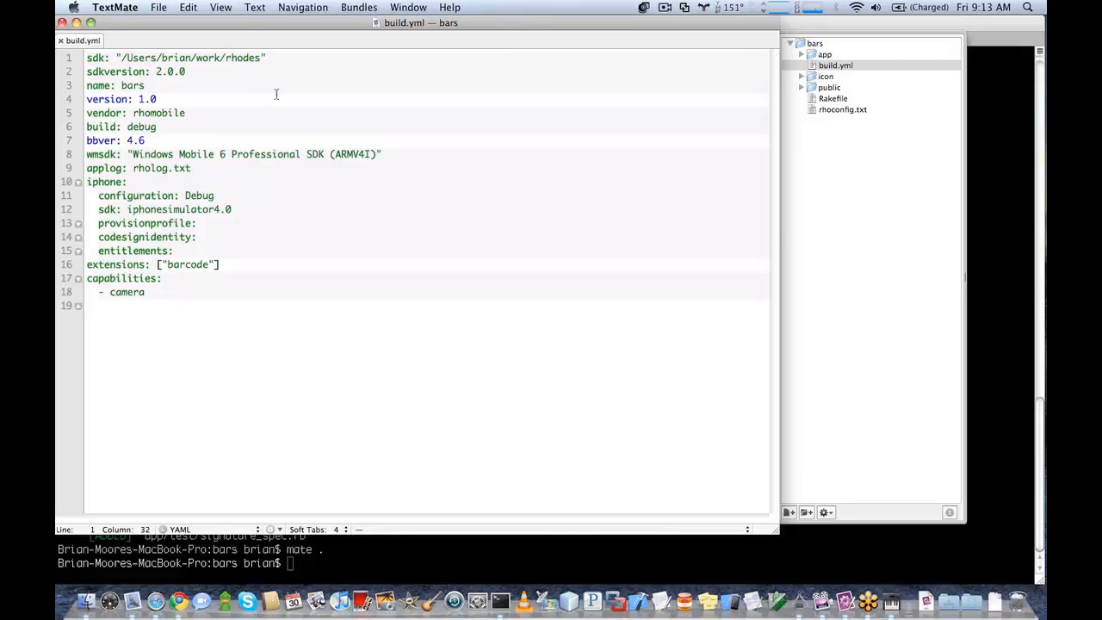
{"action": "mouse_move", "coordinate": [221, 100]}
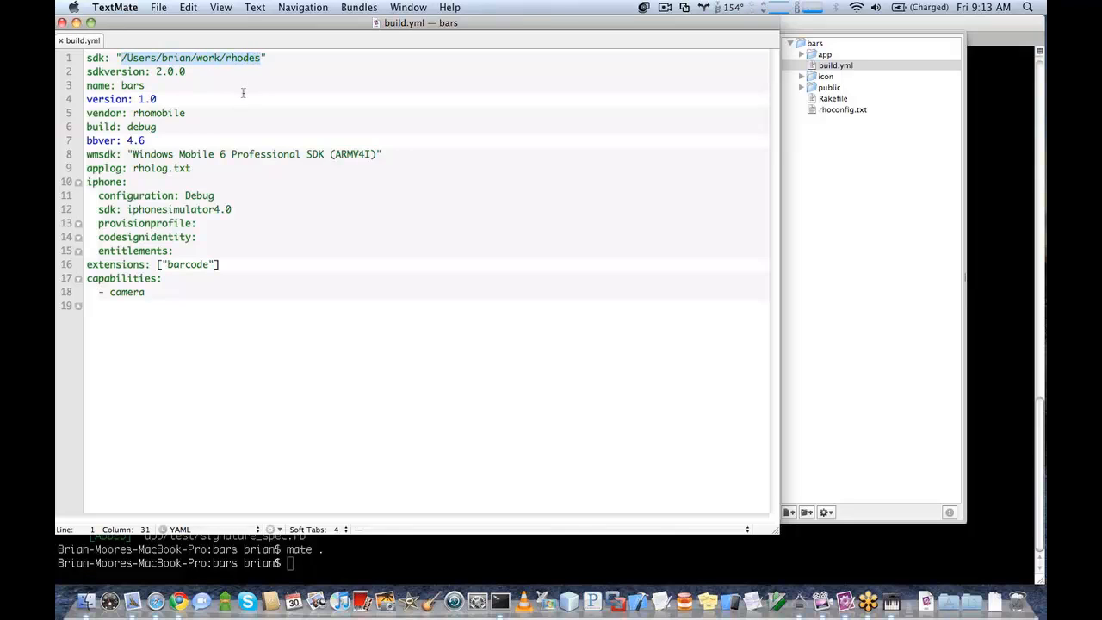
{"action": "mouse_move", "coordinate": [269, 82]}
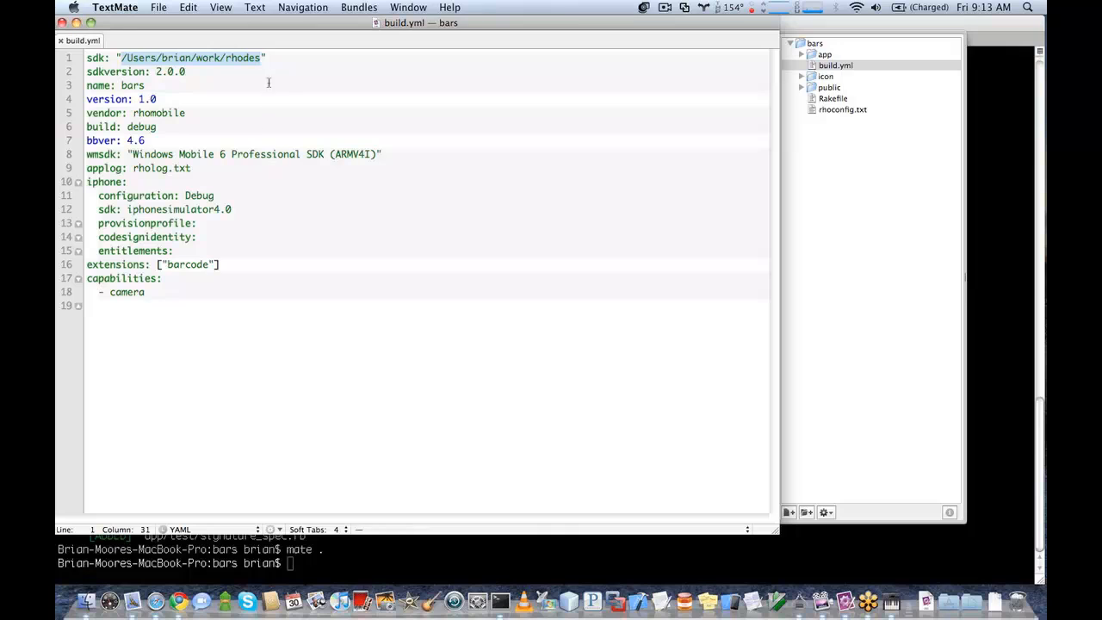
- Expand the app folder to reveal application.rb, index.erb, layout.erb, Scanner and Signature
{"action": "left_click", "coordinate": [186, 114]}
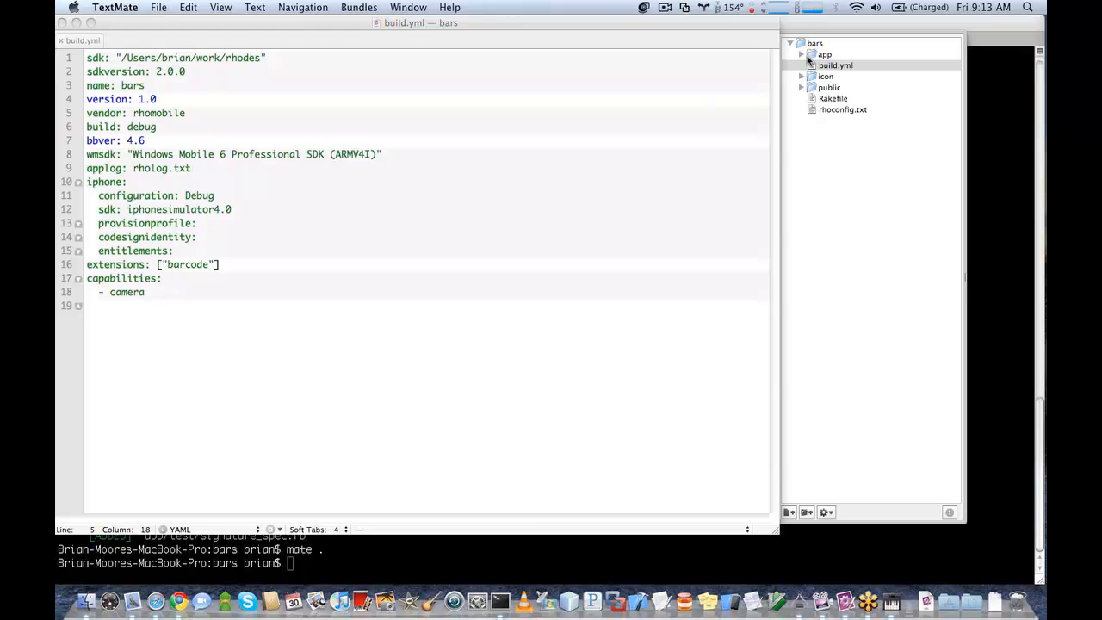
{"action": "left_click", "coordinate": [803, 53]}
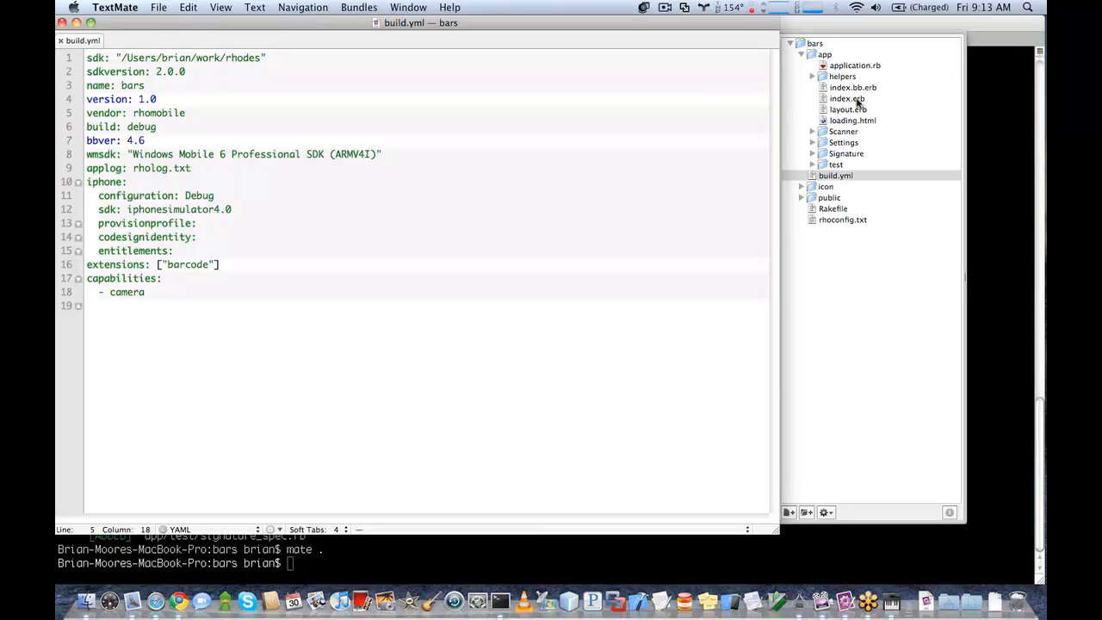
- In index.erb point the first link to Scanner with the title Barcode Scanner
{"action": "left_click", "coordinate": [848, 98]}
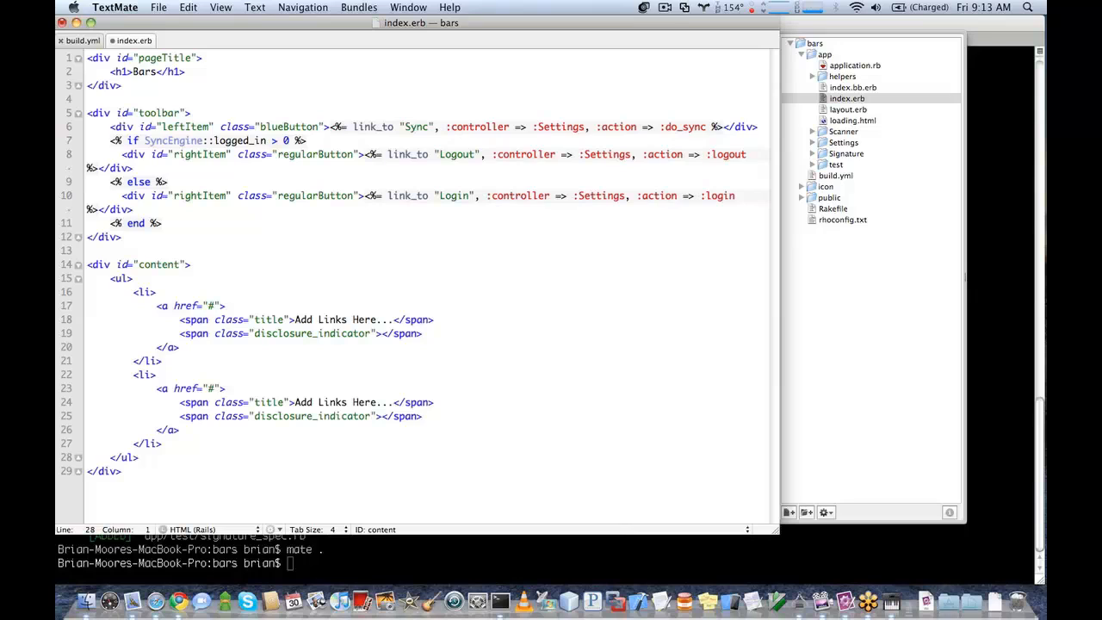
{"action": "left_click", "coordinate": [208, 307]}
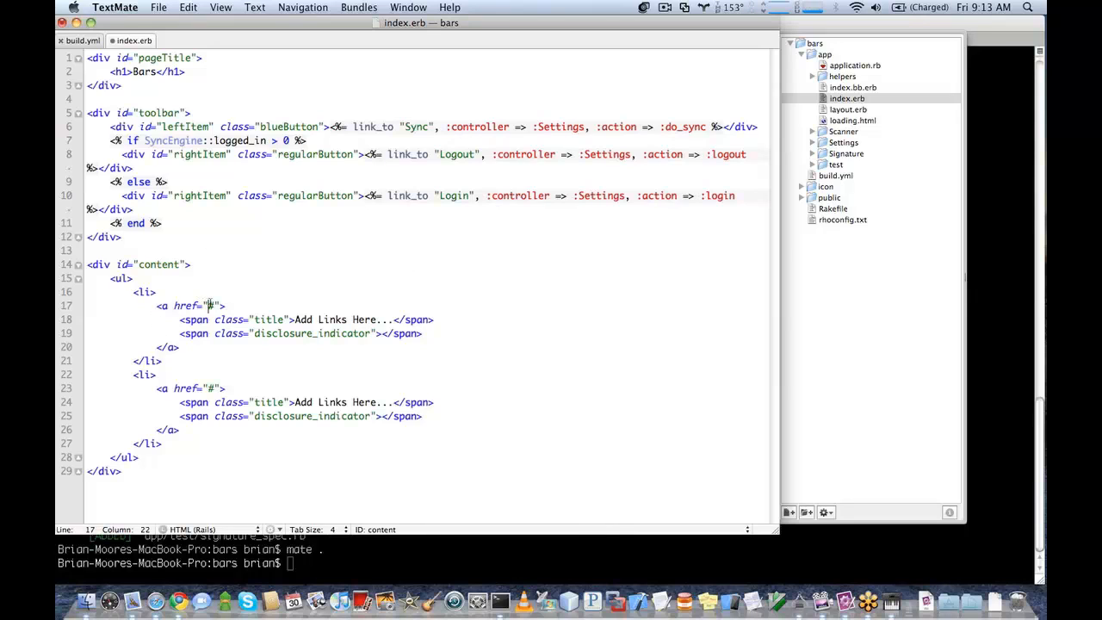
{"action": "type", "text": "Scna"}
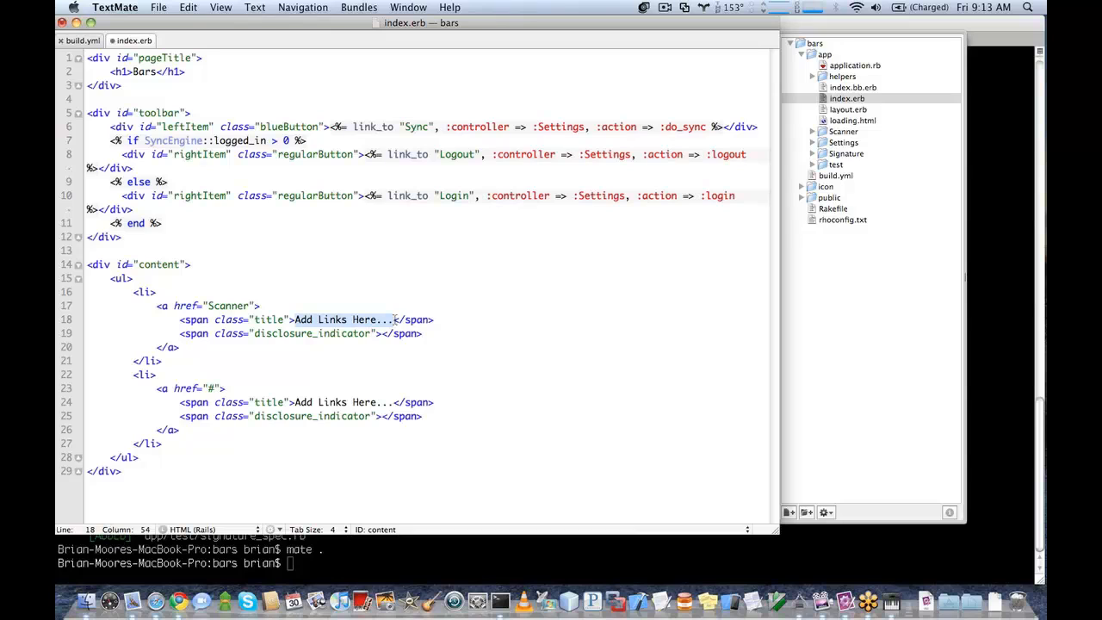
{"action": "type", "text": "Barcode Sca"}
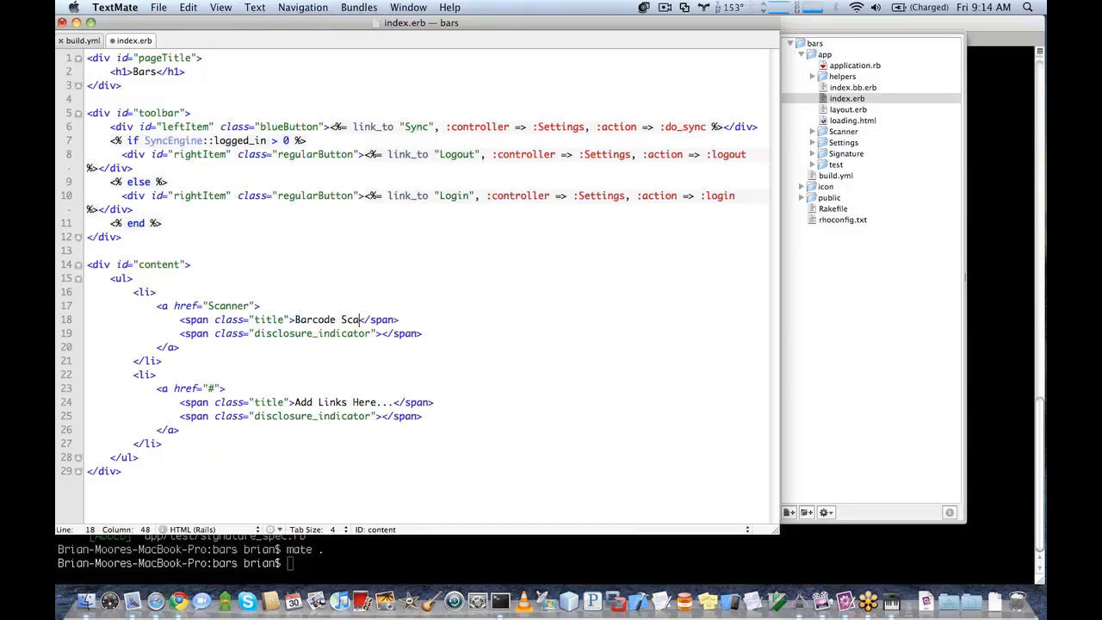
{"action": "type", "text": "nner"}
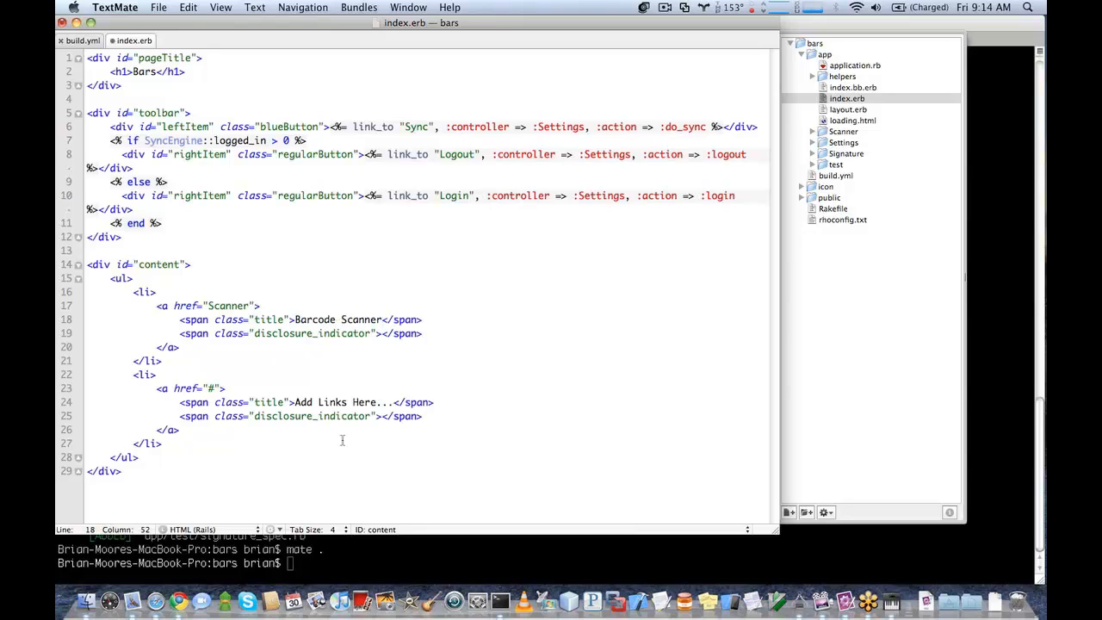
- Point the second link to Signature with the title Signature Capture
{"action": "left_click", "coordinate": [210, 389]}
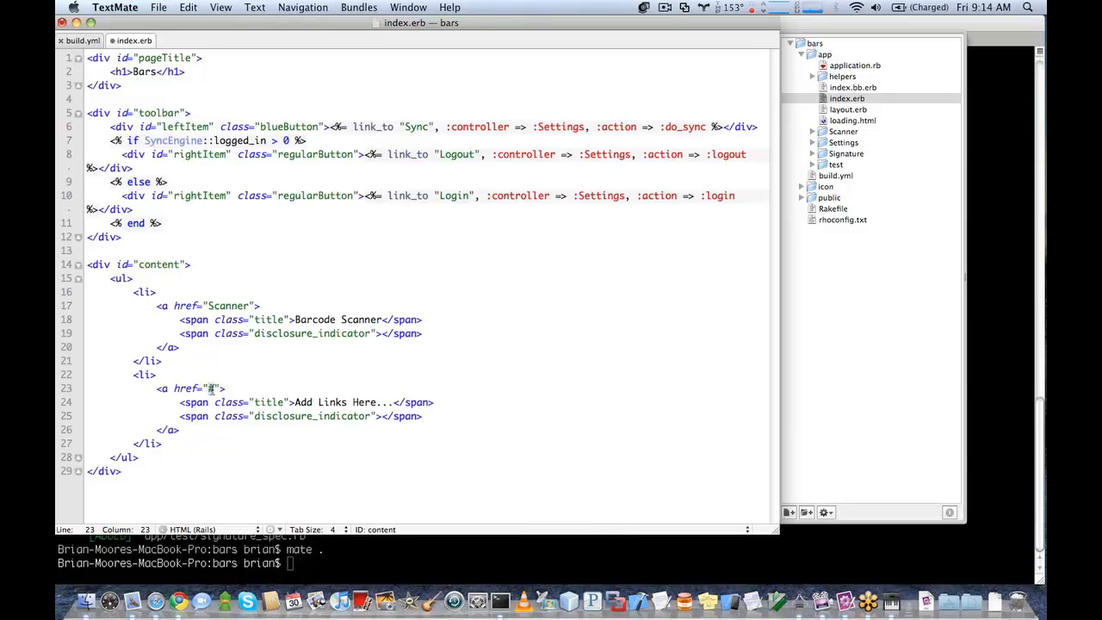
{"action": "type", "text": "Signat"}
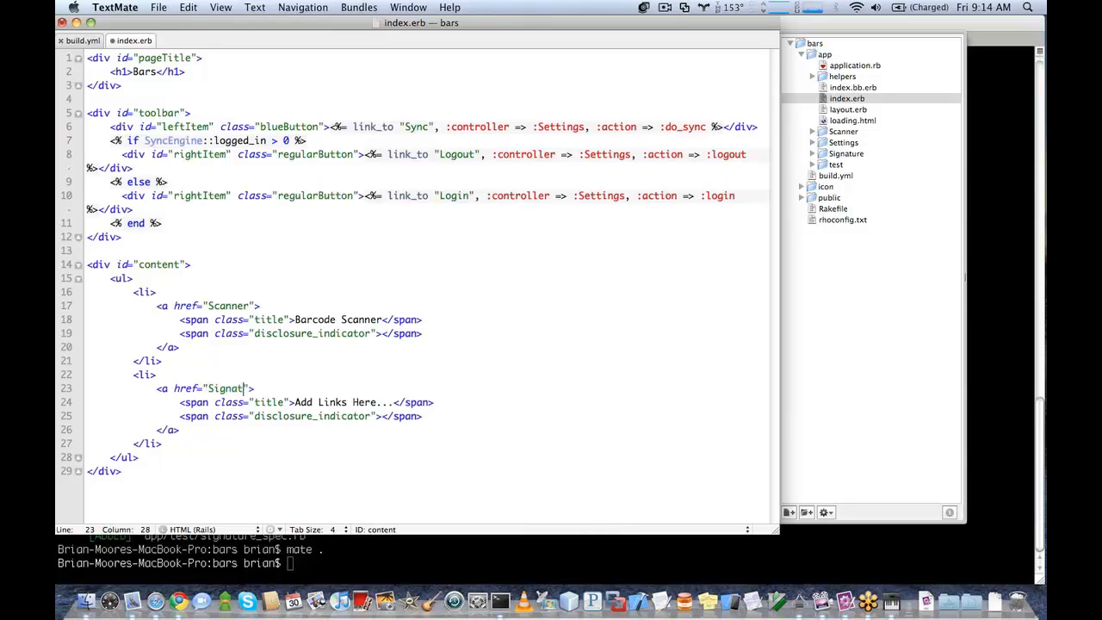
{"action": "type", "text": "ure"}
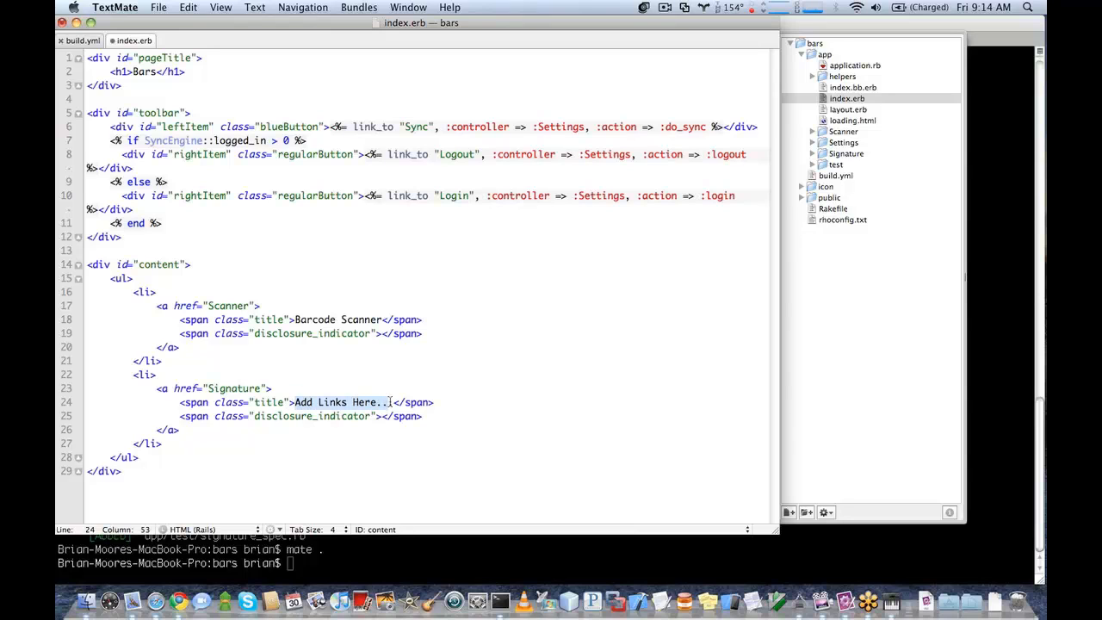
{"action": "type", "text": "Signature Capture"}
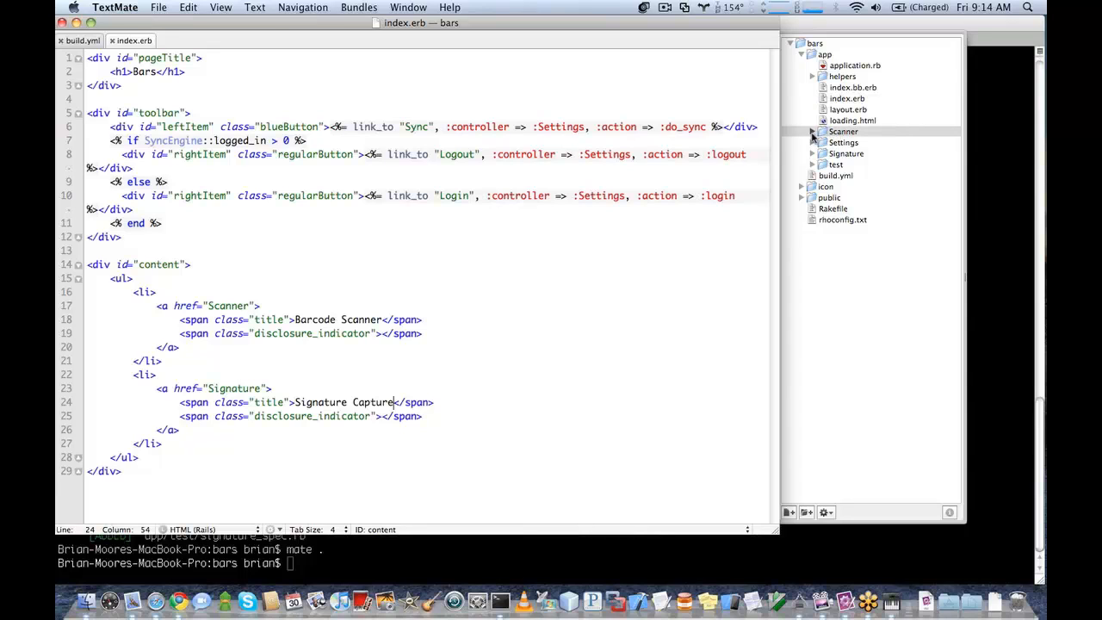
- Move the Scanner edit, new, show and index.bb views to Trash, keeping index.erb and the .rb files
{"action": "left_click", "coordinate": [814, 131]}
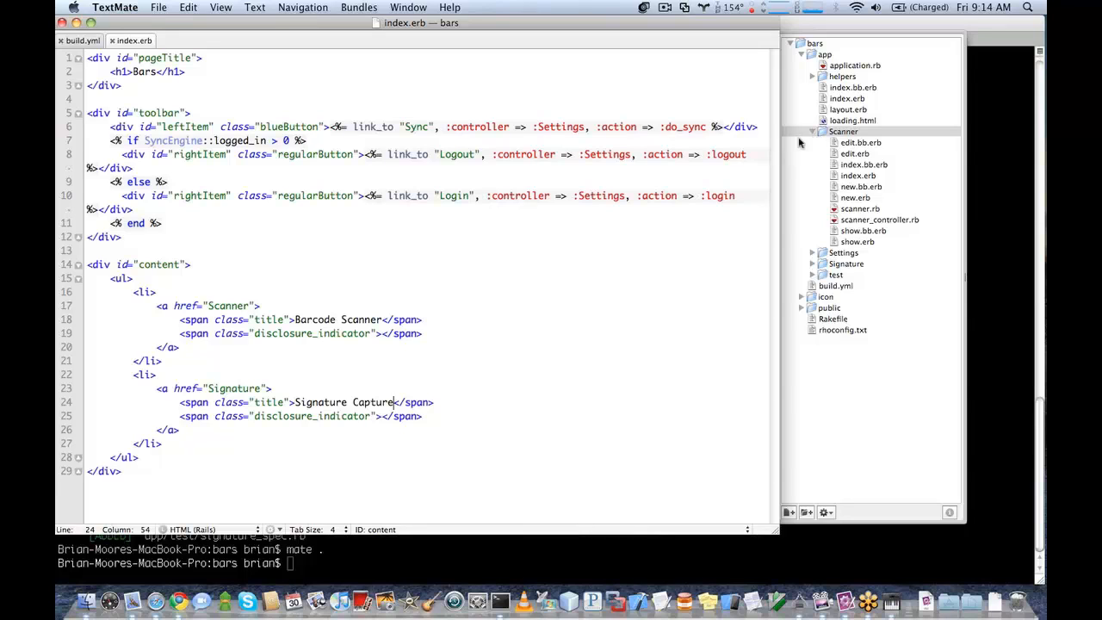
{"action": "mouse_move", "coordinate": [909, 138]}
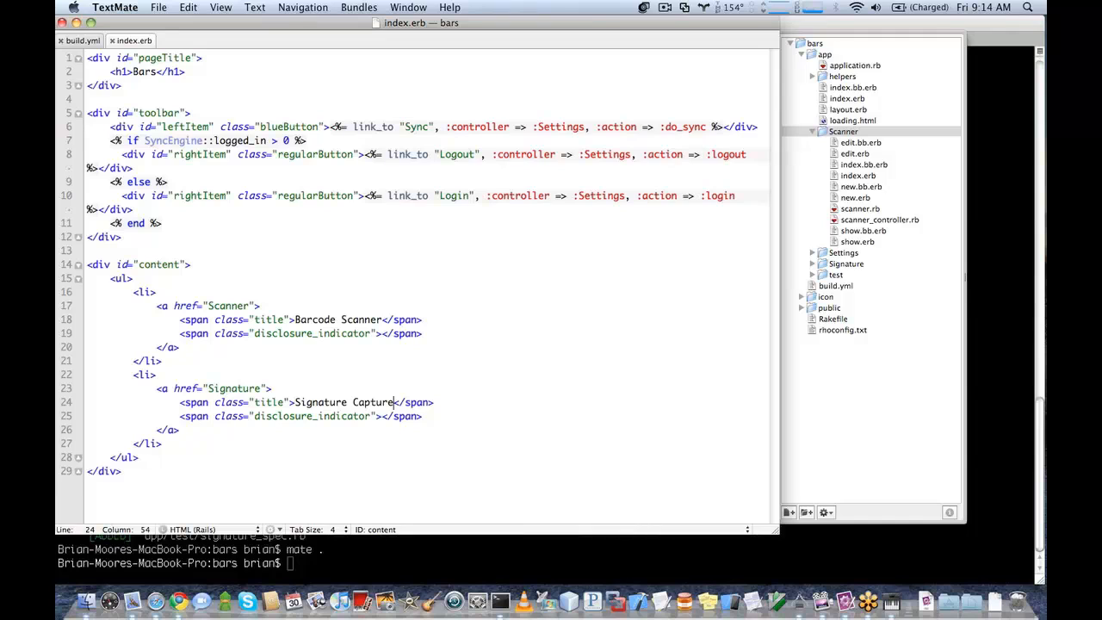
{"action": "mouse_move", "coordinate": [842, 208]}
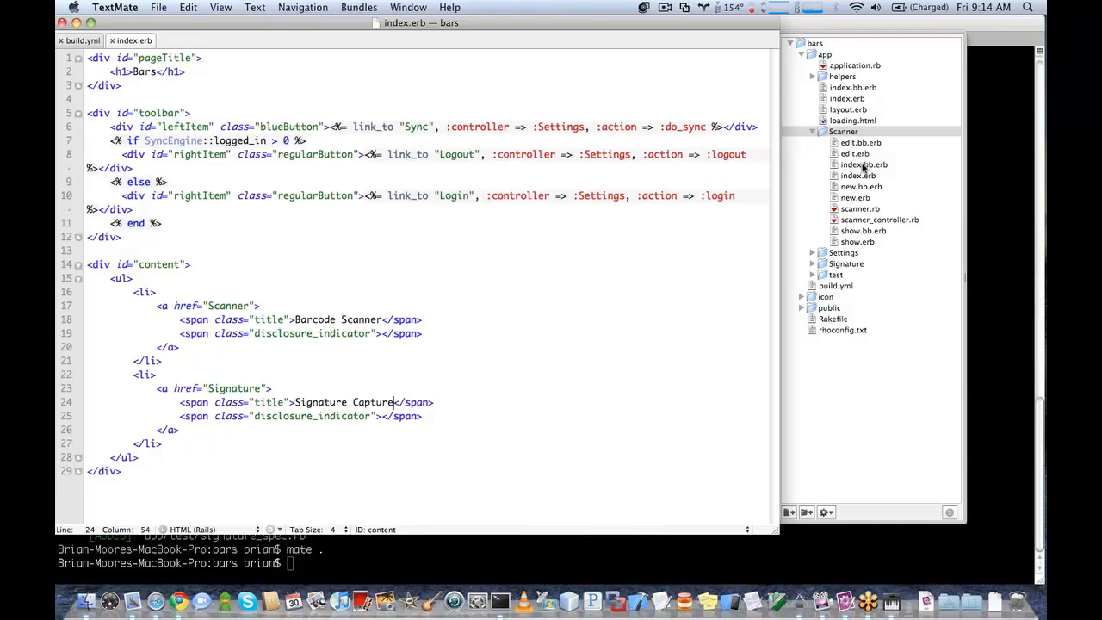
{"action": "left_click", "coordinate": [861, 141]}
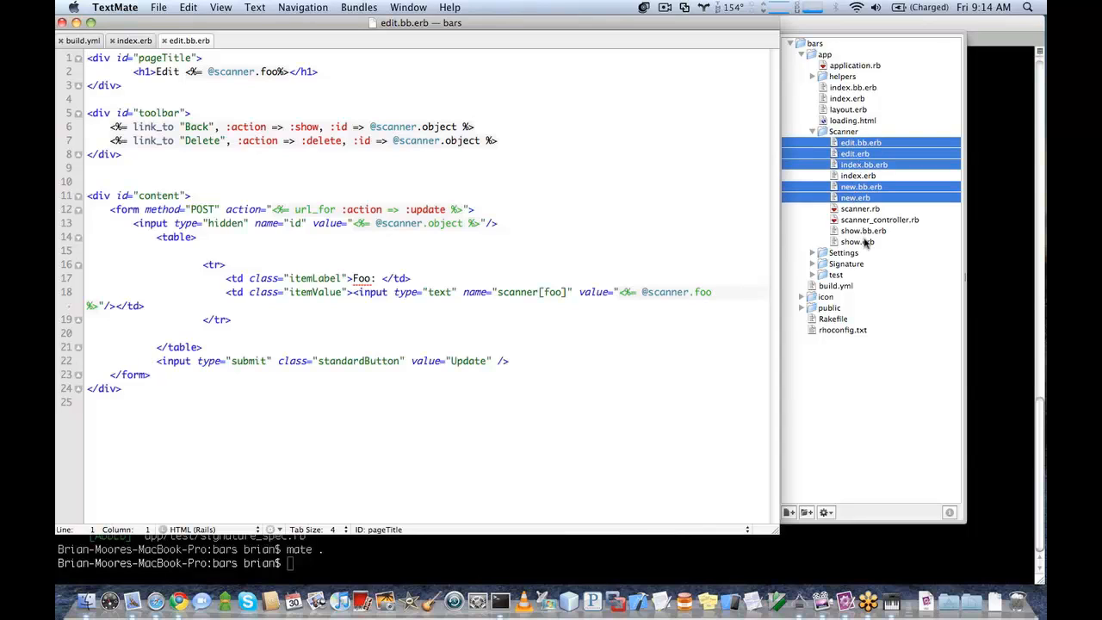
{"action": "left_click", "coordinate": [858, 241]}
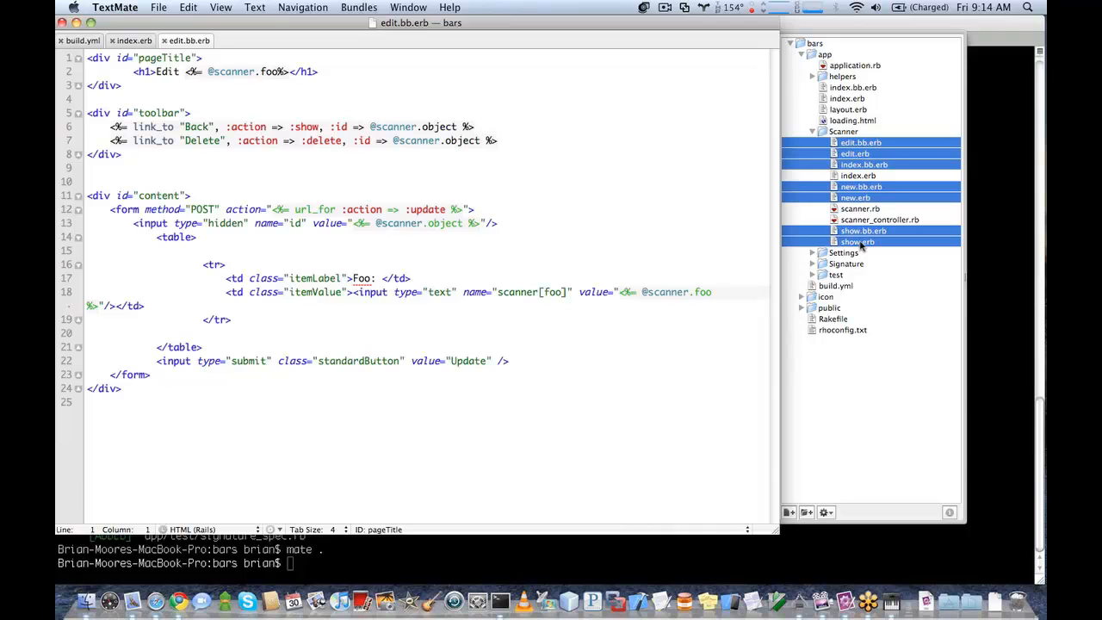
{"action": "right_click", "coordinate": [858, 242]}
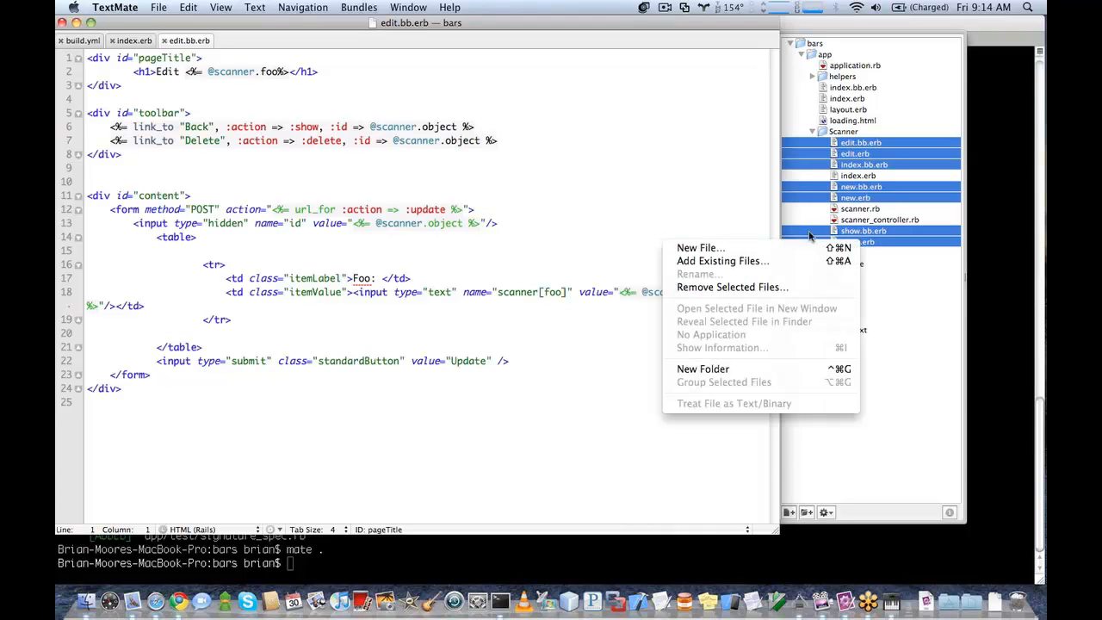
{"action": "left_click", "coordinate": [730, 286]}
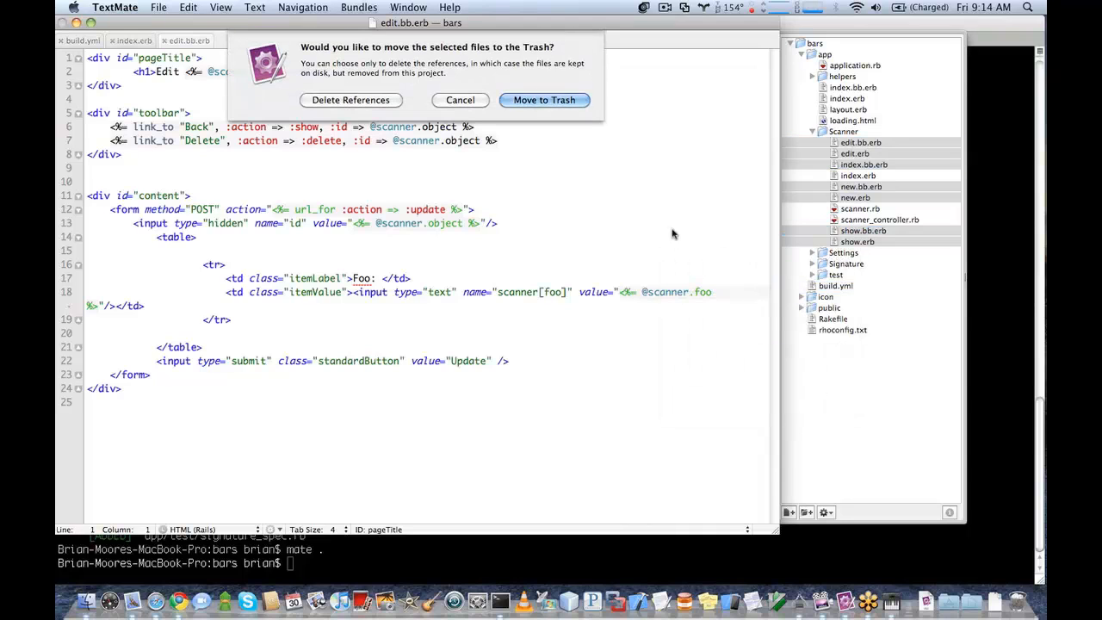
{"action": "mouse_move", "coordinate": [544, 100]}
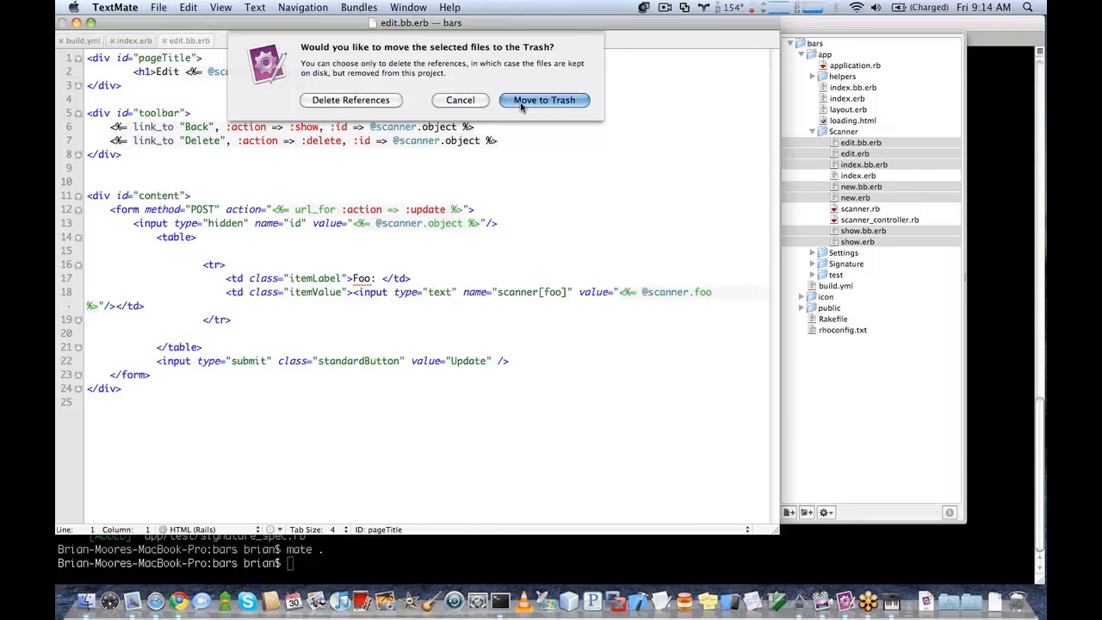
{"action": "left_click", "coordinate": [545, 100]}
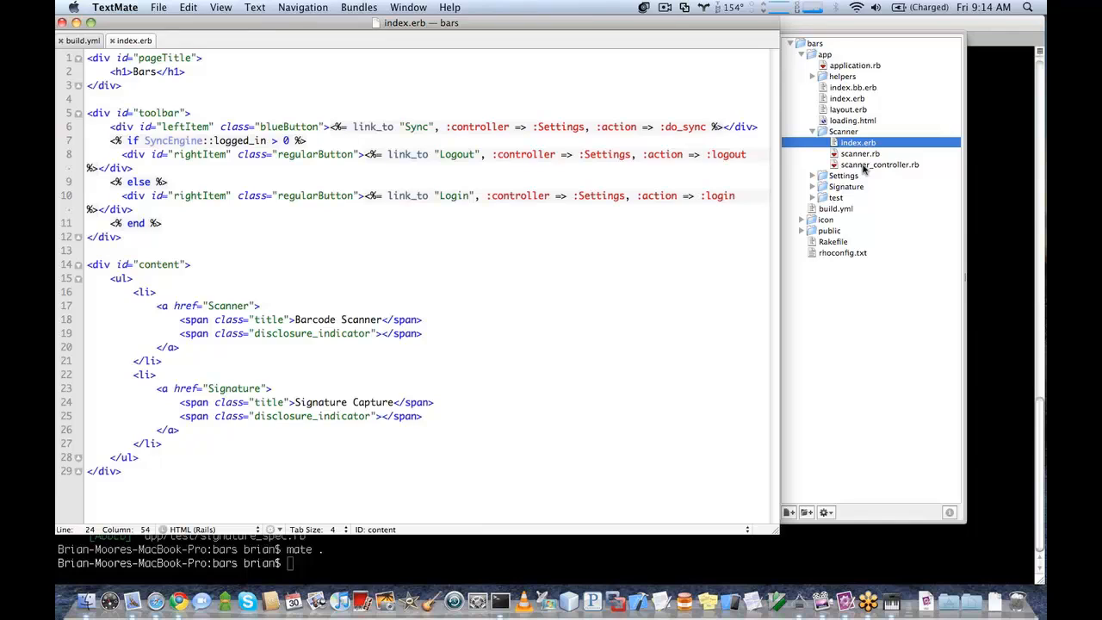
- In scanner_controller.rb, remove the show, edit, create, update and delete actions
{"action": "left_click", "coordinate": [880, 166]}
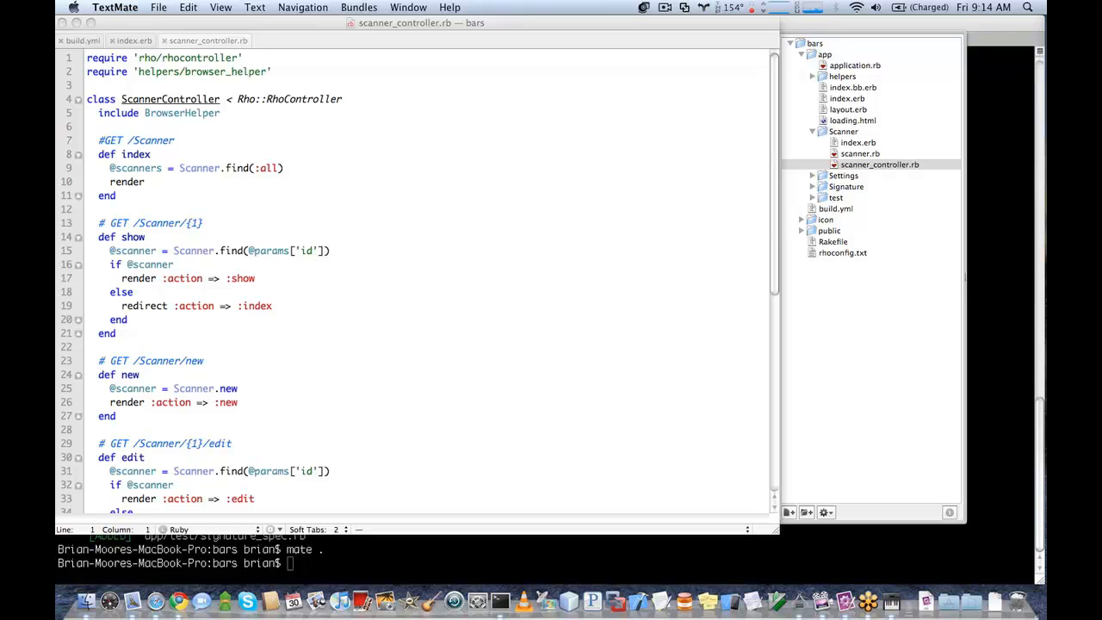
{"action": "left_click", "coordinate": [879, 166]}
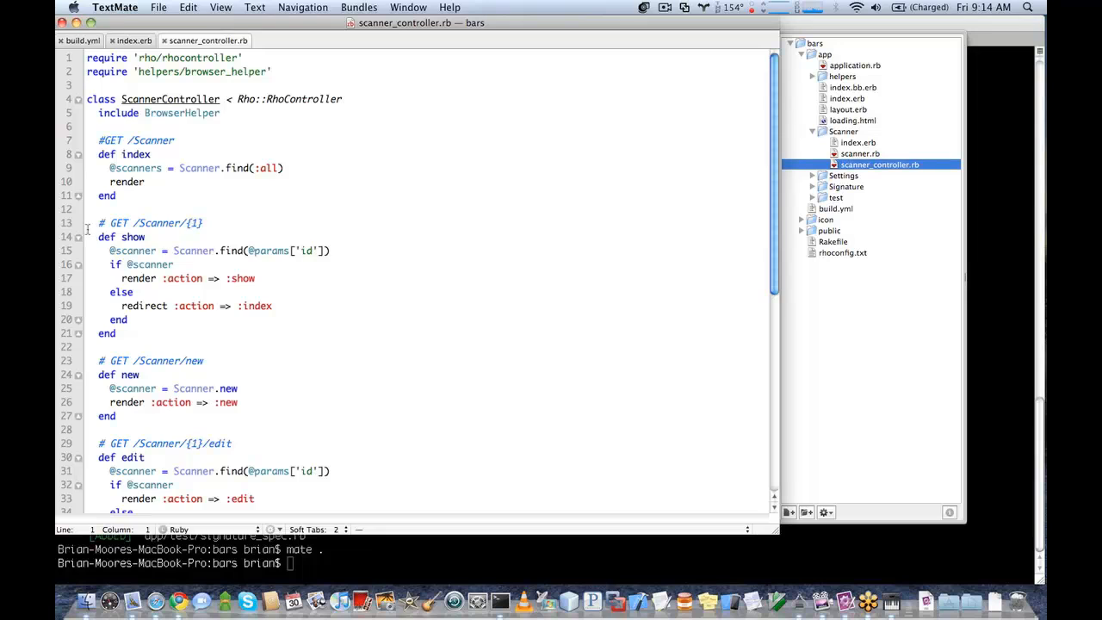
{"action": "left_click_drag", "start_coordinate": [101, 222], "coordinate": [118, 334]}
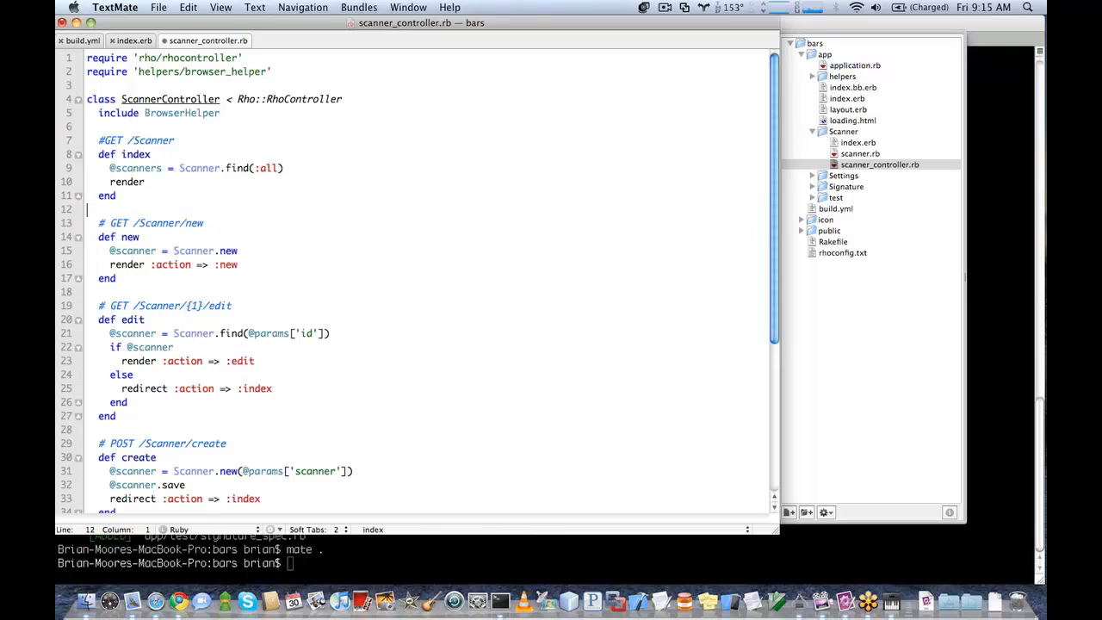
{"action": "left_click", "coordinate": [95, 307]}
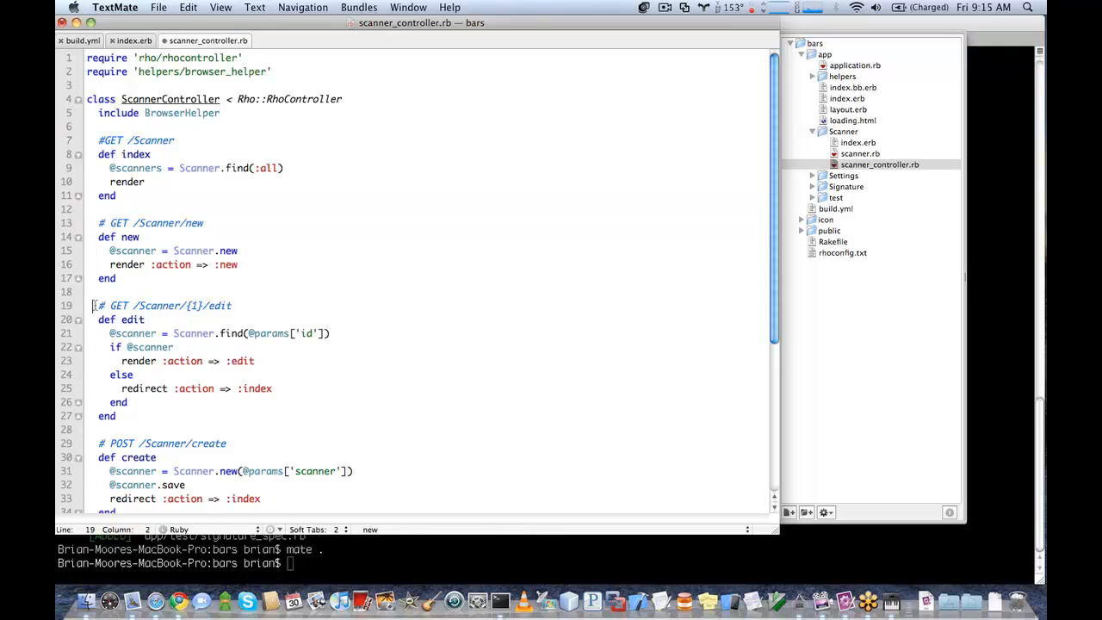
{"action": "left_click_drag", "start_coordinate": [93, 306], "coordinate": [310, 403]}
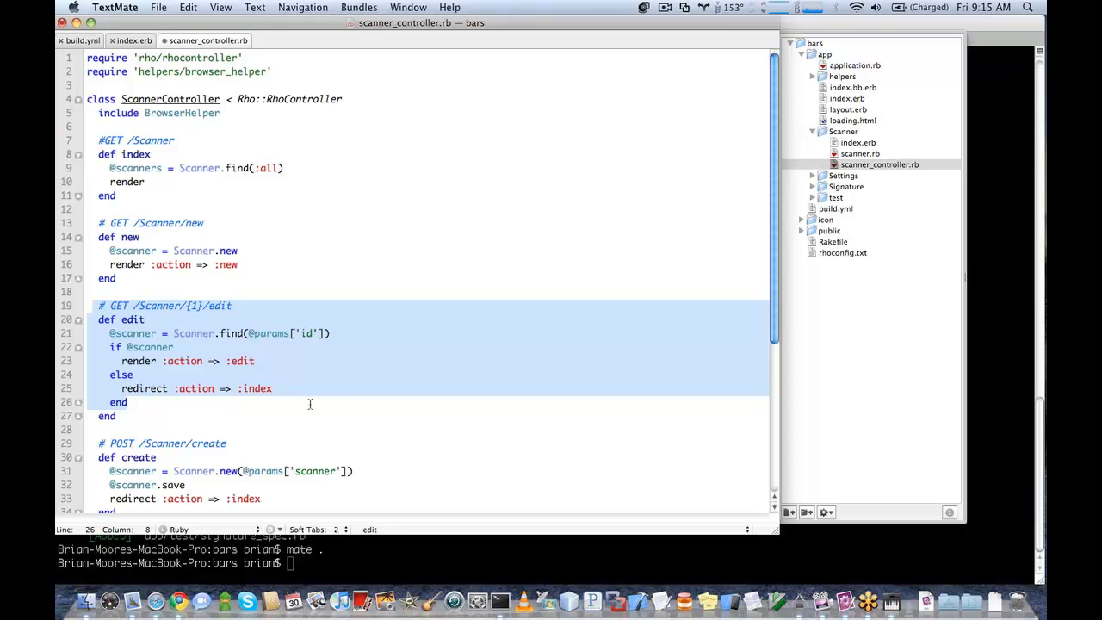
{"action": "left_click", "coordinate": [317, 472]}
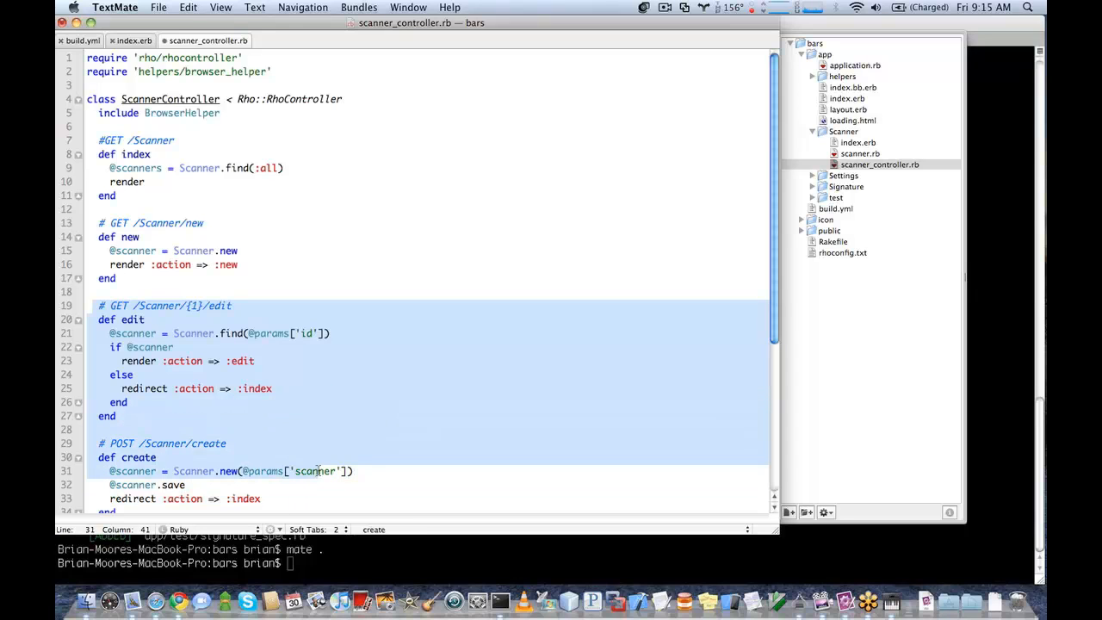
{"action": "scroll", "scroll_direction": "down", "scroll_amount": 3}
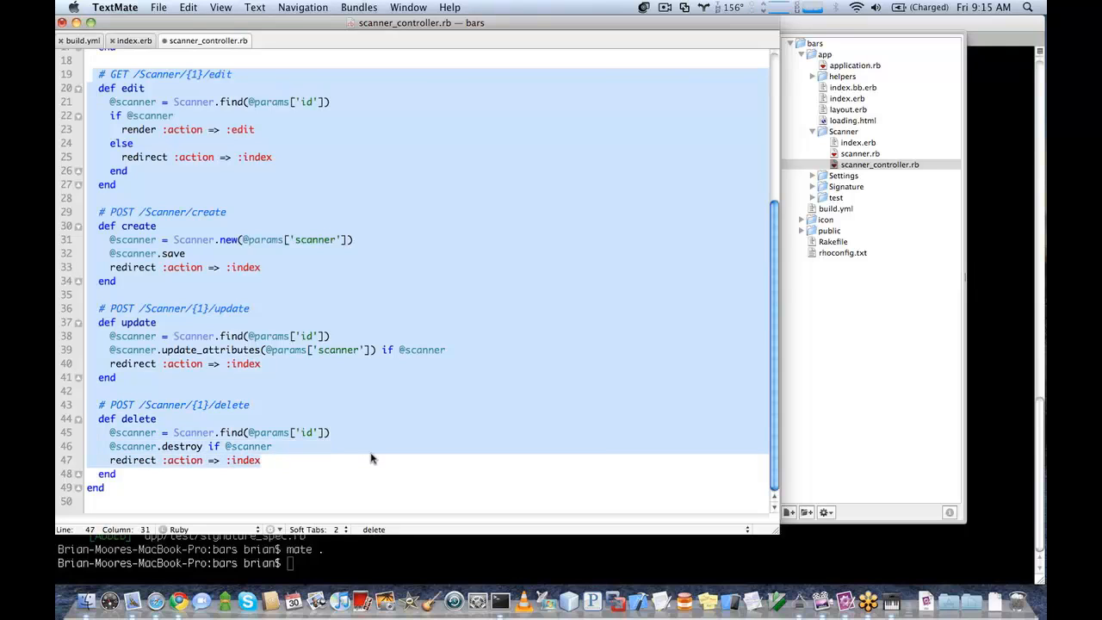
{"action": "left_click", "coordinate": [376, 470]}
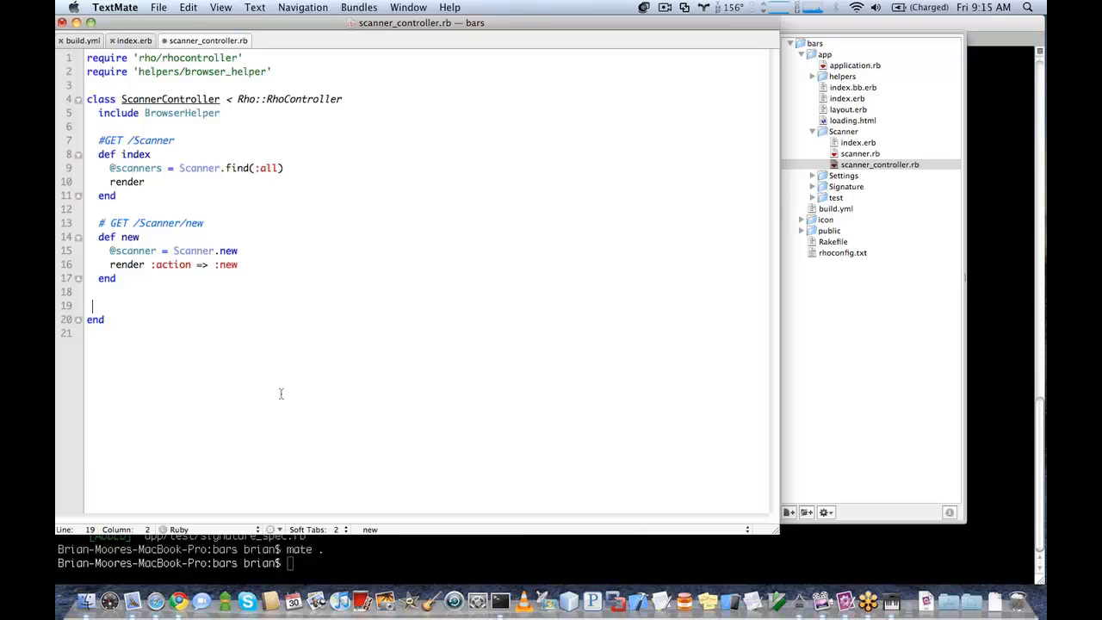
- Empty the index action's body and select the new action's body for replacement
{"action": "left_click", "coordinate": [90, 169]}
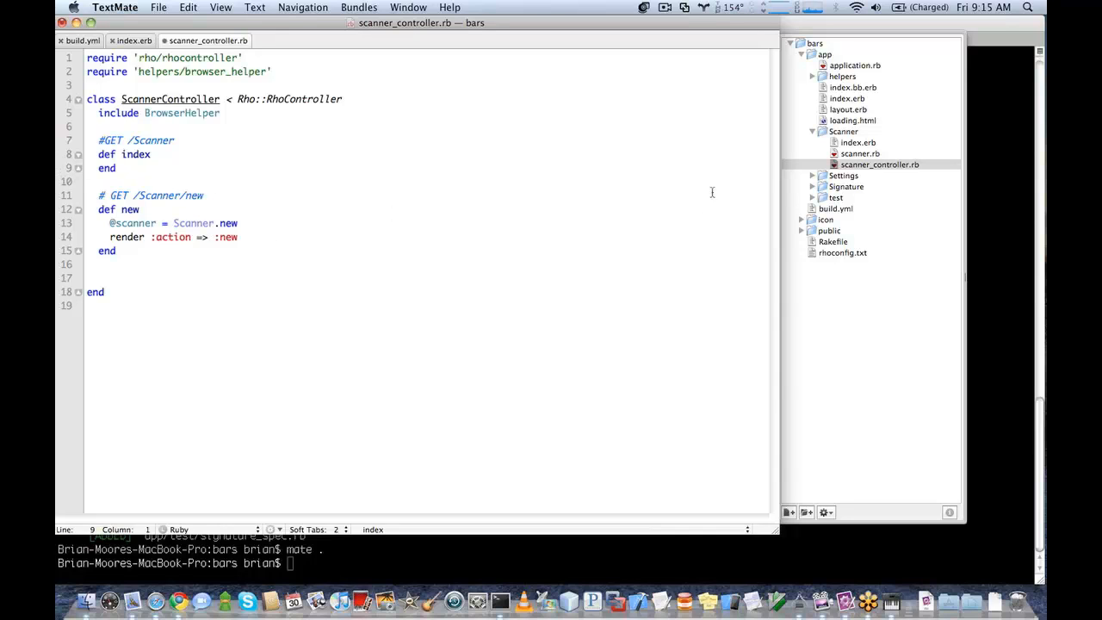
{"action": "left_click", "coordinate": [685, 205]}
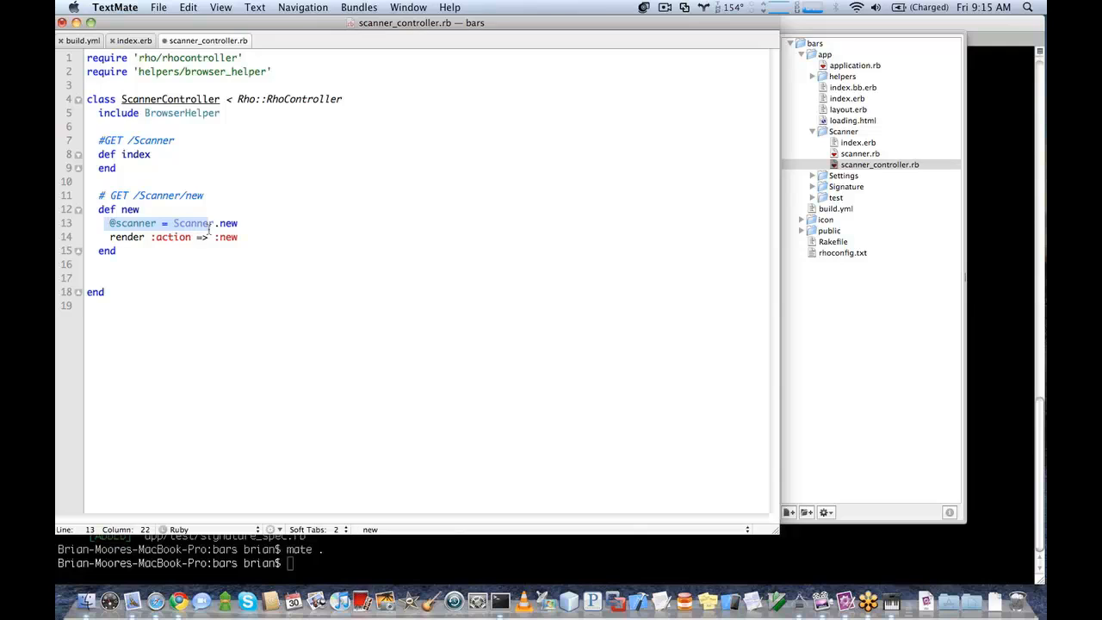
{"action": "left_click", "coordinate": [269, 238]}
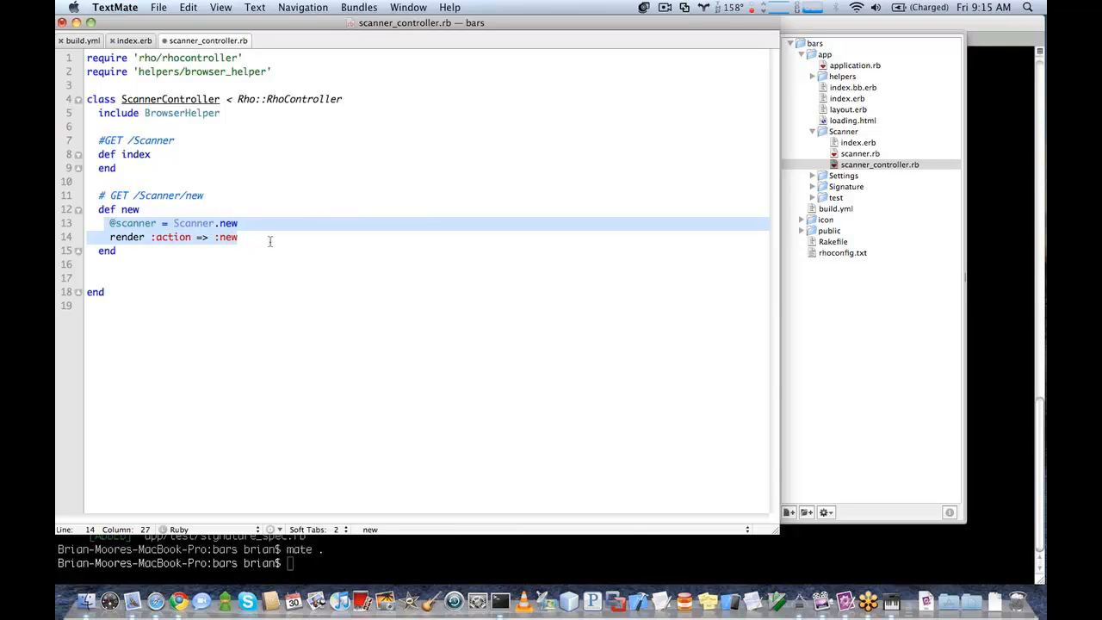
{"action": "left_click", "coordinate": [110, 224]}
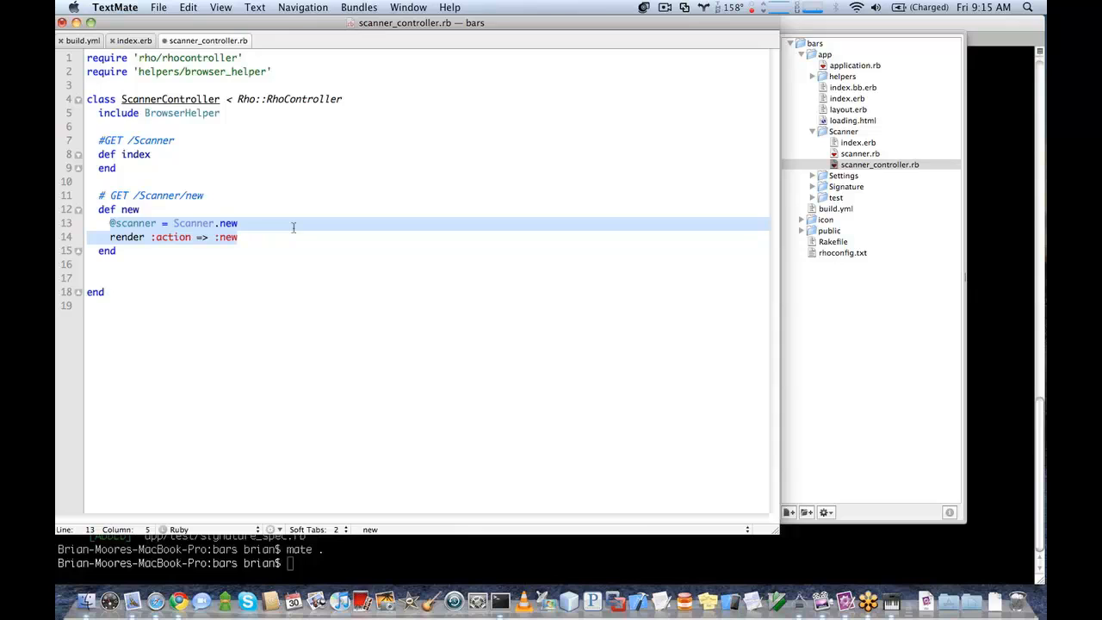
- Make new call Camera::take_picture(url_for :action => :camera_callback)
{"action": "type", "text": "Camera"}
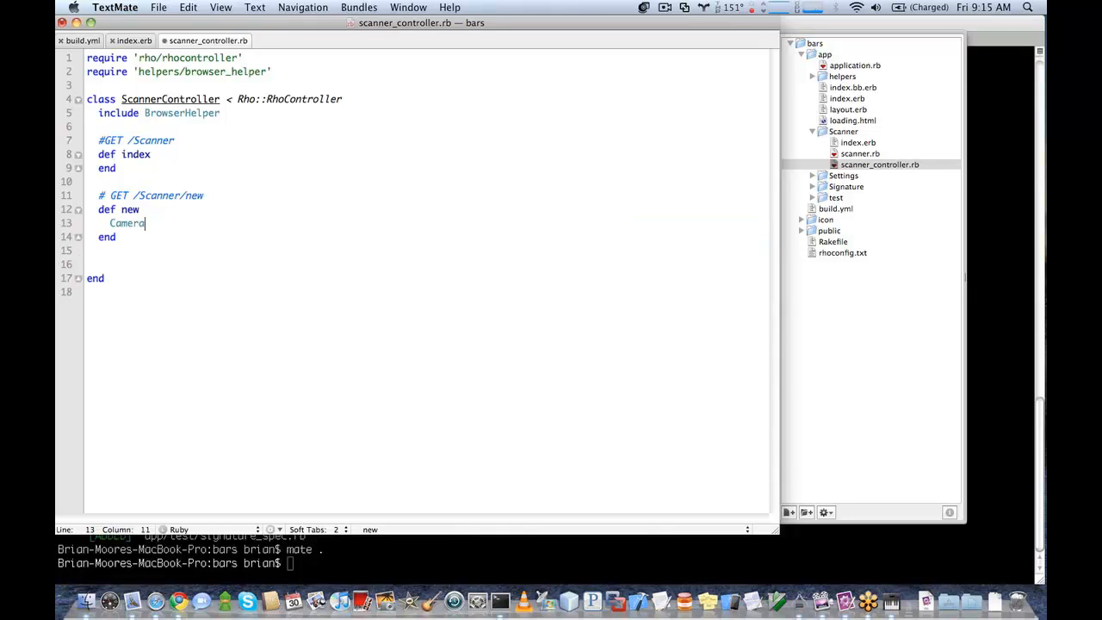
{"action": "type", "text": "::"}
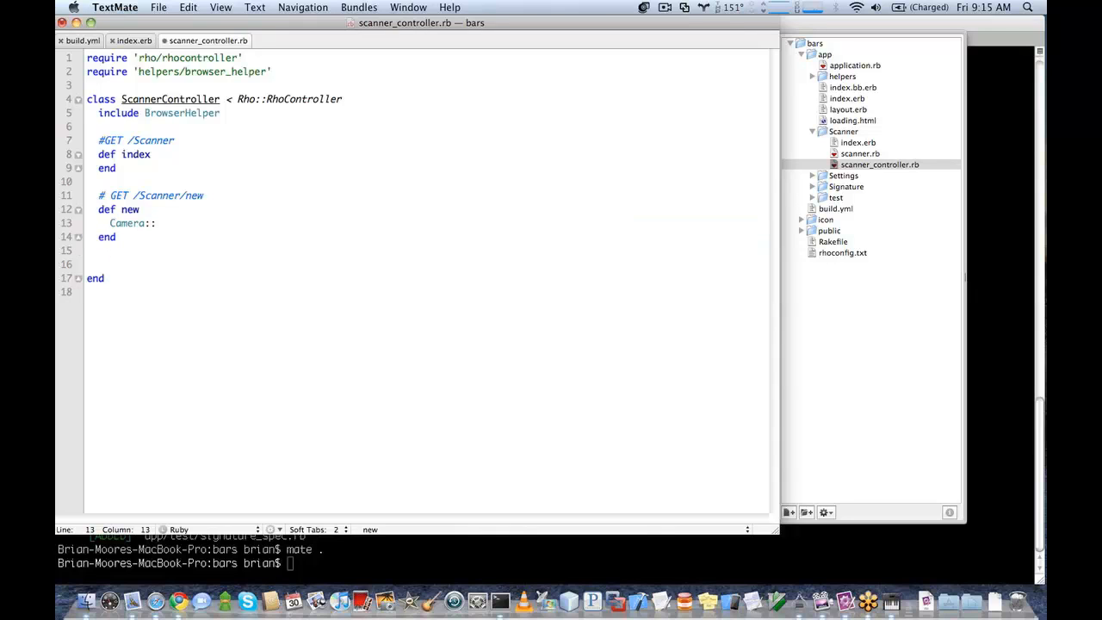
{"action": "type", "text": "take_picture"}
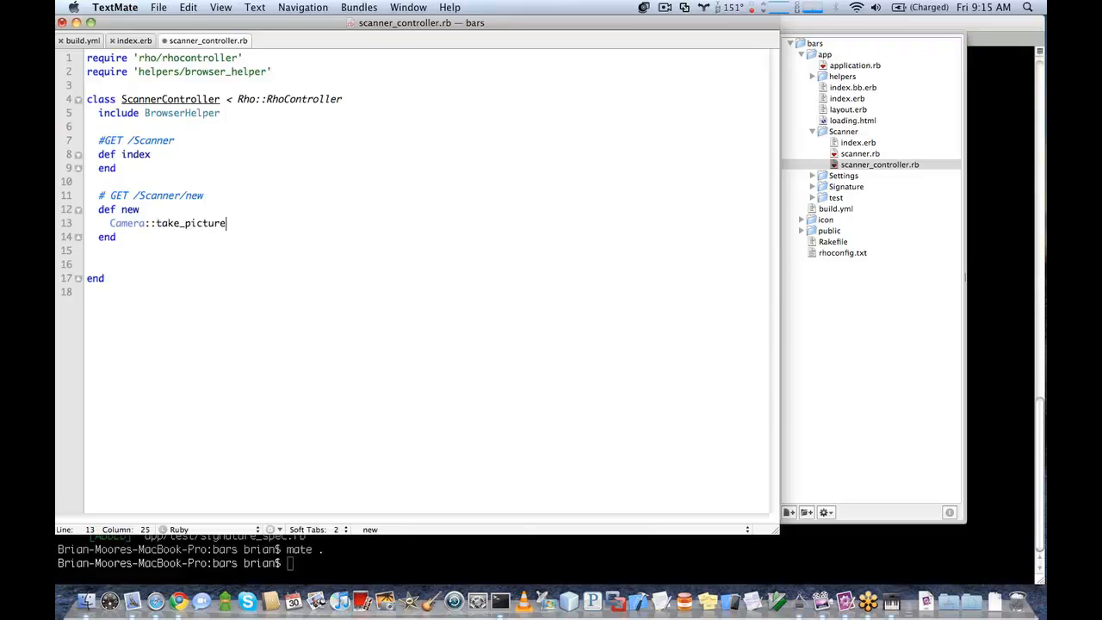
{"action": "type", "text": "(url_for"}
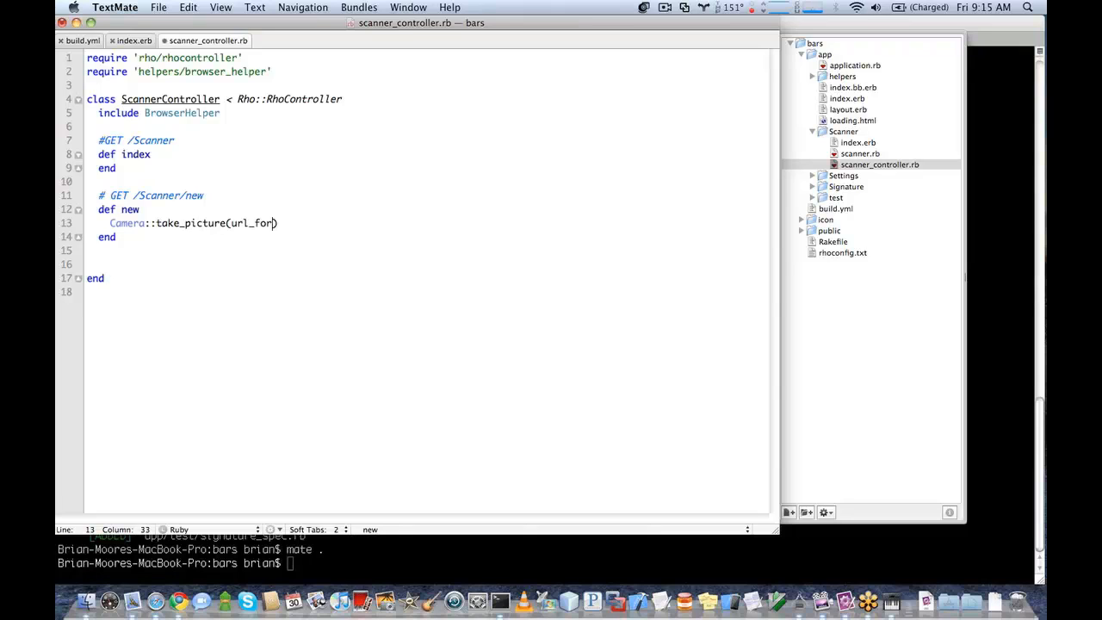
{"action": "type", "text": ":action"}
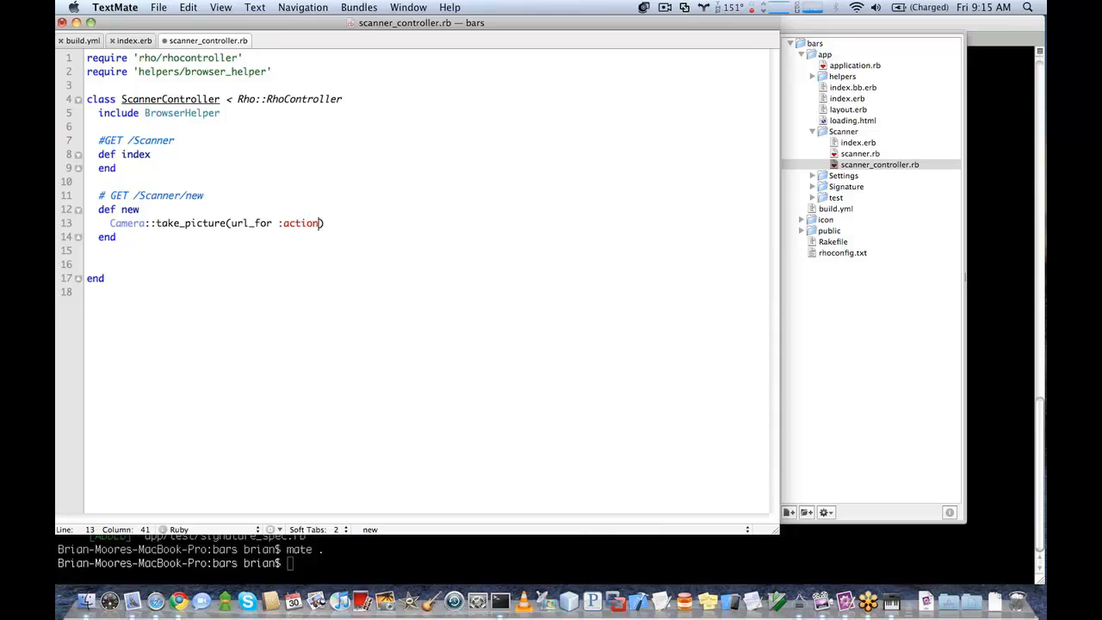
{"action": "type", "text": "=> :camera_callback"}
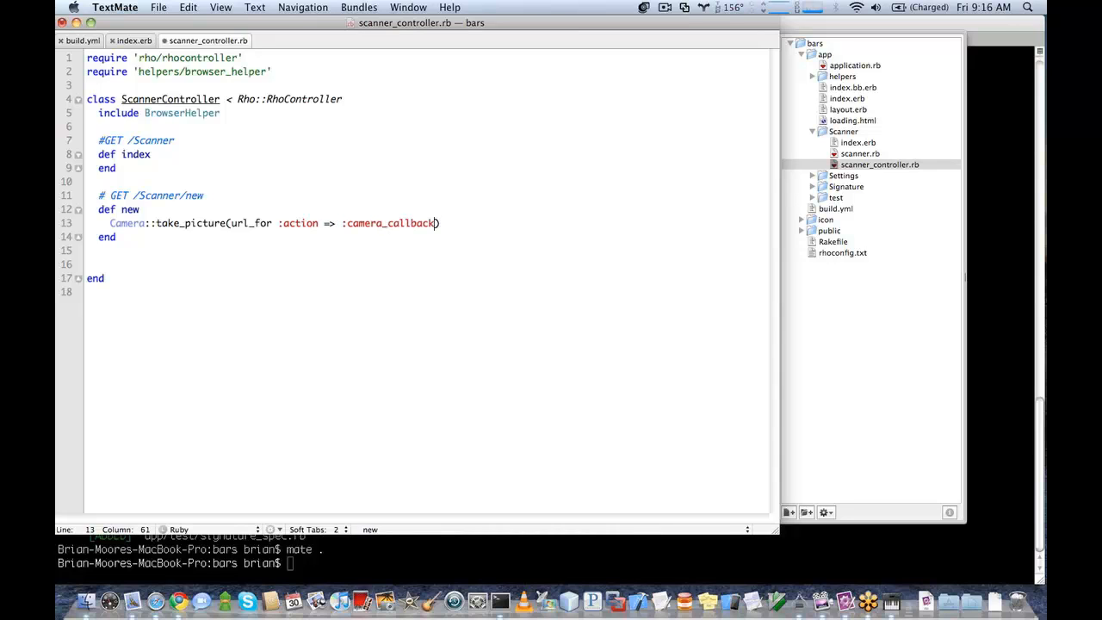
{"action": "key", "text": "right"}
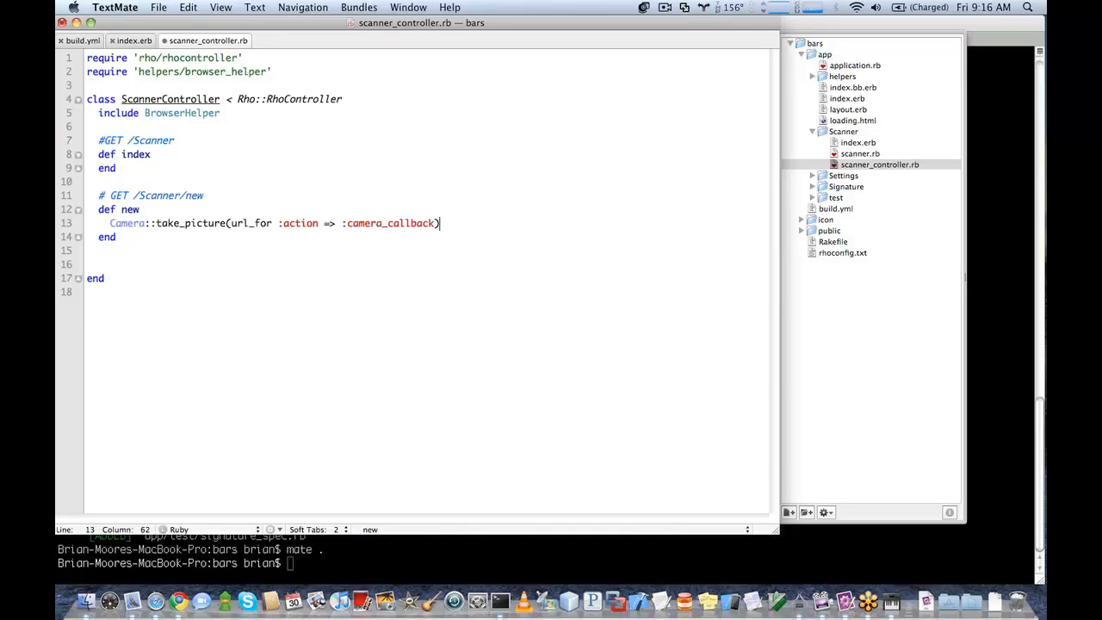
{"action": "key", "text": "return"}
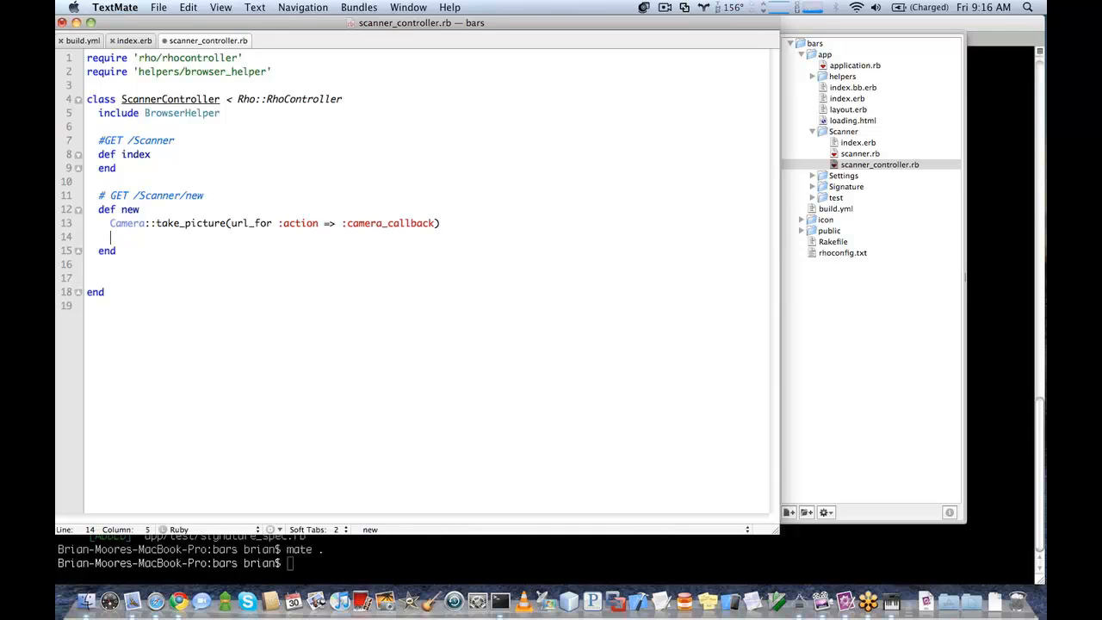
- Add redirect :action => :index to new and leave blank lines for the next method
{"action": "type", "text": "redirect :action -"}
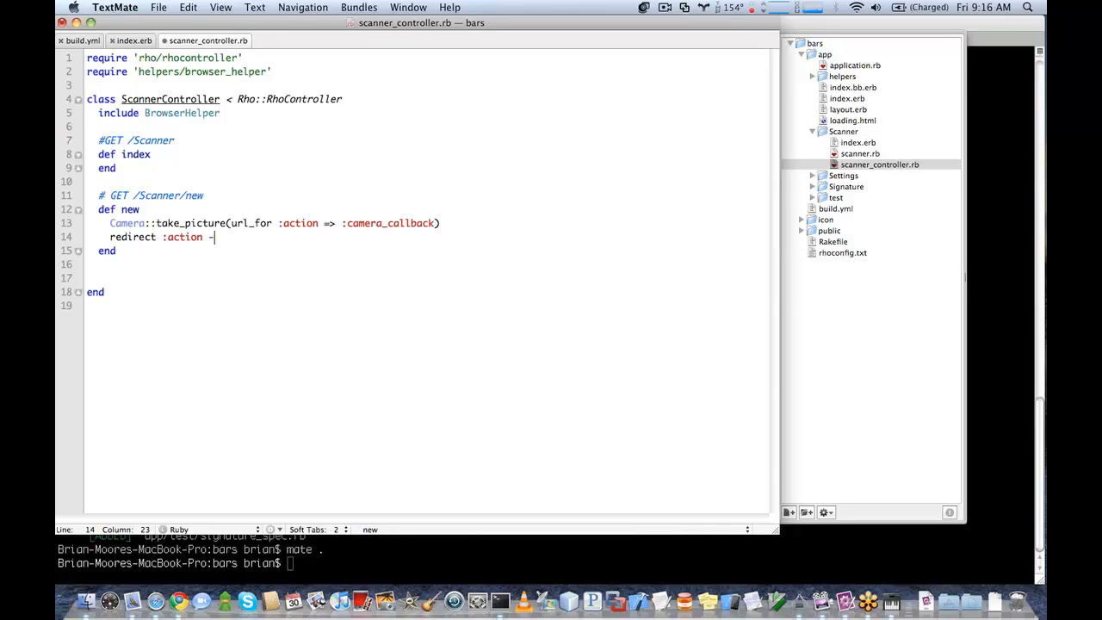
{"action": "type", "text": ">"}
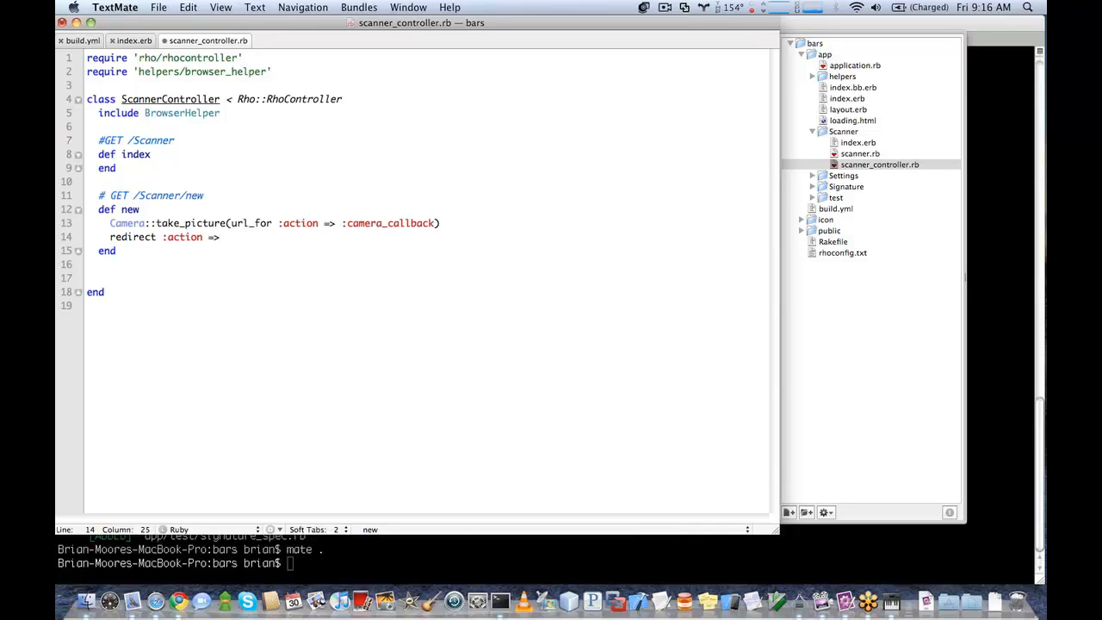
{"action": "type", "text": ":index"}
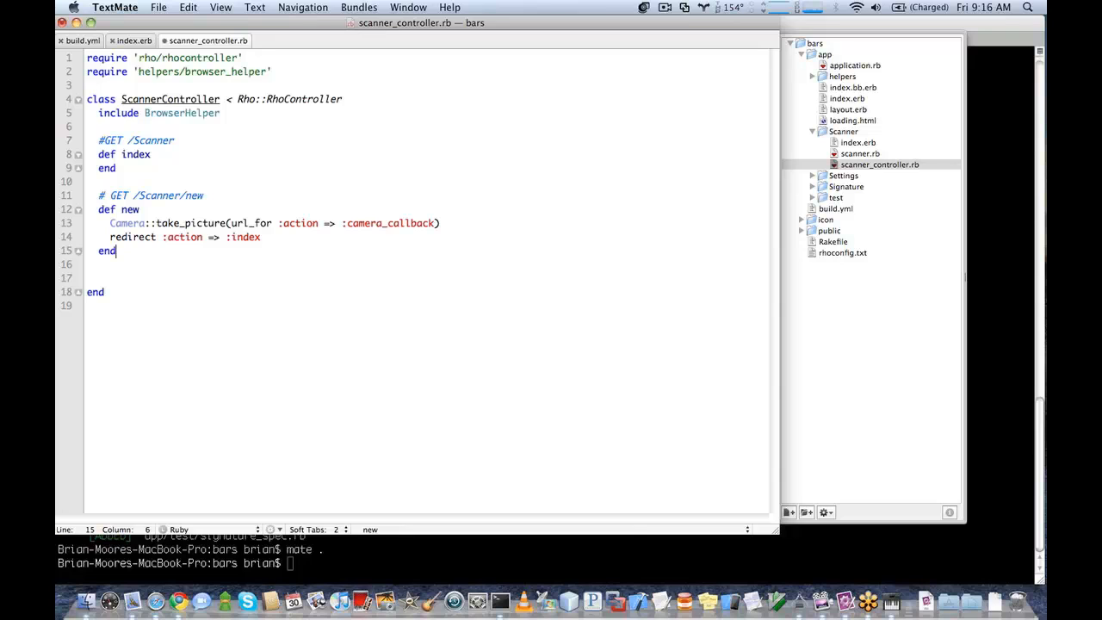
{"action": "key", "text": "Return"}
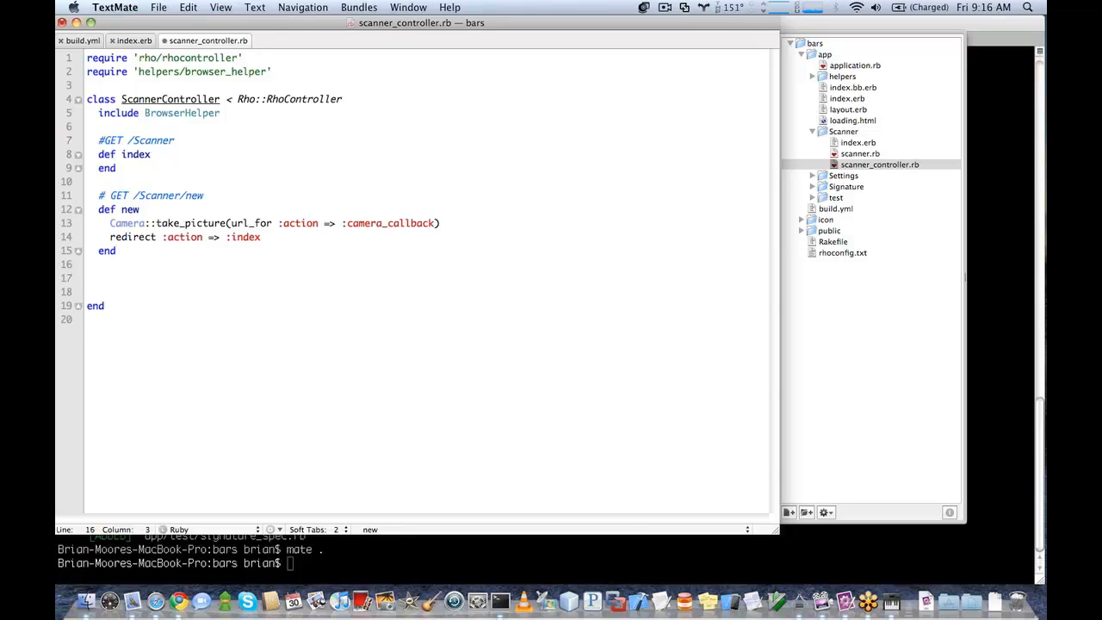
{"action": "key", "text": "Return"}
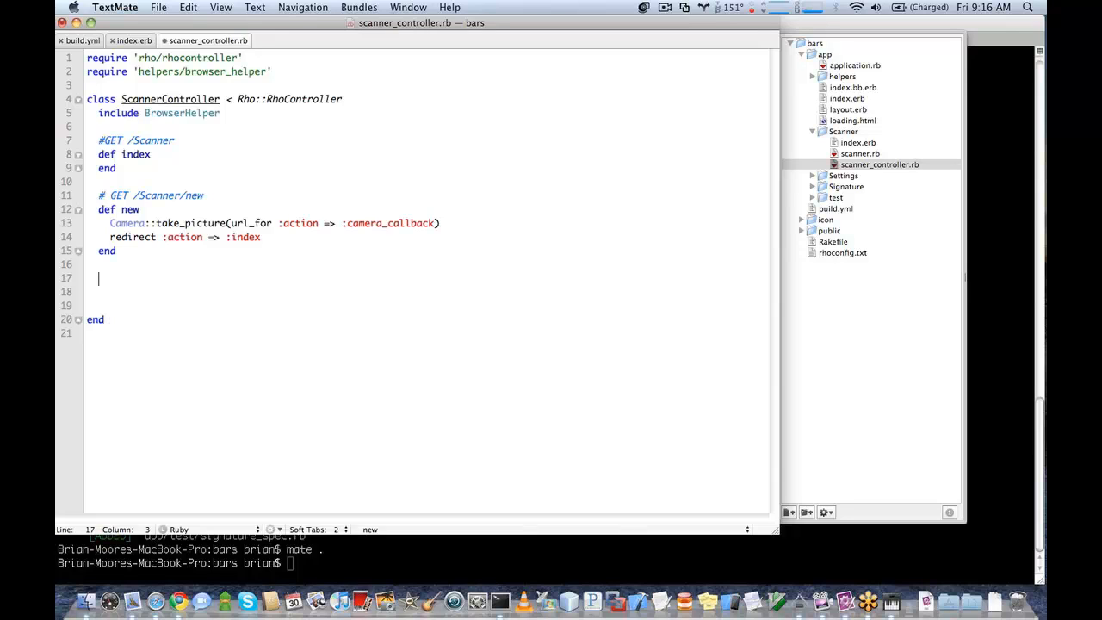
- Write show_barcode_info(recognized_code) showing an Alert popup 'Barcode[' plus the recognized code
{"action": "type", "text": "def"}
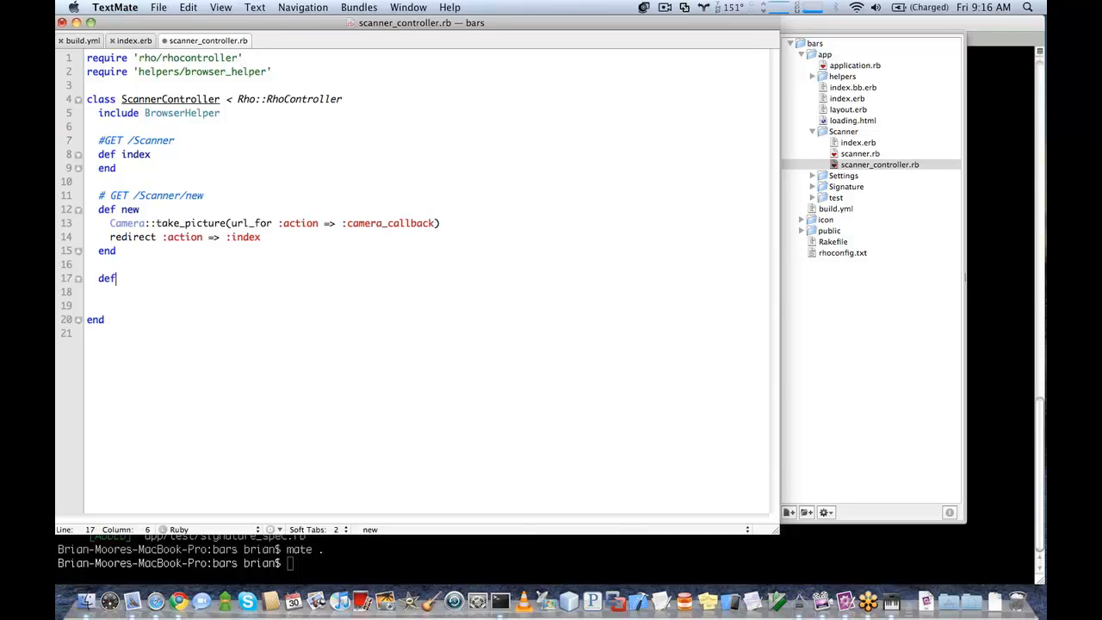
{"action": "type", "text": "show_barcode_info(reco"}
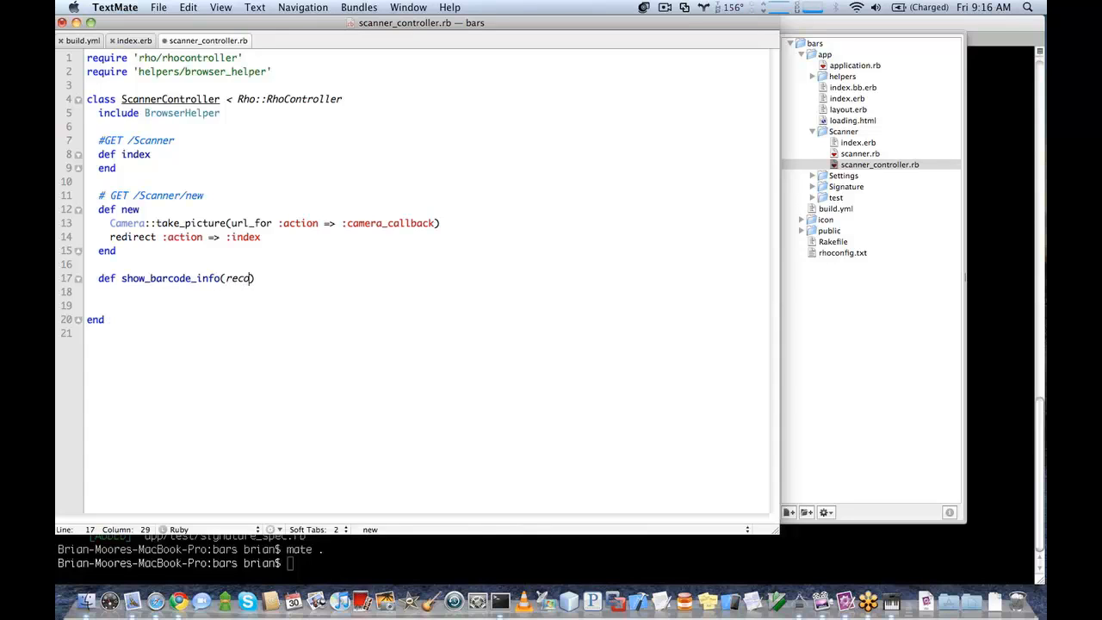
{"action": "type", "text": "ognized_code"}
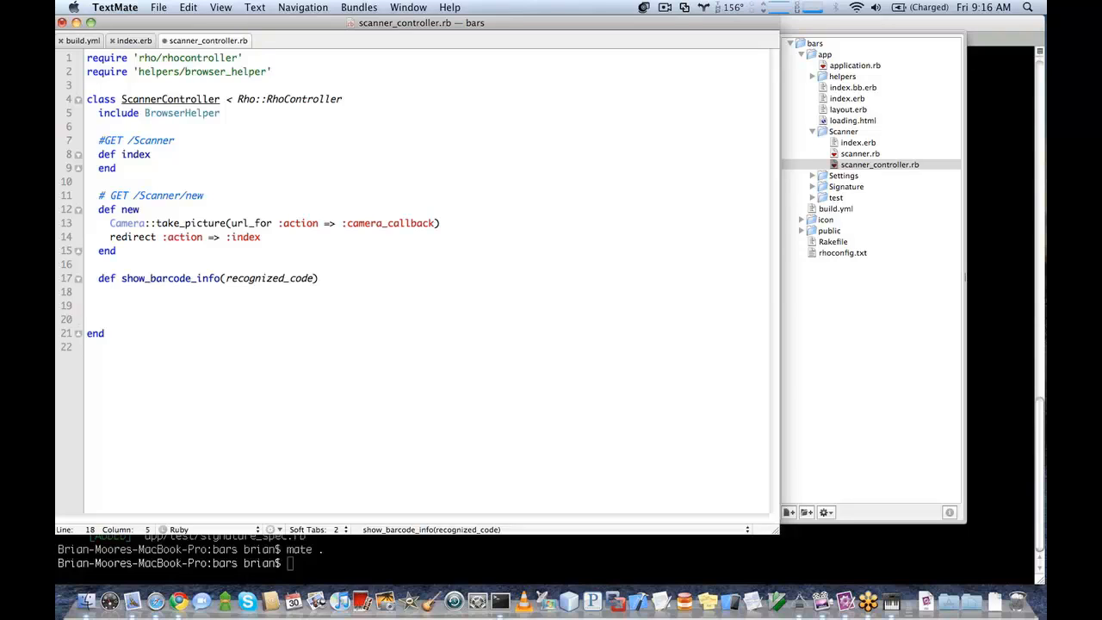
{"action": "type", "text": "Alert."}
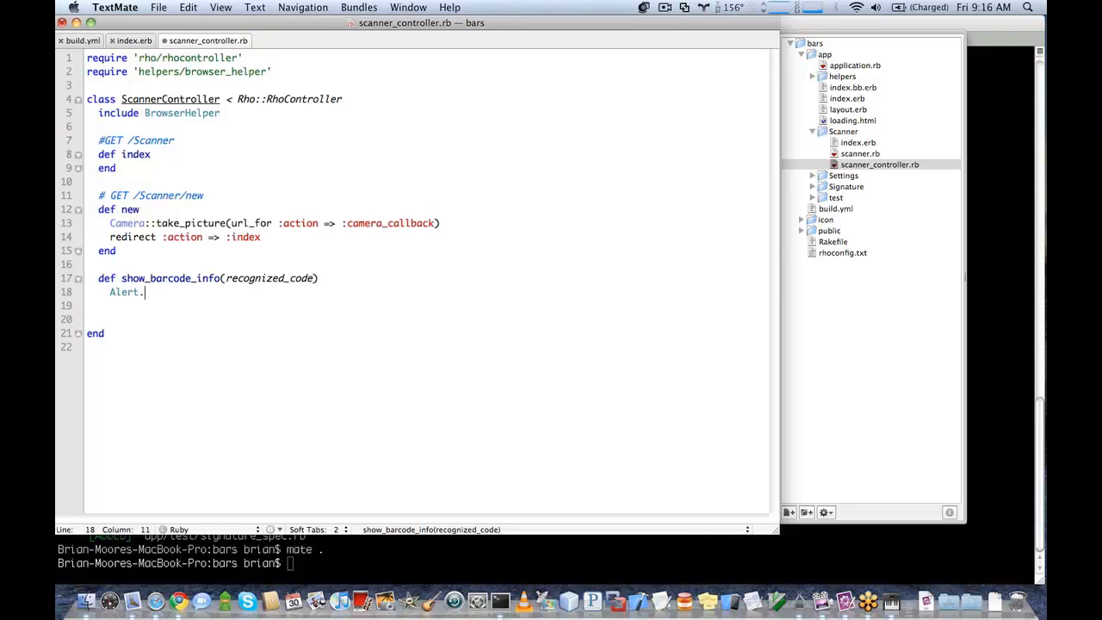
{"action": "type", "text": "show_po"}
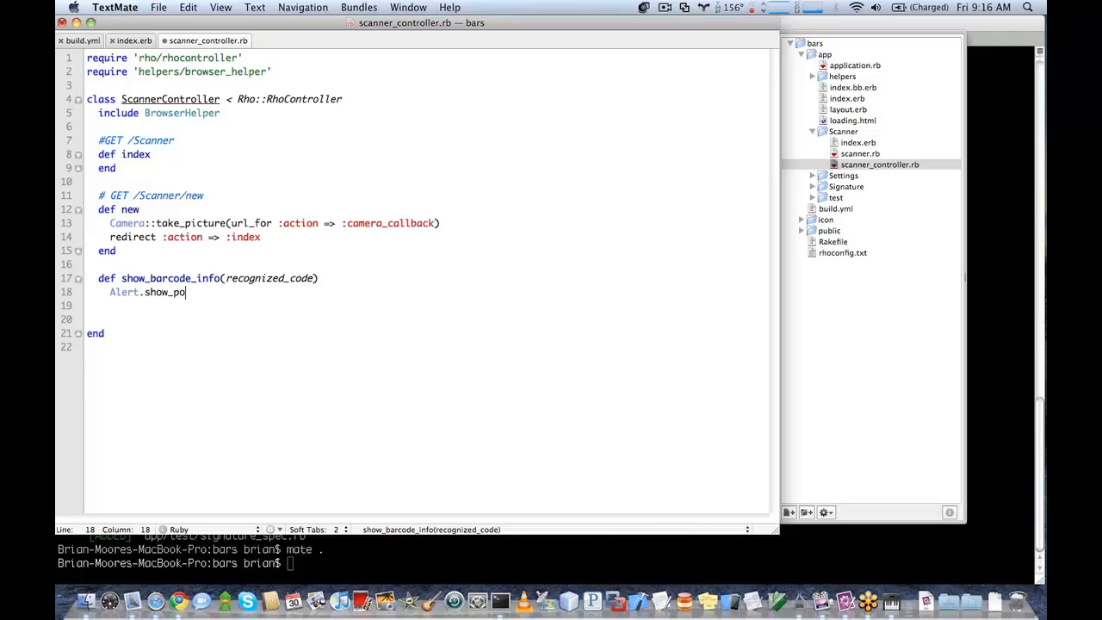
{"action": "type", "text": "pup"}
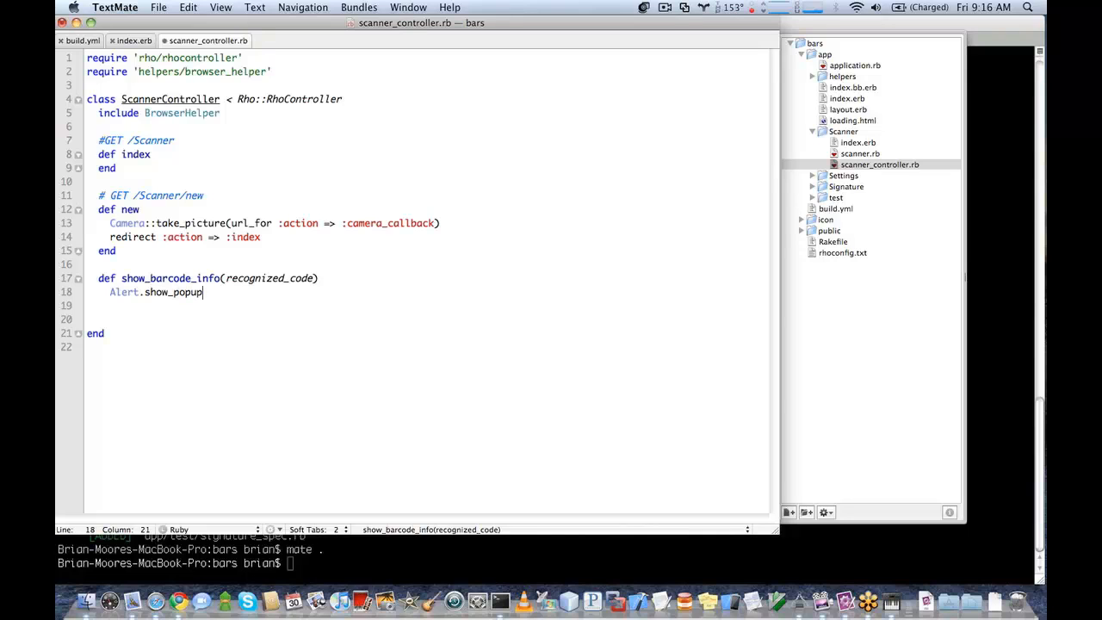
{"action": "type", "text": "('B')"}
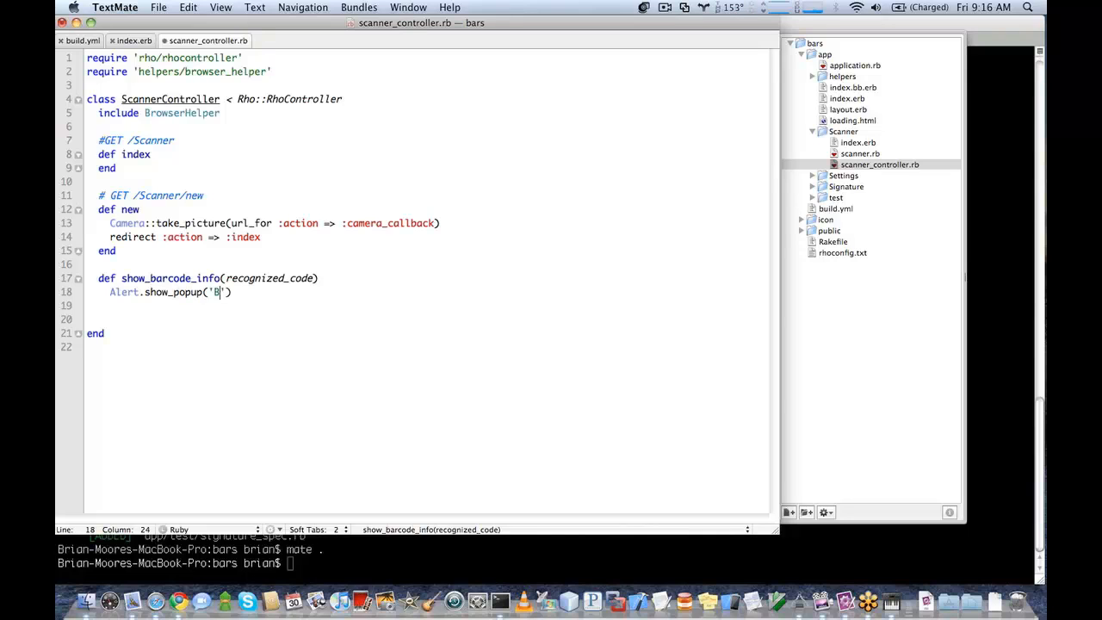
{"action": "type", "text": "arcode"}
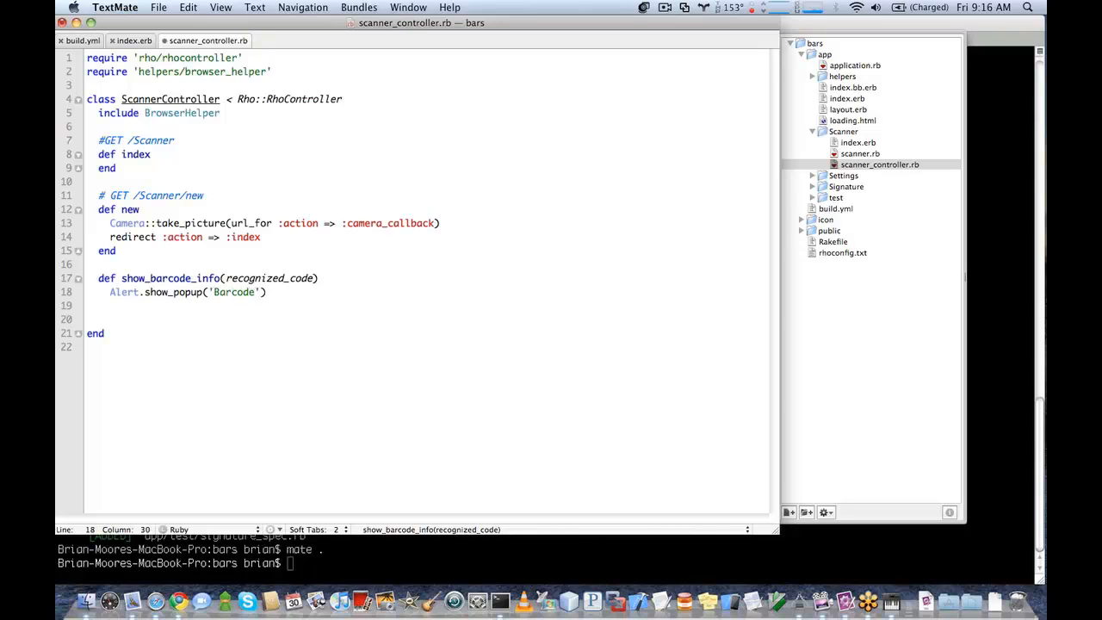
{"action": "type", "text": "['+']"}
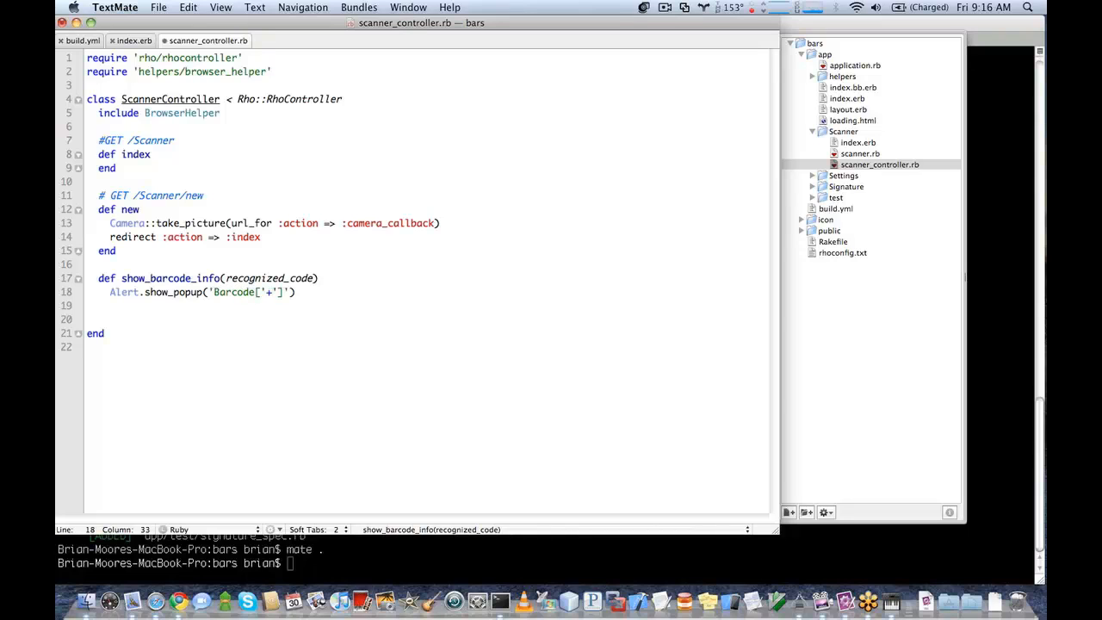
{"action": "type", "text": "+recognized_code+"}
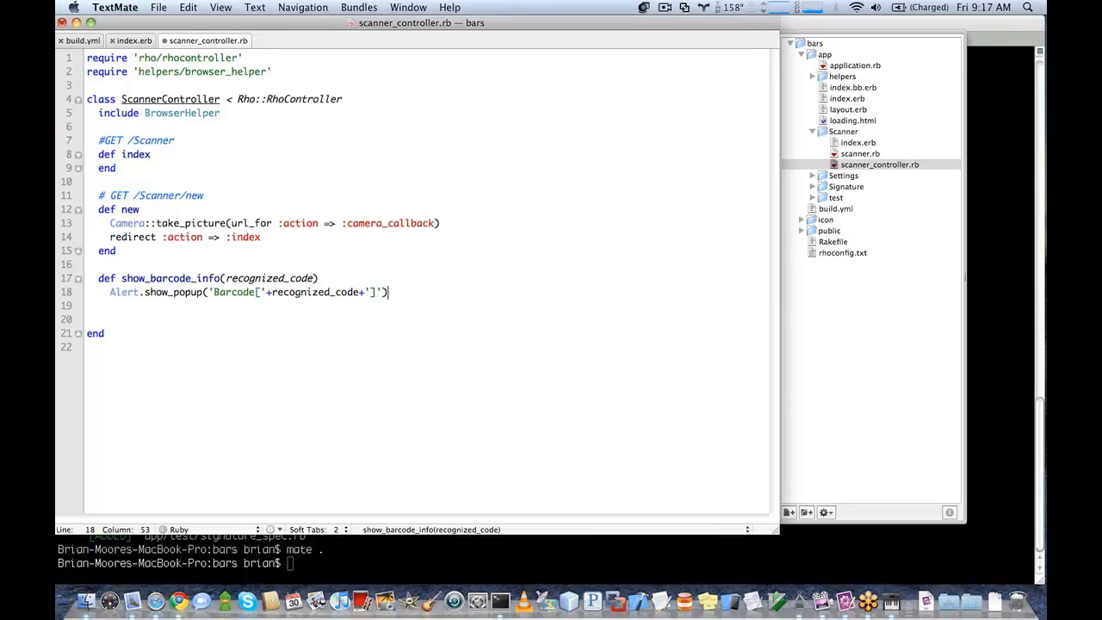
{"action": "key", "text": "Return"}
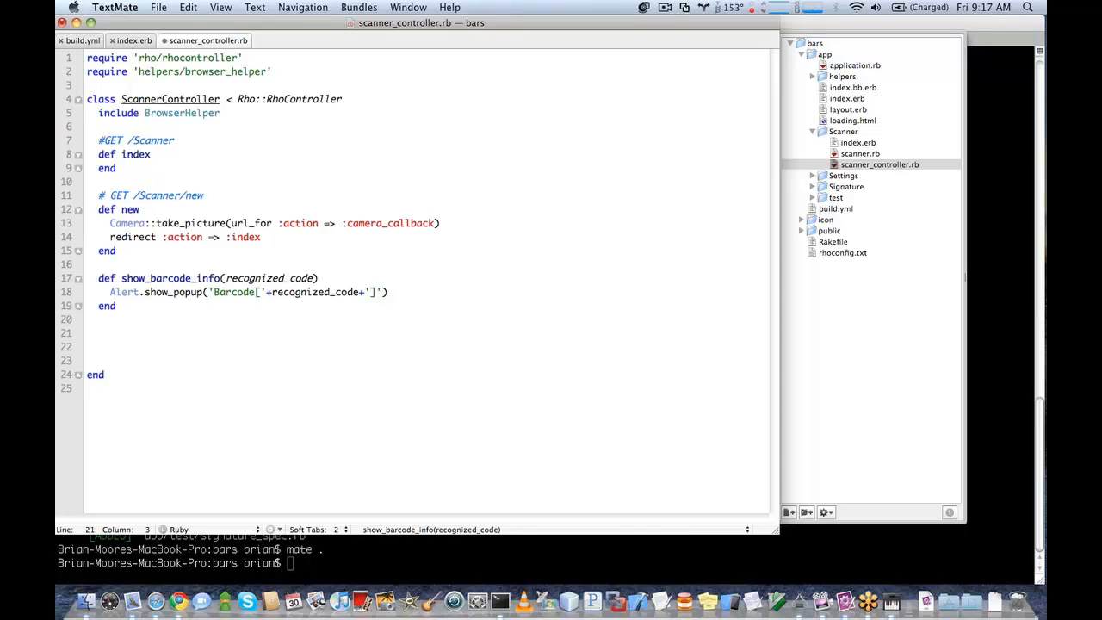
- Start camera_callback with WebView.navigate(url_for :action => :index)
{"action": "type", "text": "def camera_"}
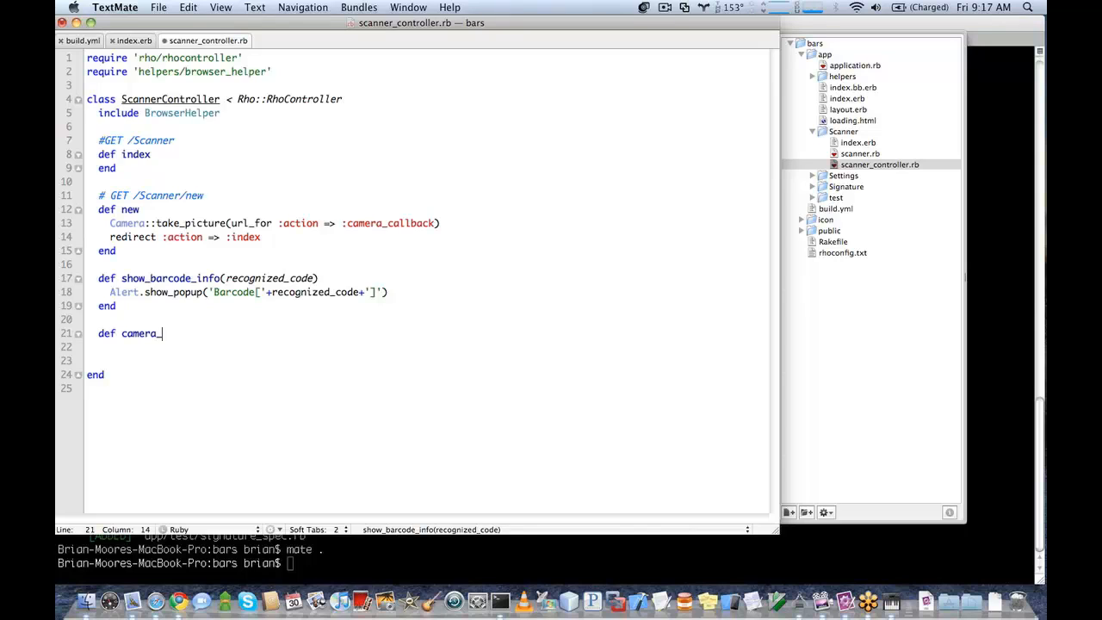
{"action": "type", "text": "callback"}
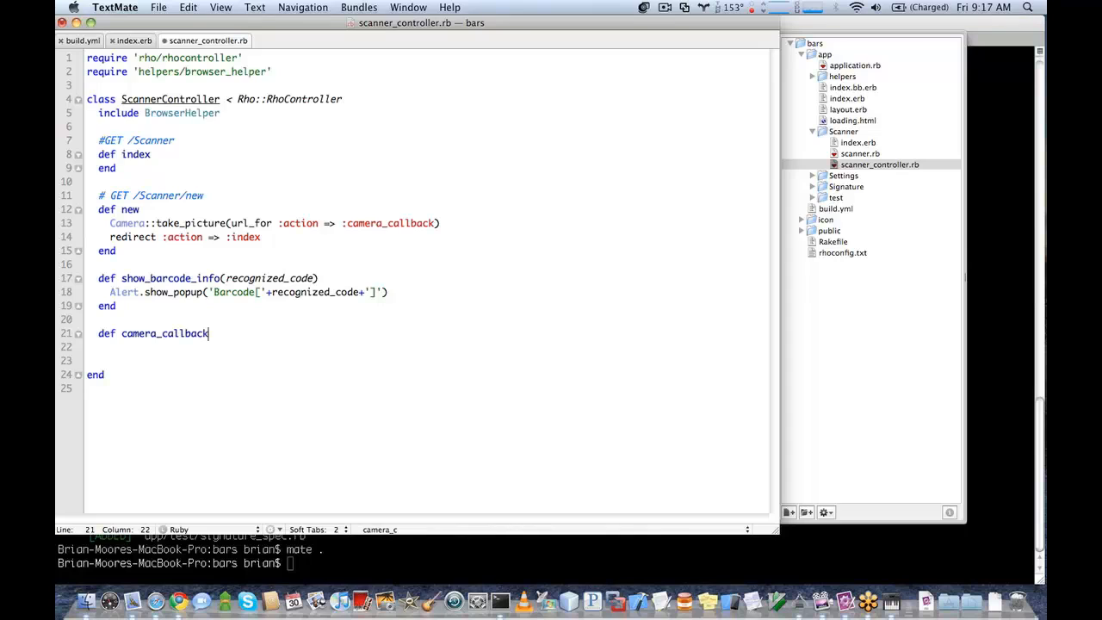
{"action": "key", "text": "return"}
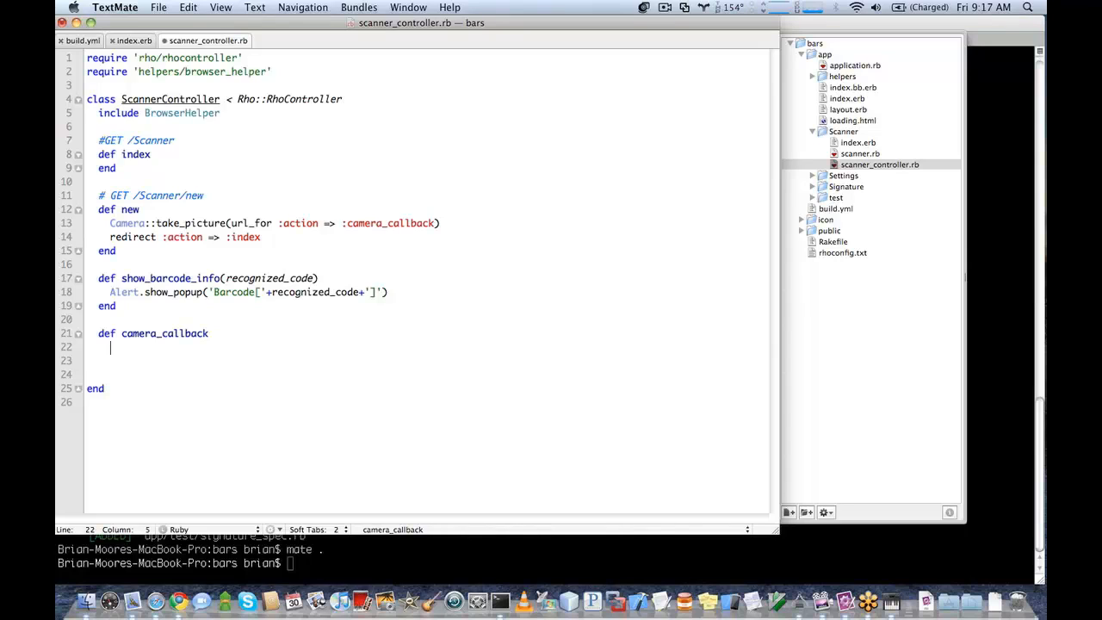
{"action": "type", "text": "WebView"}
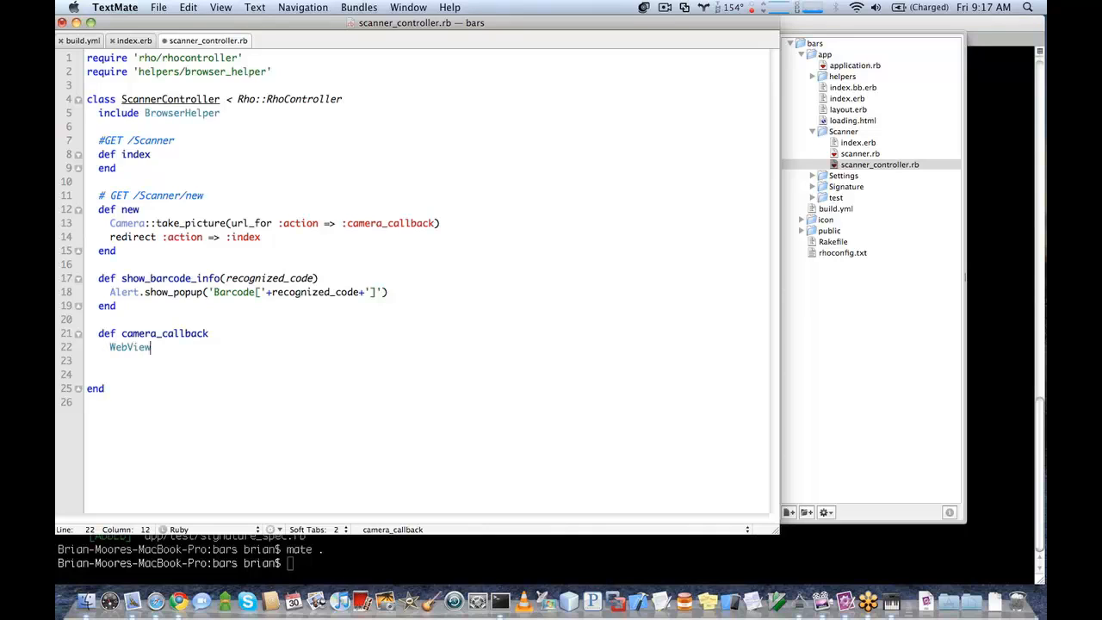
{"action": "type", "text": ".navigate"}
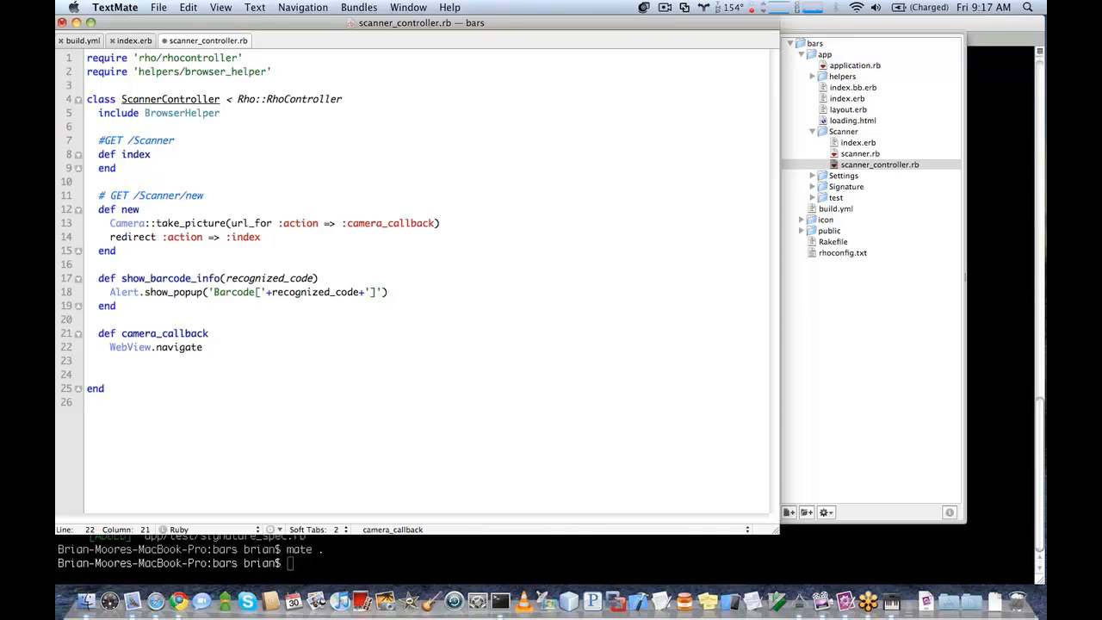
{"action": "type", "text": "(u)"}
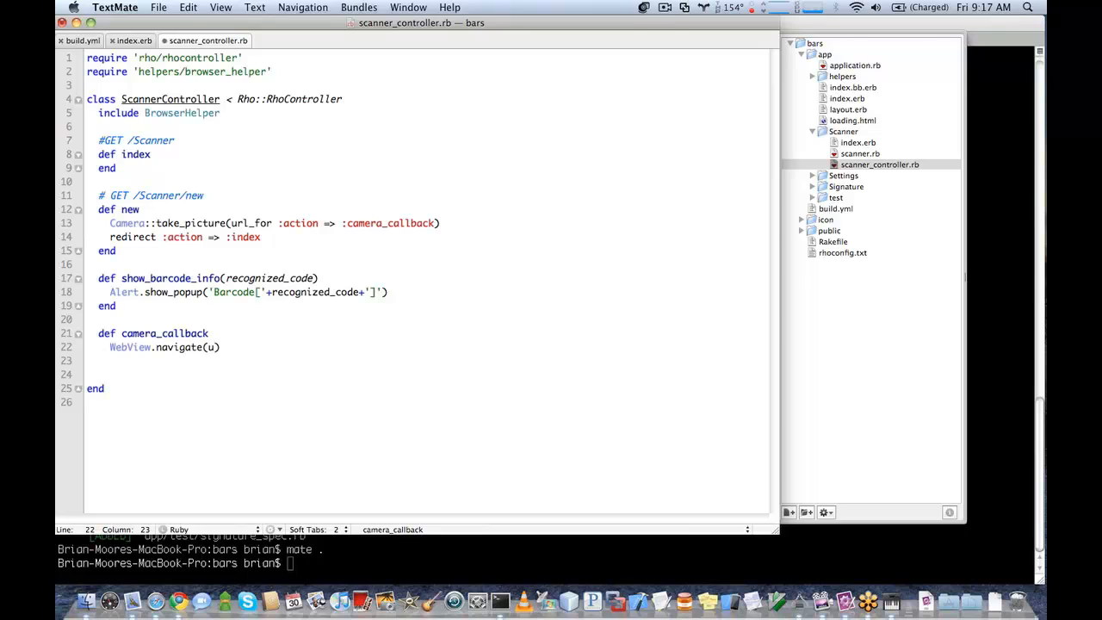
{"action": "type", "text": "url_for :action => :index"}
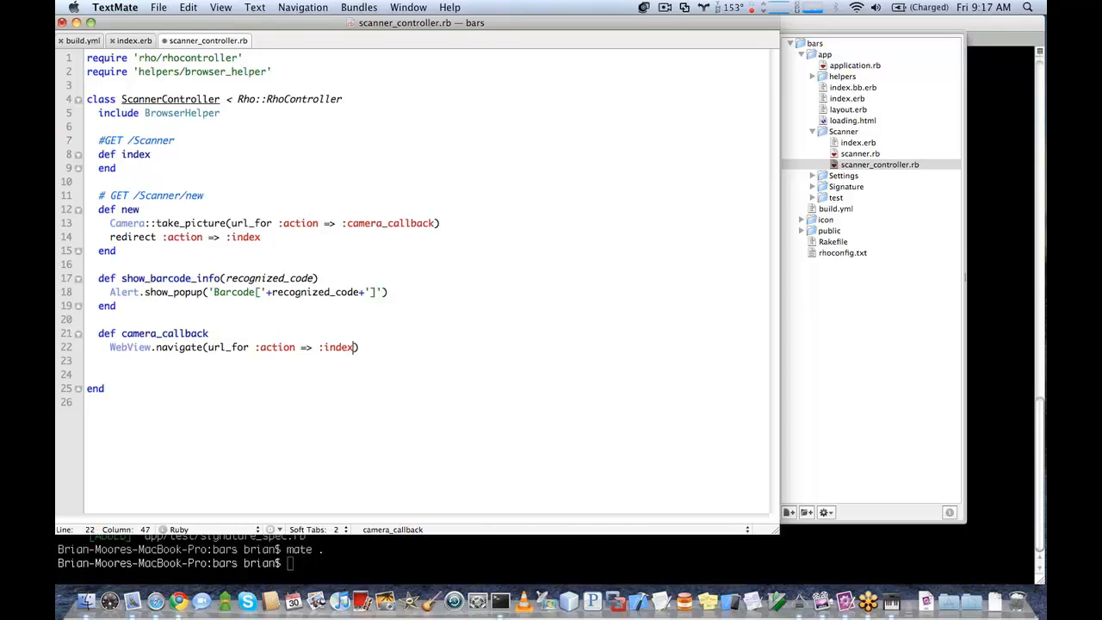
{"action": "key", "text": "Return"}
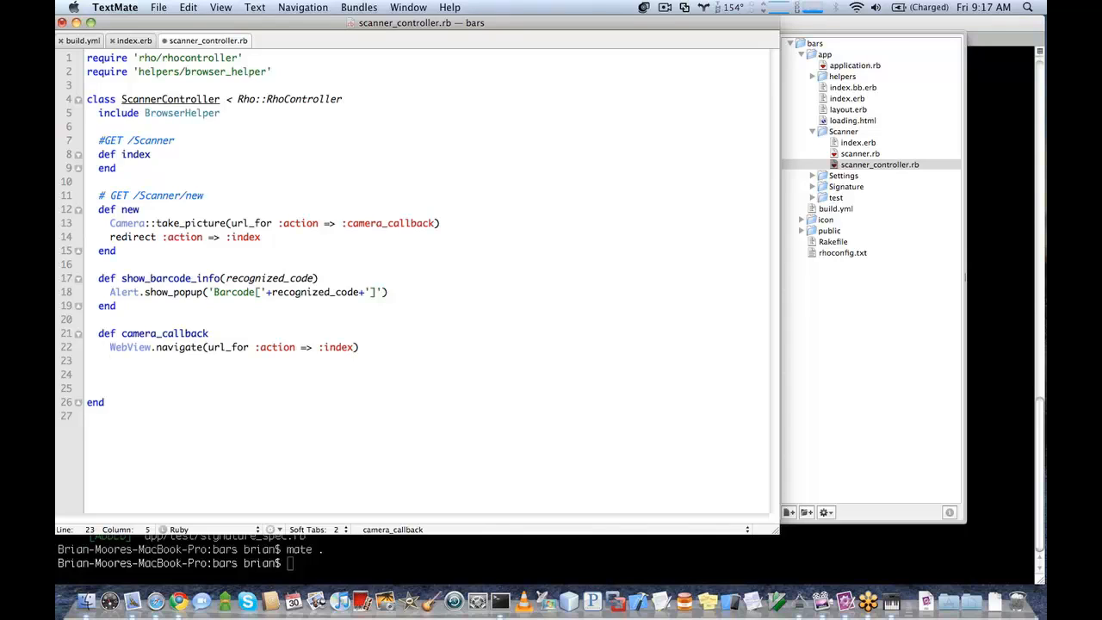
{"action": "type", "text": "barcode ="}
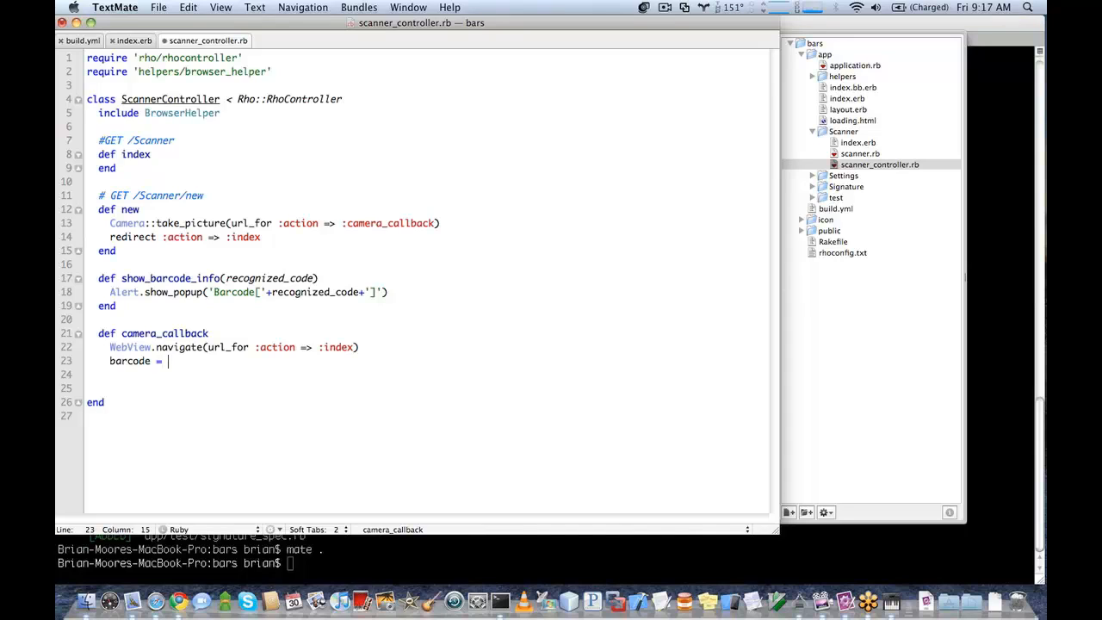
{"action": "type", "text": "Ba"}
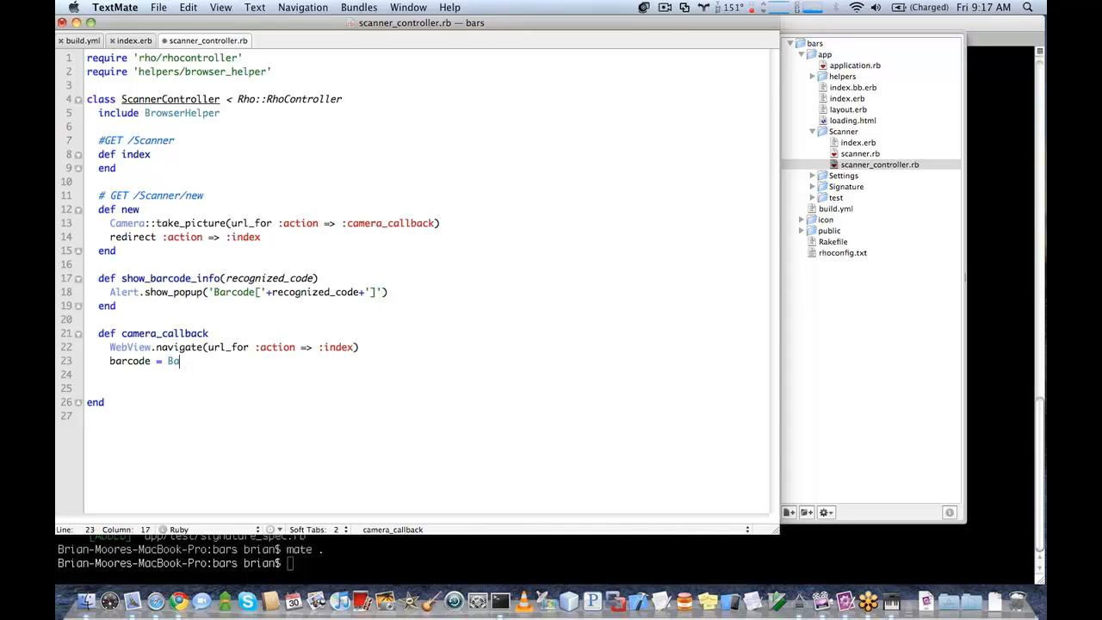
{"action": "type", "text": "arcode::"}
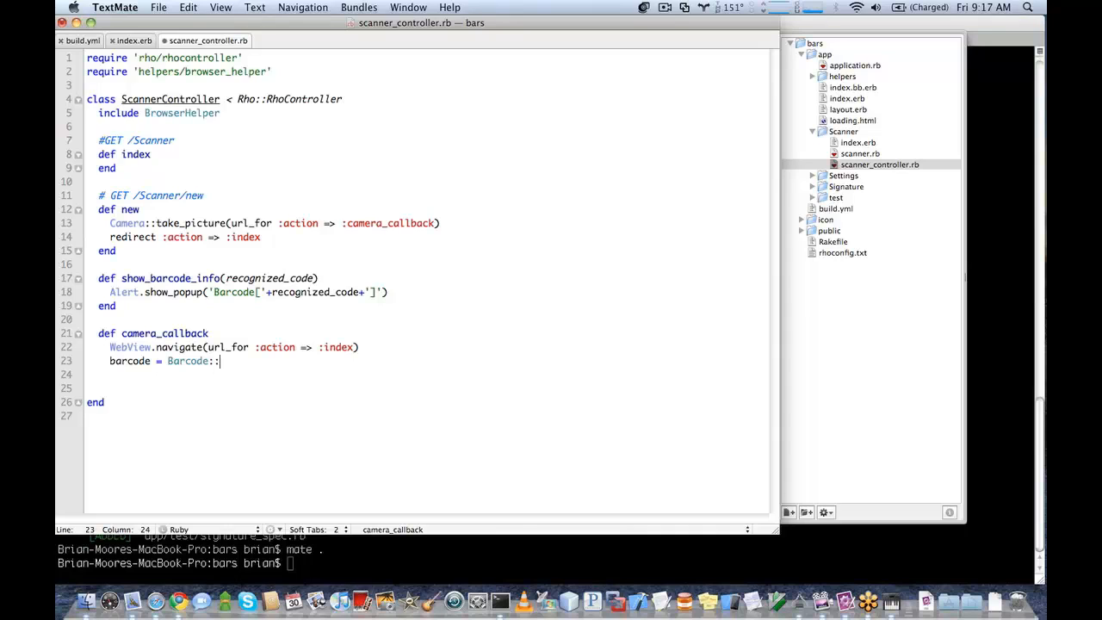
{"action": "type", "text": "barcode_r"}
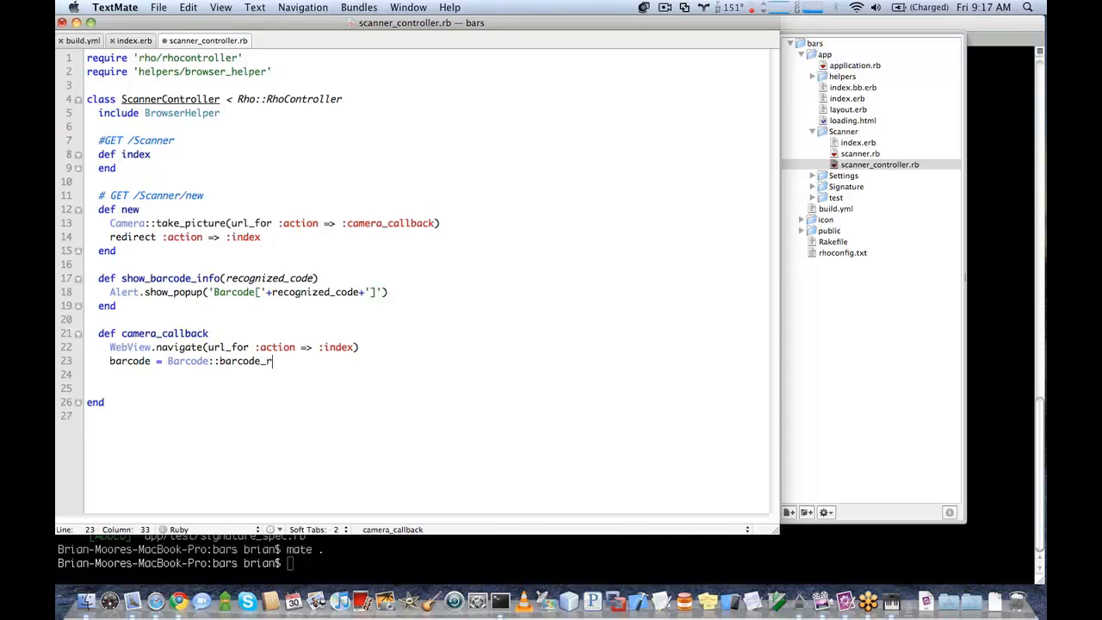
{"action": "type", "text": "ecognize"}
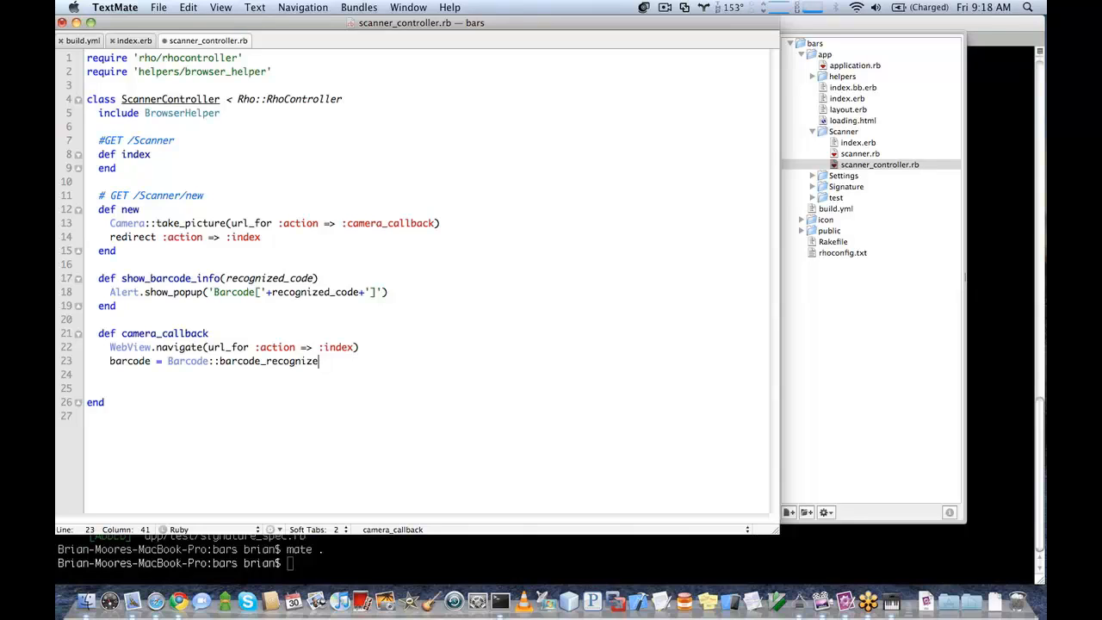
{"action": "type", "text": "()"}
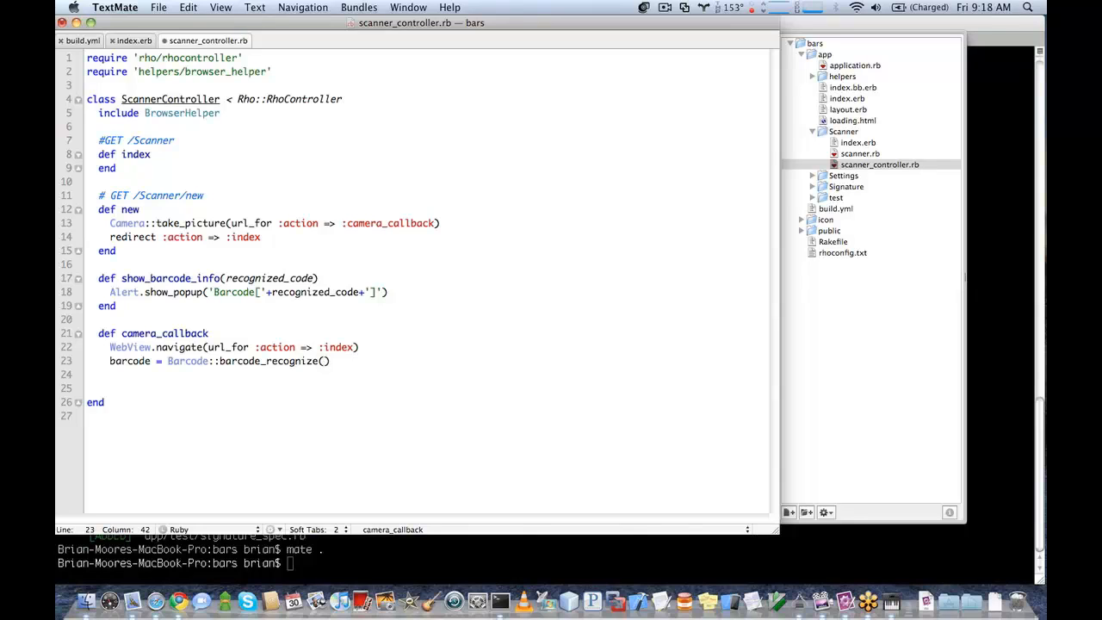
{"action": "type", "text": "Rho::"}
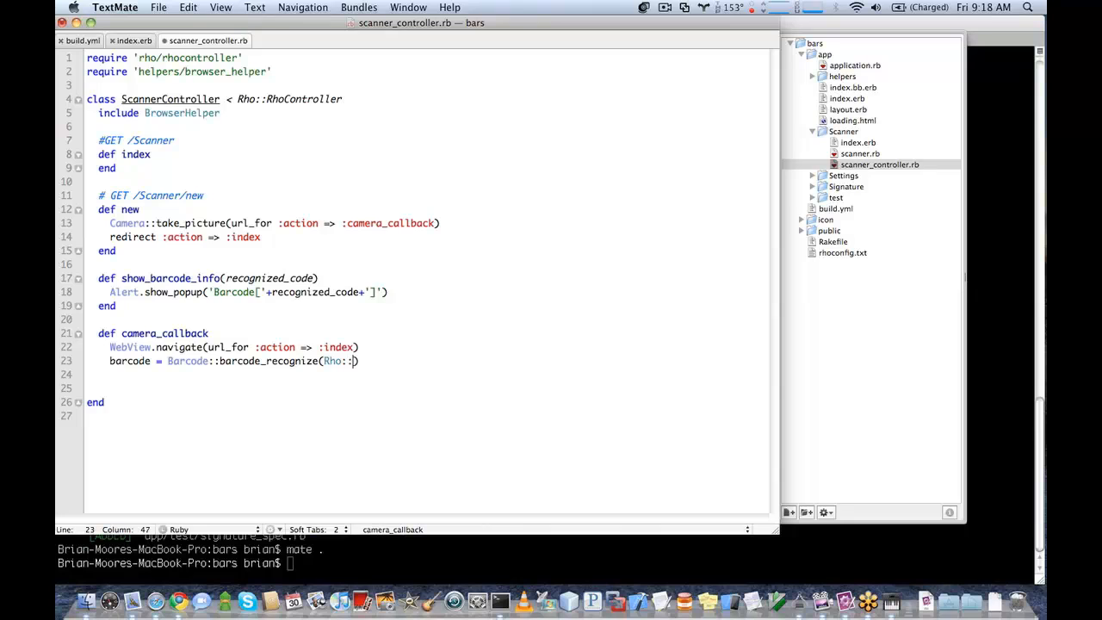
{"action": "type", "text": "RhoAppli"}
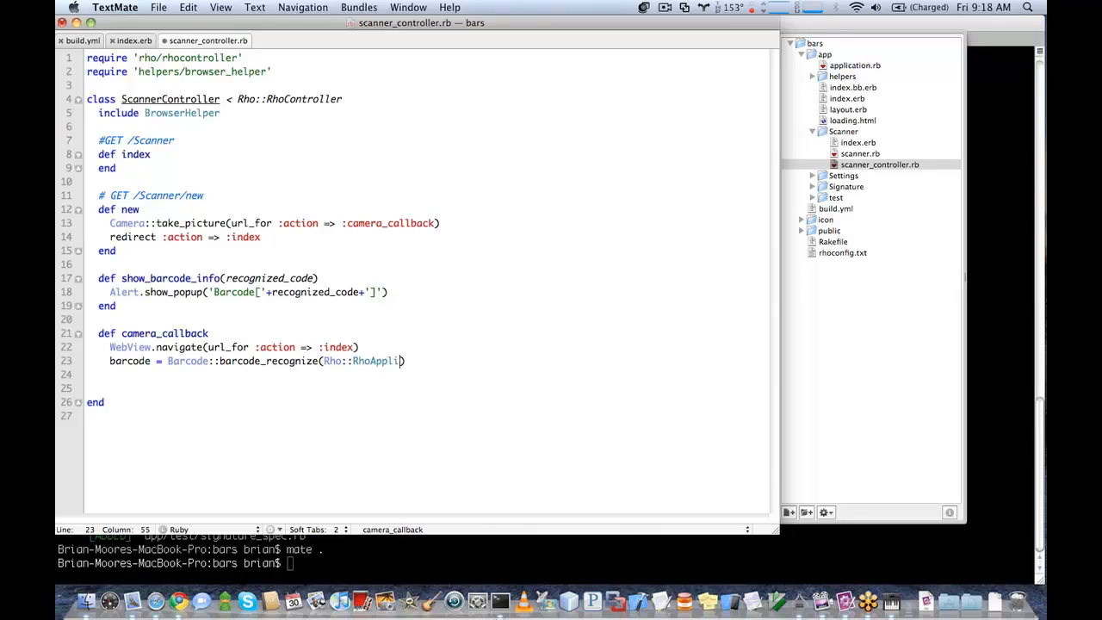
{"action": "type", "text": "cation::g"}
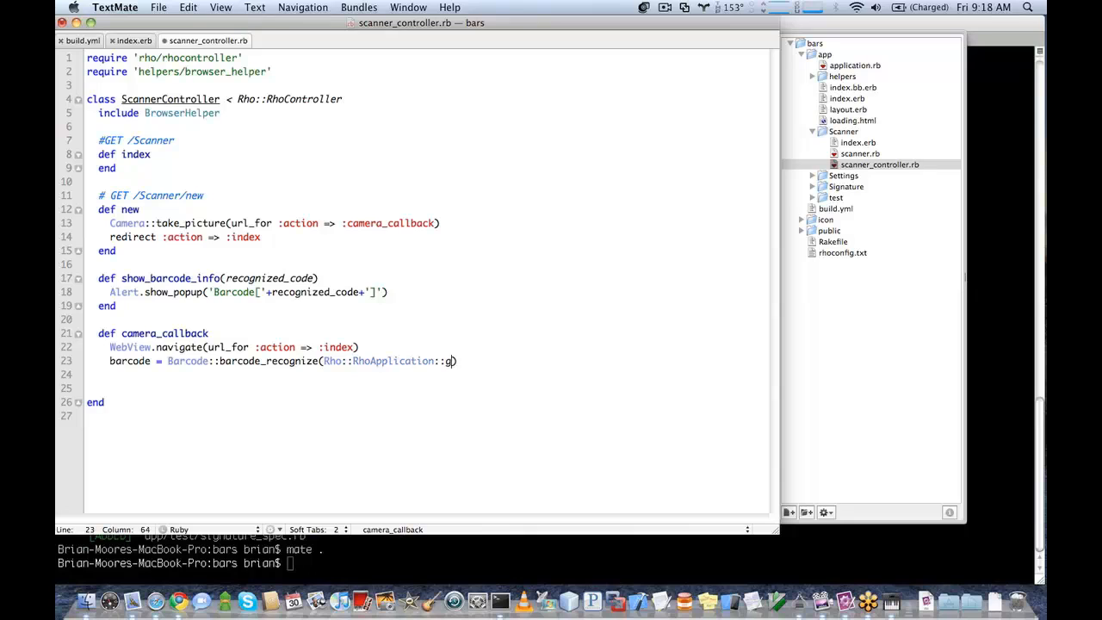
{"action": "type", "text": "et_blob_path("}
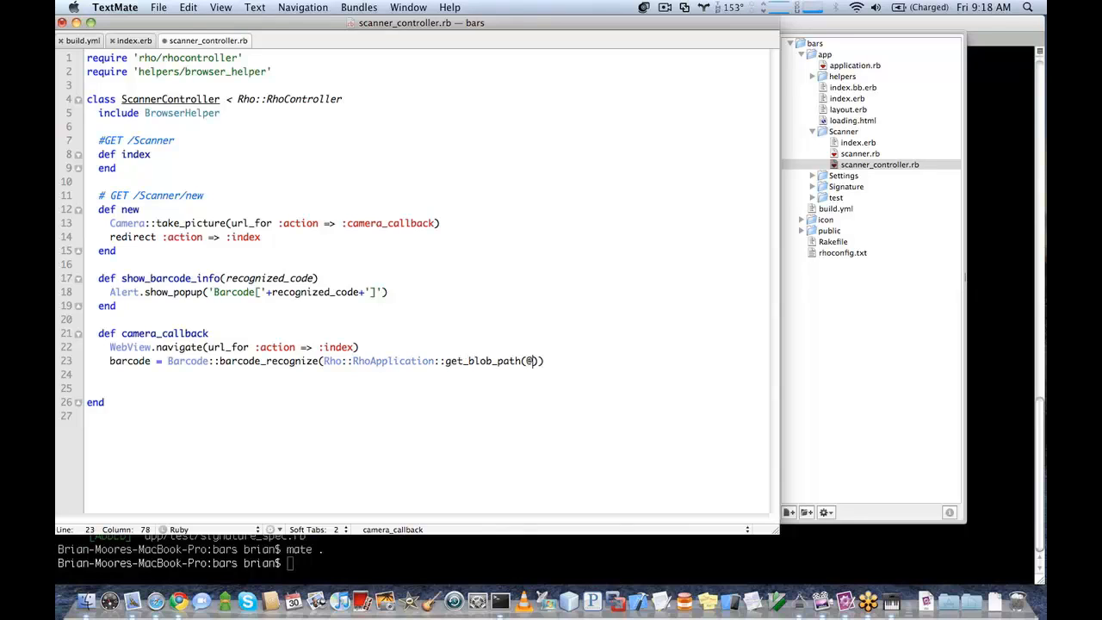
{"action": "type", "text": "@params[]"}
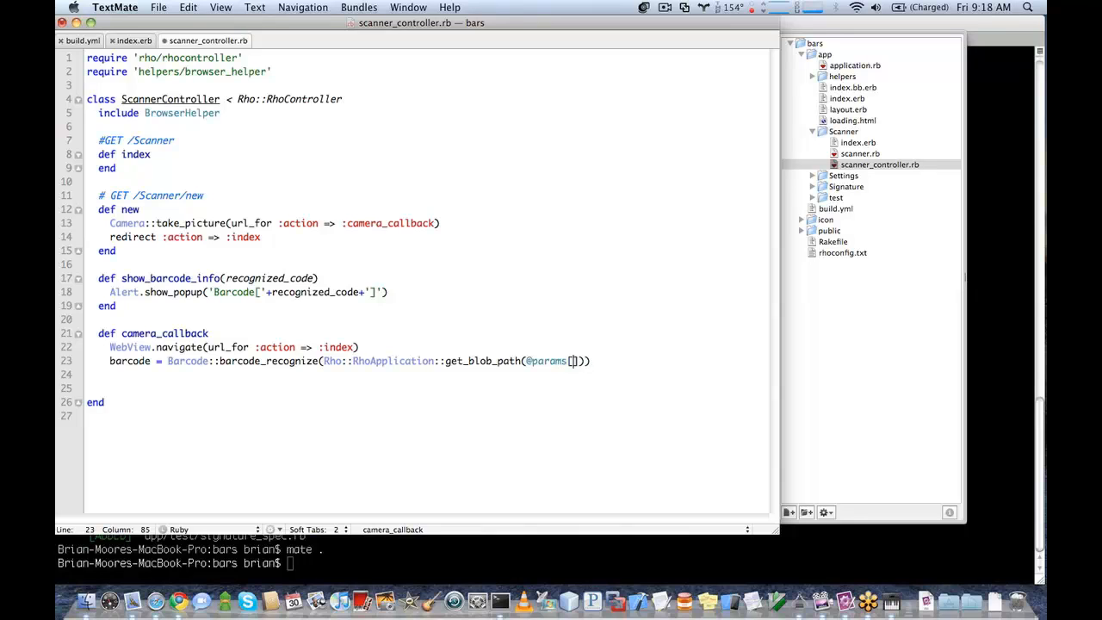
{"action": "type", "text": "'image_u'"}
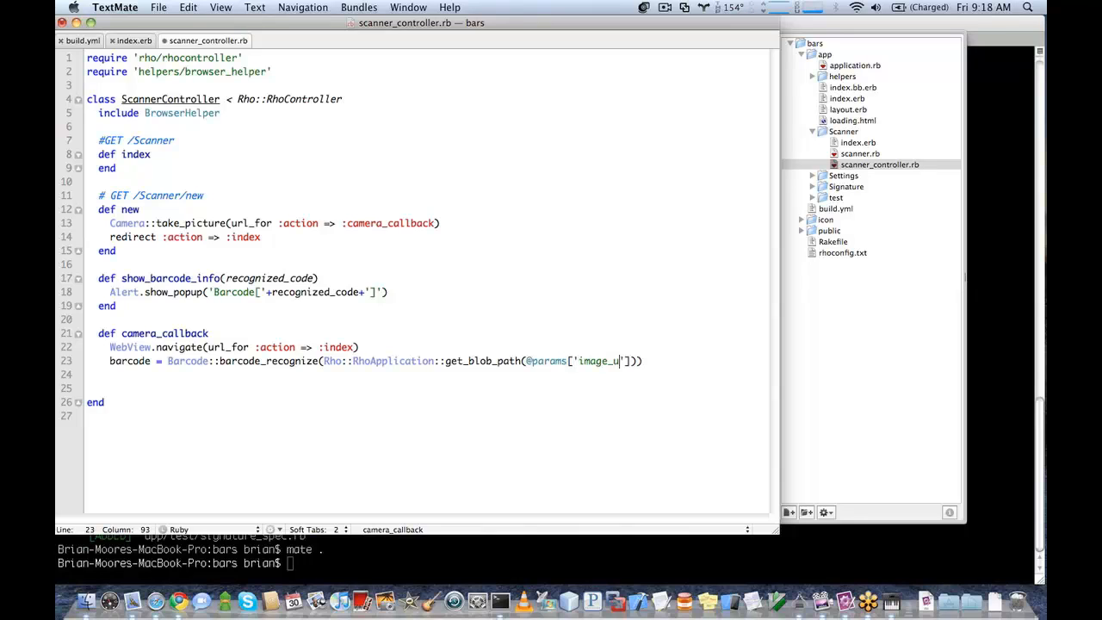
{"action": "type", "text": "ri'"}
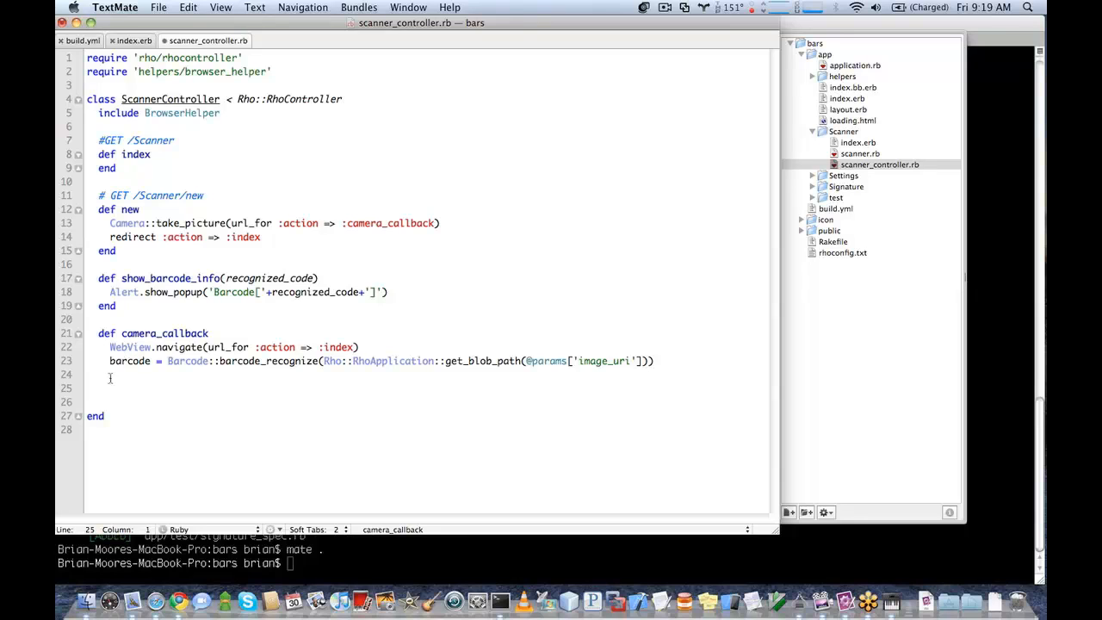
- Call show_barcode_info(barcode) and return an empty string
{"action": "type", "text": "Al"}
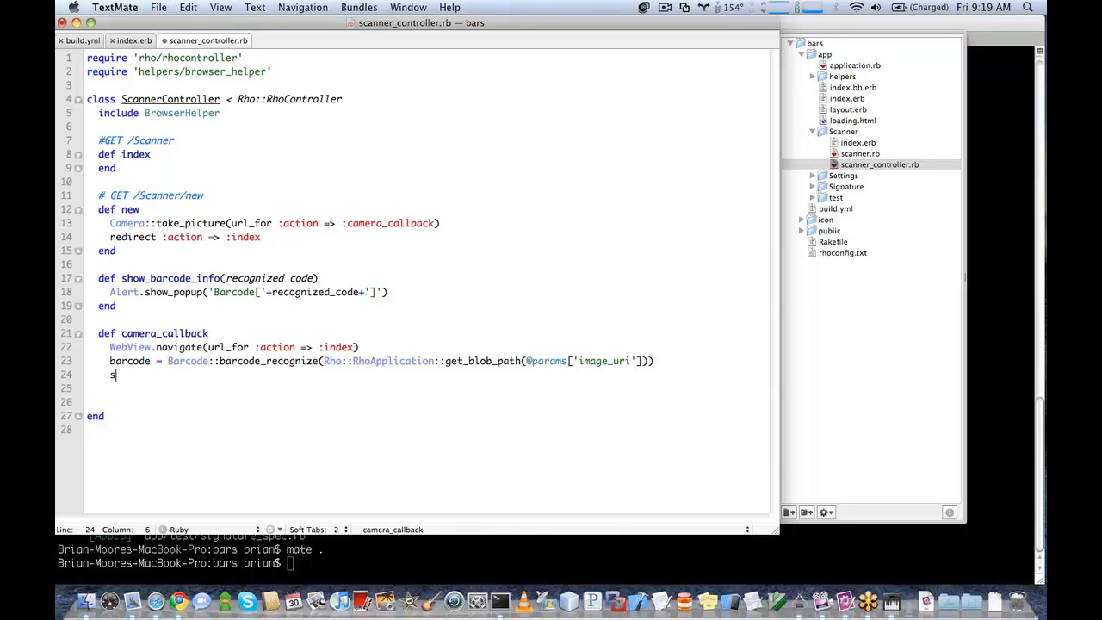
{"action": "type", "text": "how_barcode"}
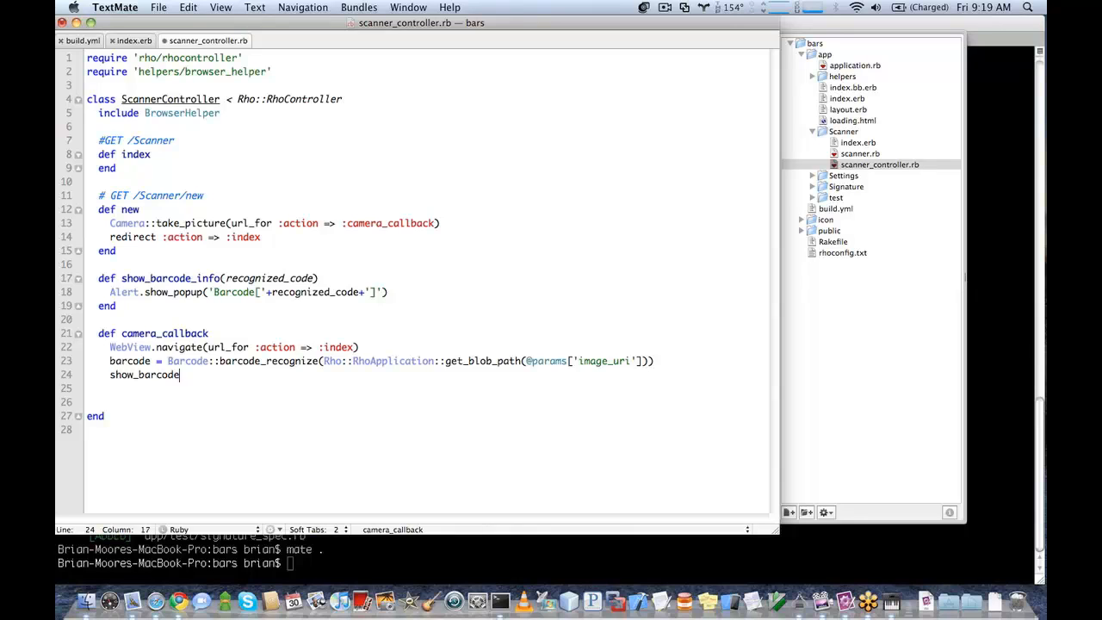
{"action": "type", "text": "_info()"}
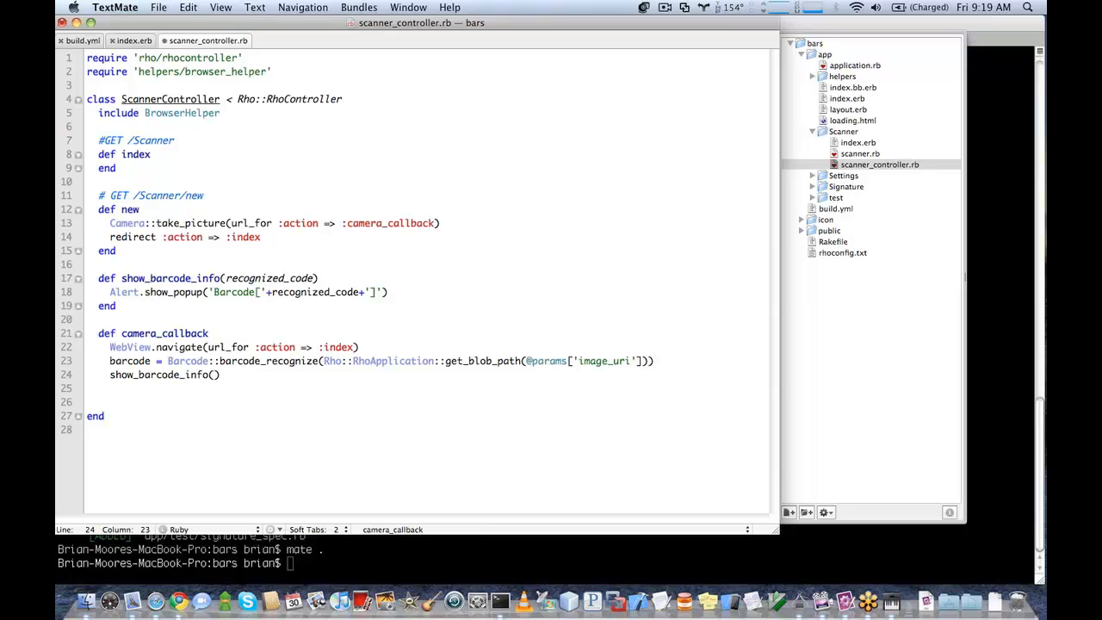
{"action": "type", "text": "barcode"}
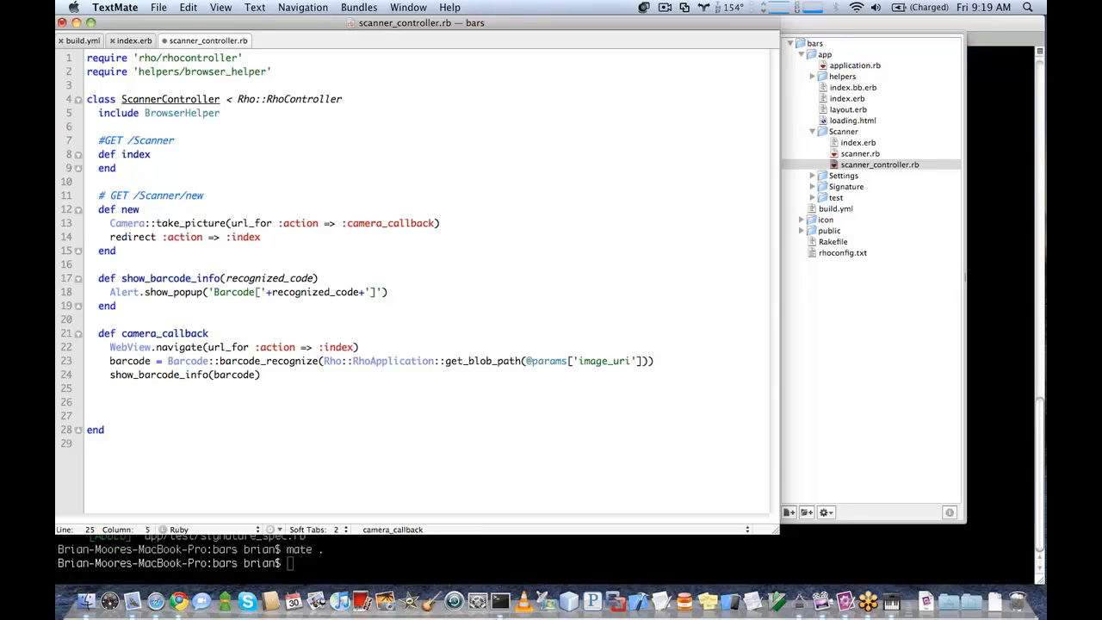
{"action": "type", "text": "\"\""}
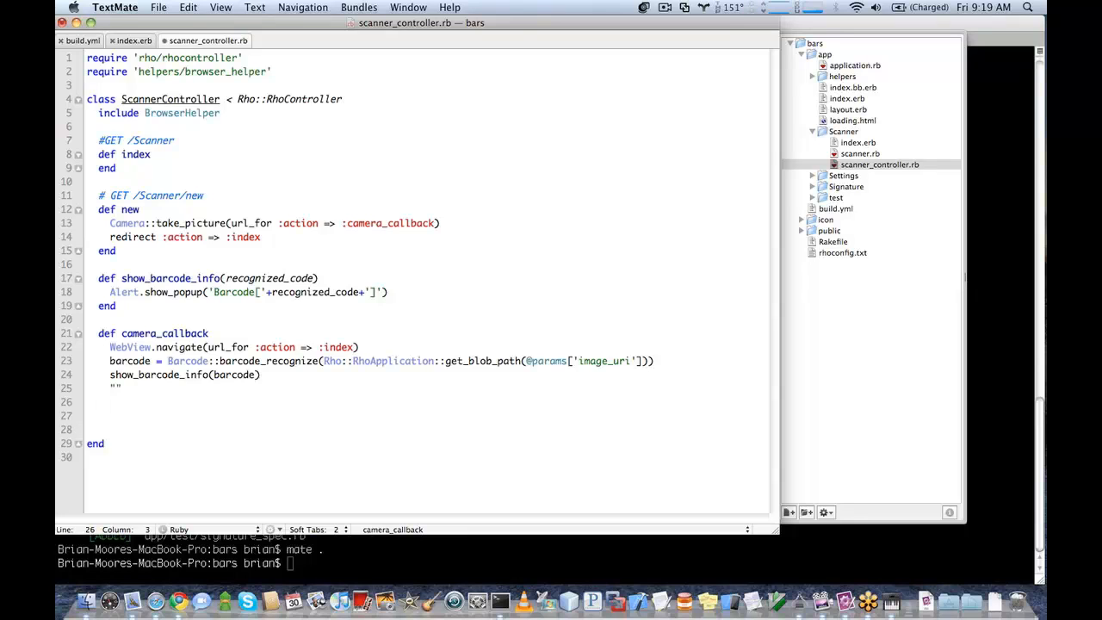
- Close the camera_callback method with end
{"action": "type", "text": "end"}
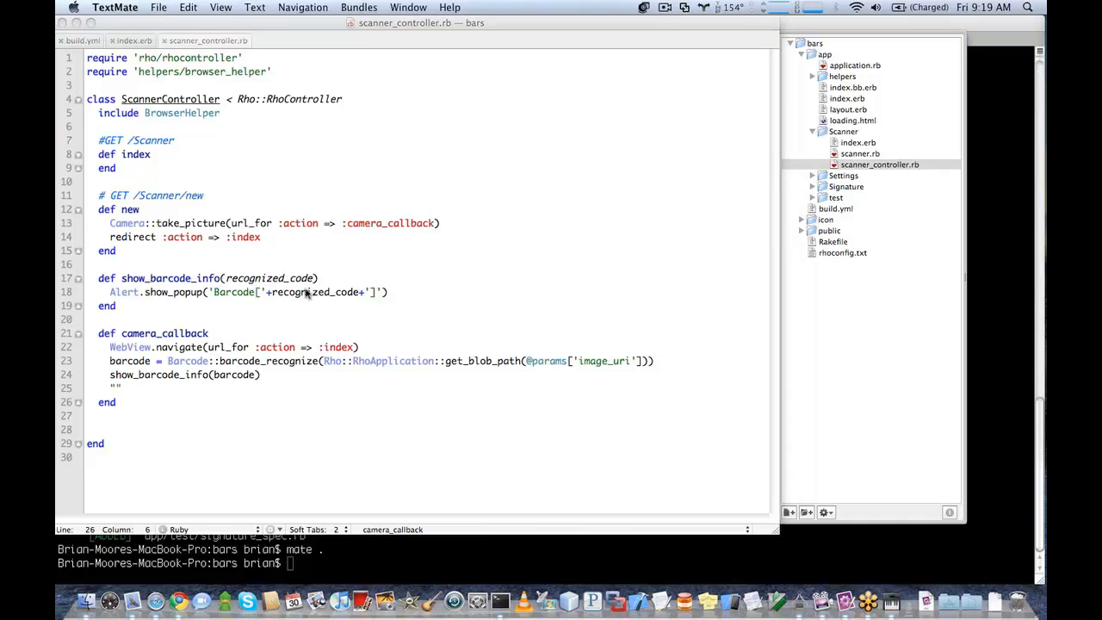
{"action": "mouse_move", "coordinate": [734, 249]}
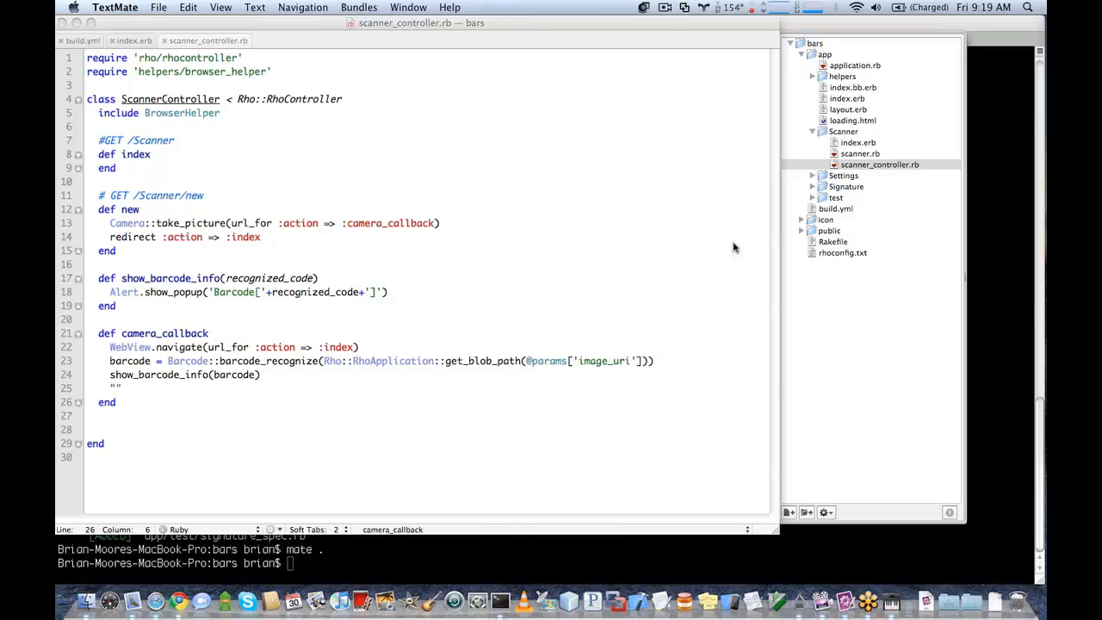
{"action": "left_click", "coordinate": [858, 141]}
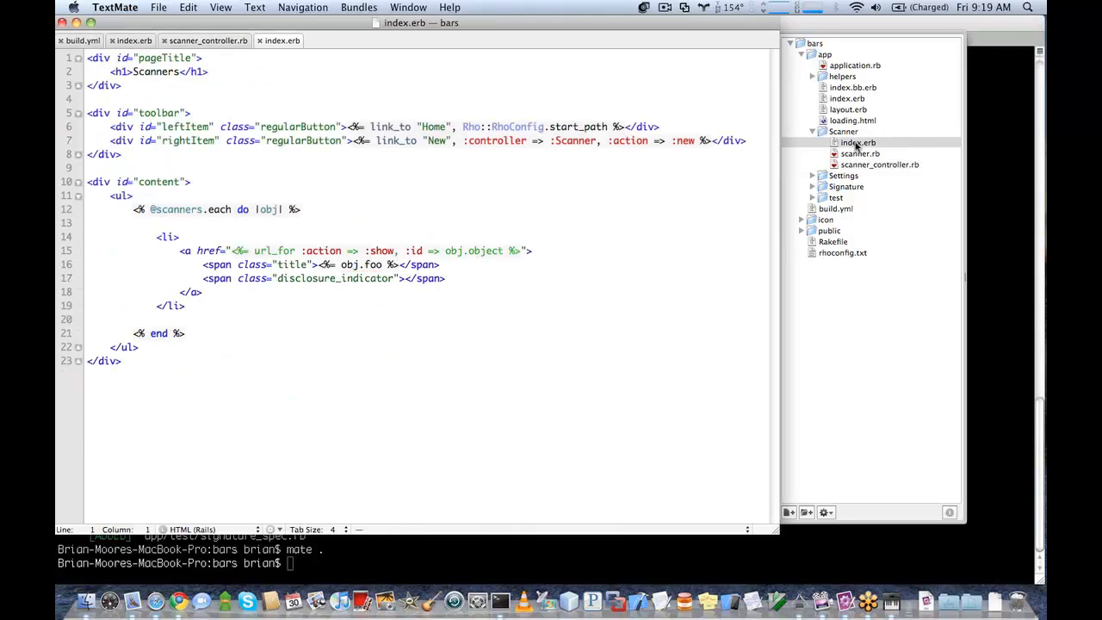
{"action": "left_click", "coordinate": [137, 222]}
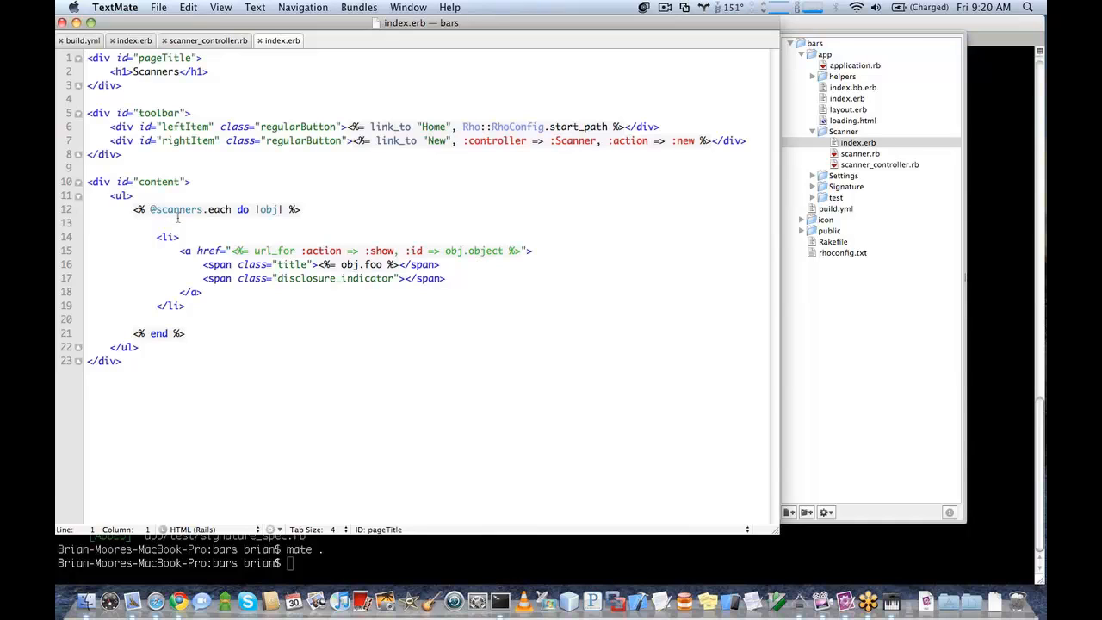
{"action": "left_click", "coordinate": [148, 210]}
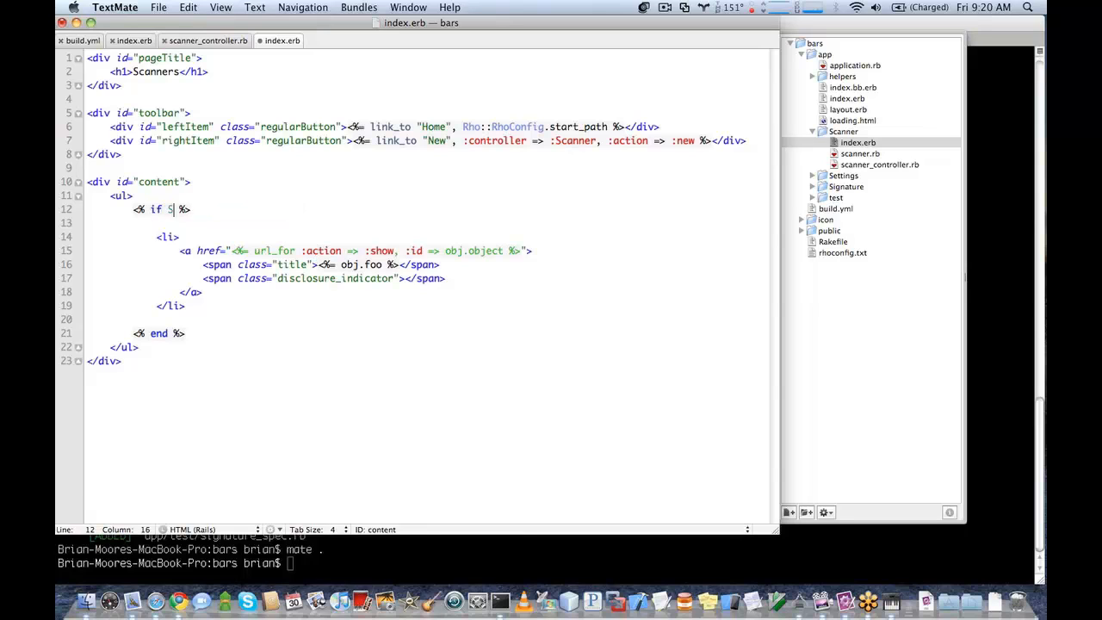
{"action": "type", "text": "ystem::get_property('"}
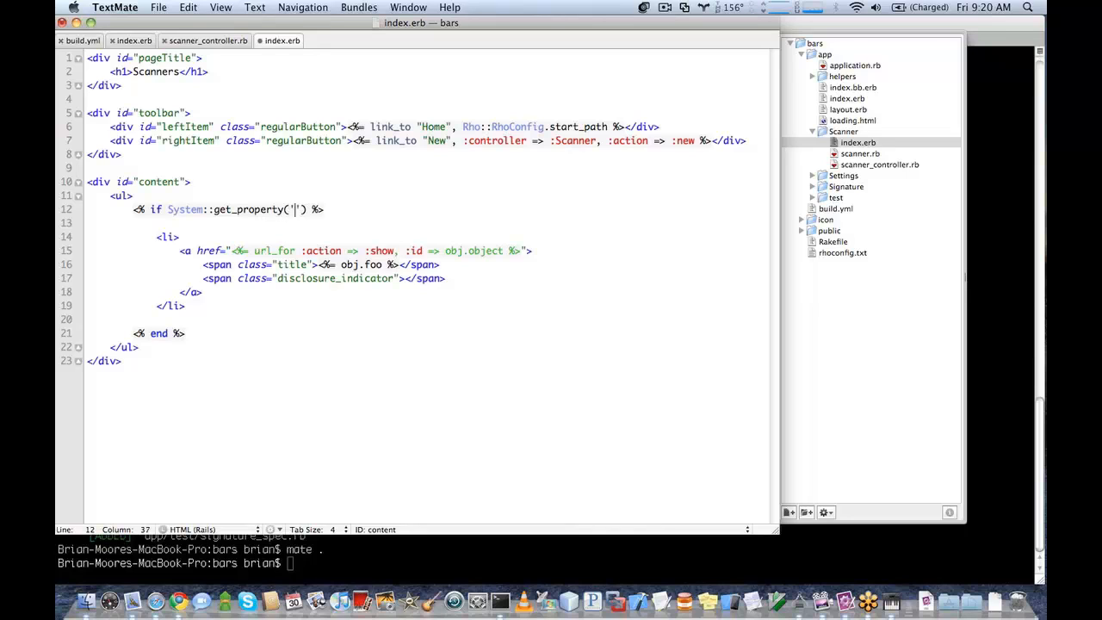
{"action": "type", "text": "has_camera"}
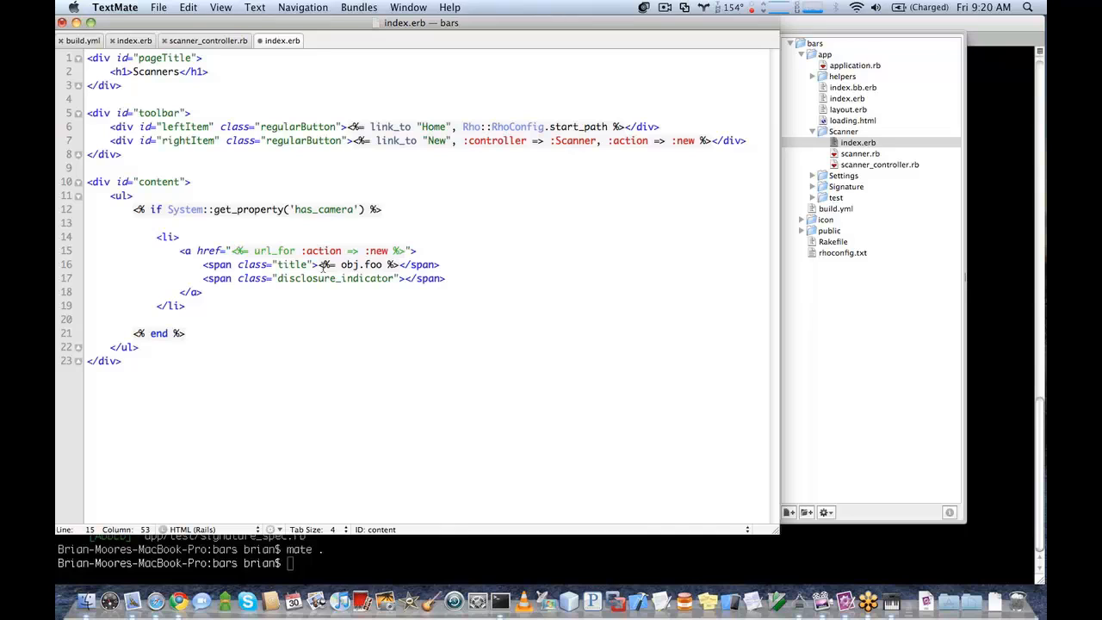
- Retitle the link span 'Scan Barcode' pointing at the new action
{"action": "left_click", "coordinate": [400, 265]}
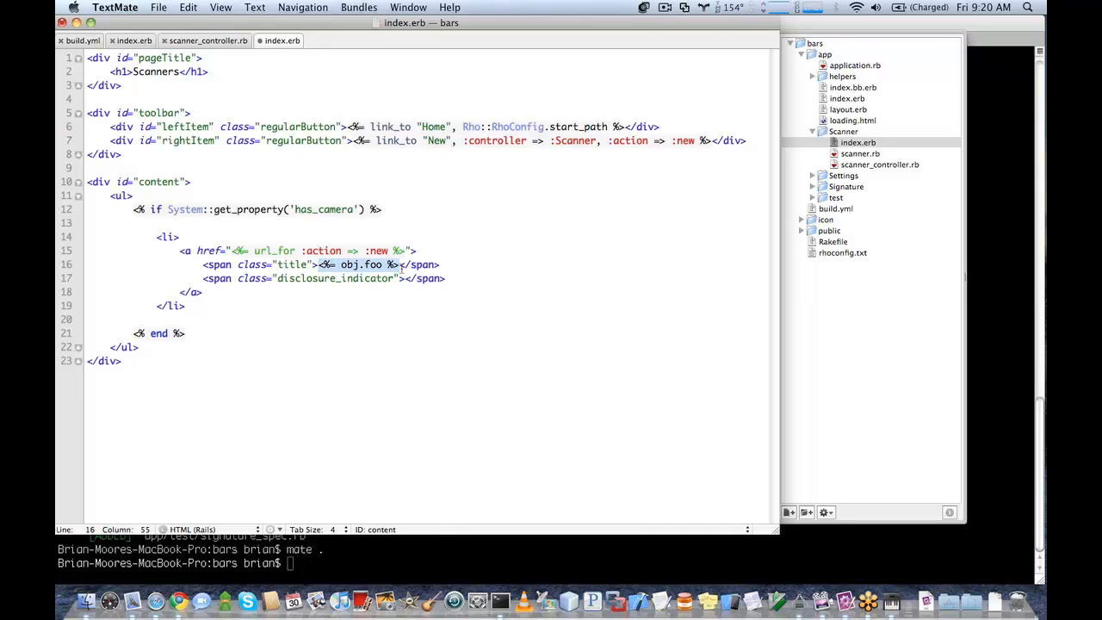
{"action": "mouse_move", "coordinate": [403, 355]}
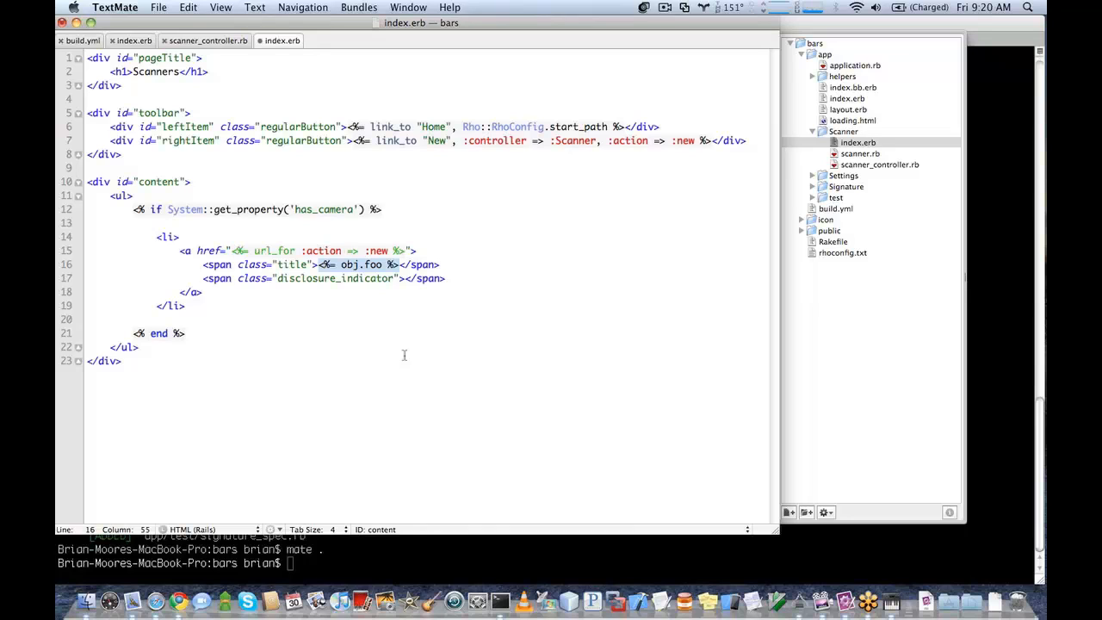
{"action": "type", "text": "Scan Bar"}
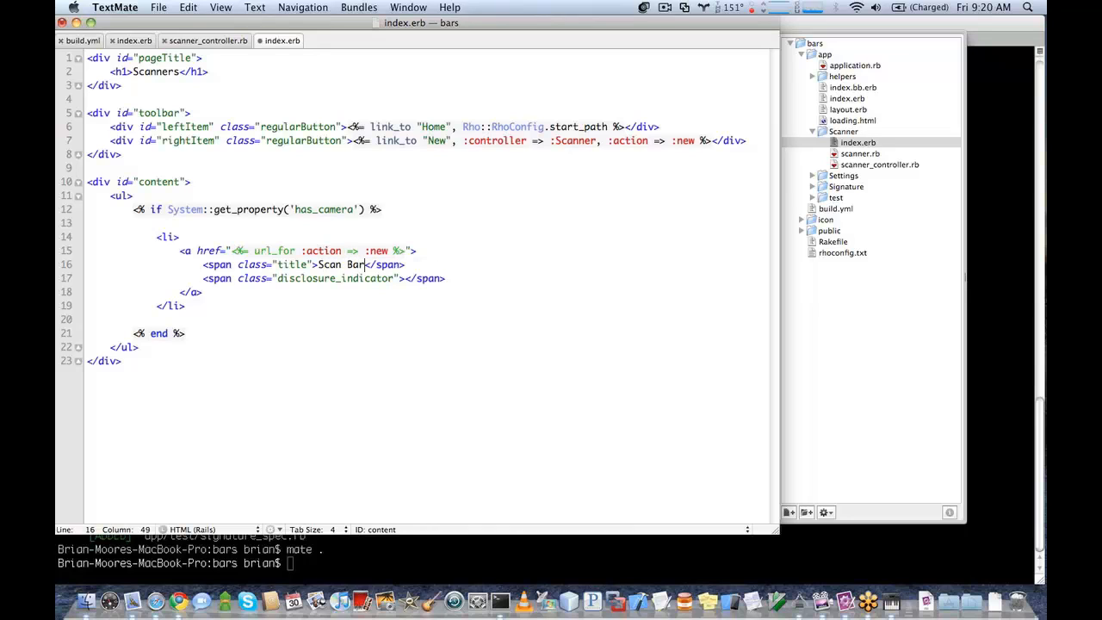
{"action": "type", "text": "code"}
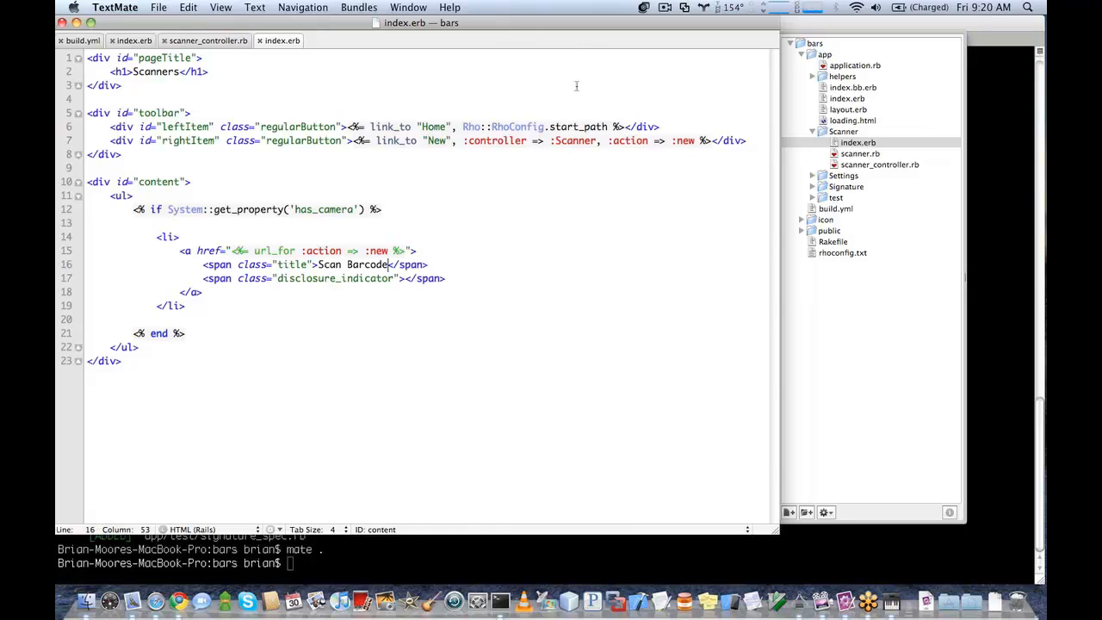
{"action": "mouse_move", "coordinate": [465, 357]}
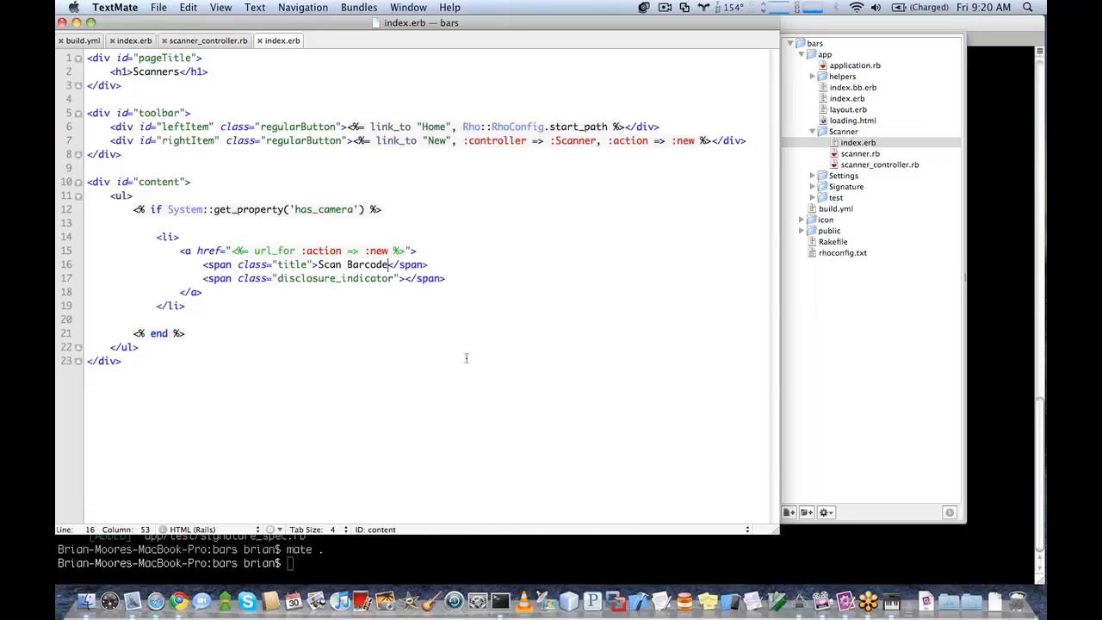
{"action": "mouse_move", "coordinate": [441, 273]}
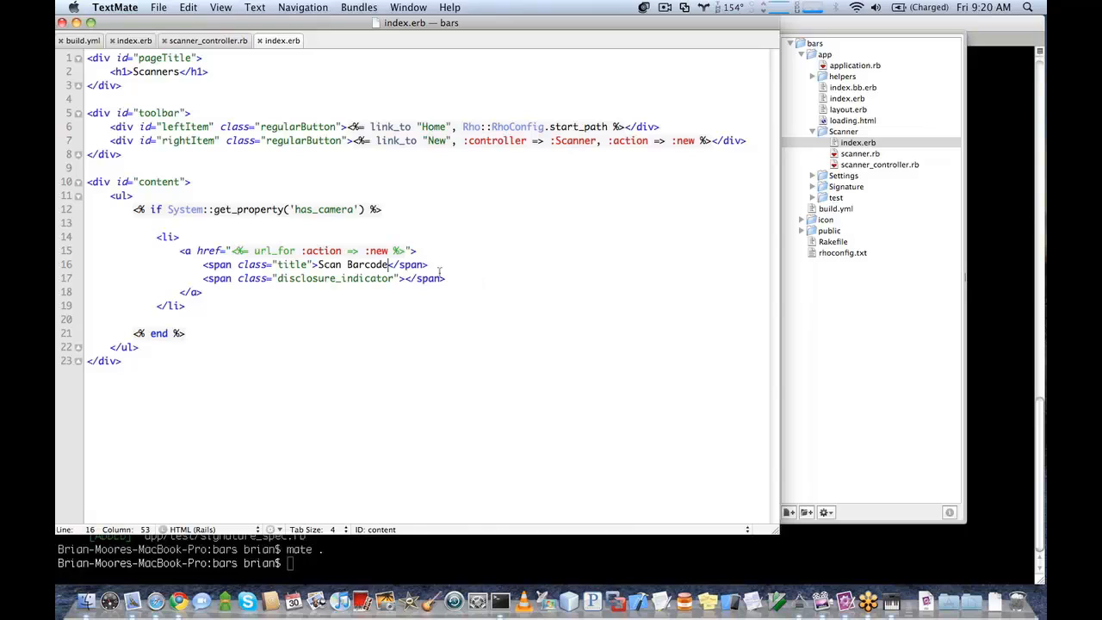
{"action": "mouse_move", "coordinate": [290, 304]}
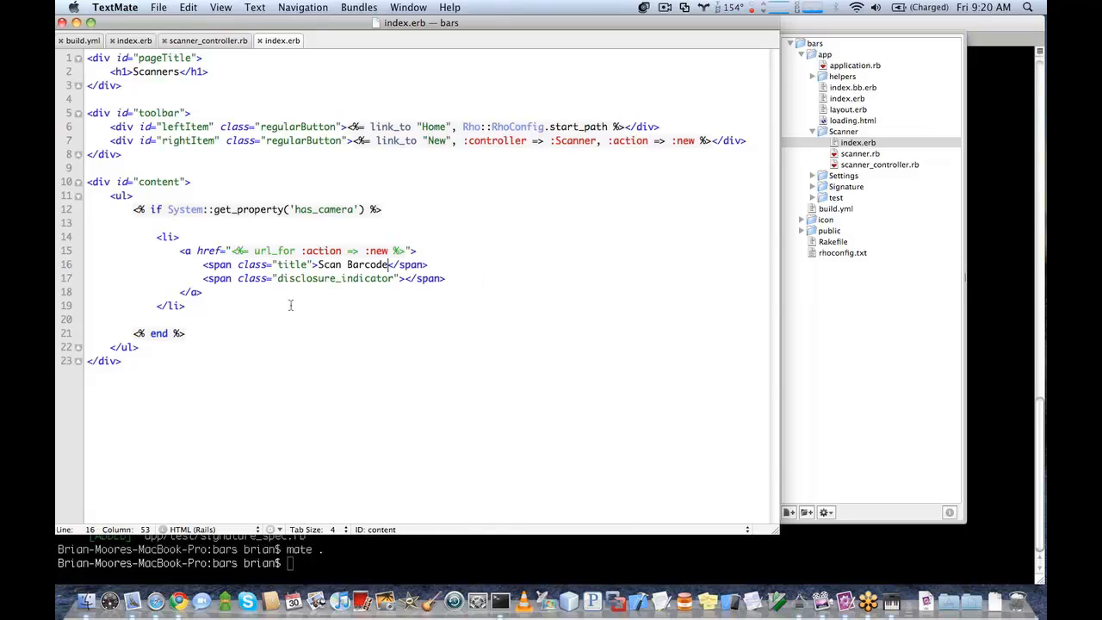
{"action": "mouse_move", "coordinate": [596, 389]}
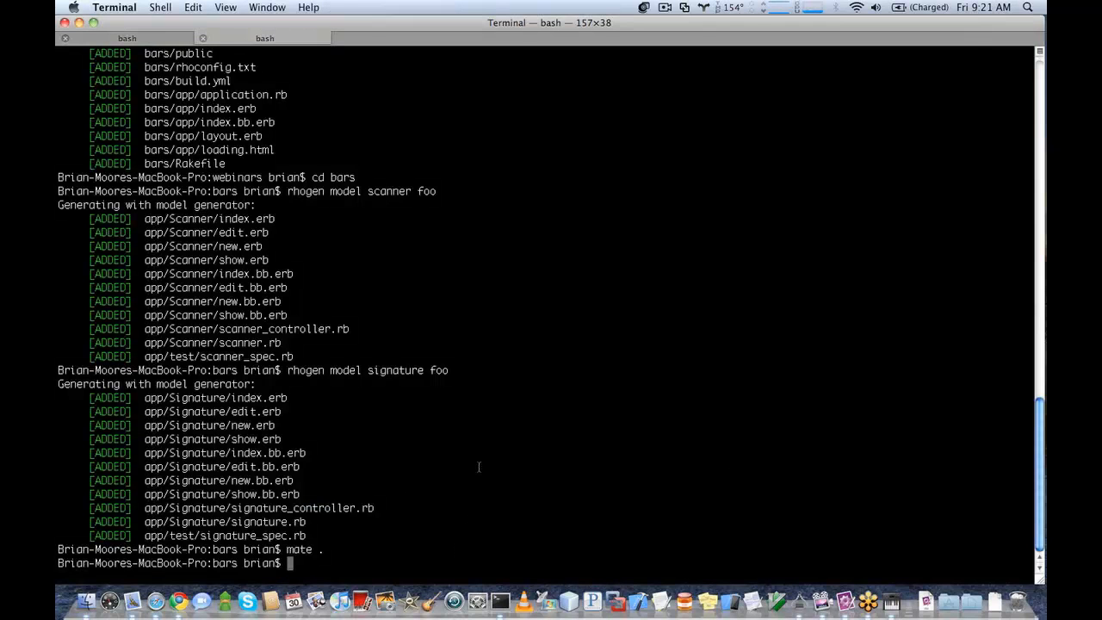
- Run adb devices, rake -T, then rake run:android to build for the attached device
{"action": "type", "text": "adb devices"}
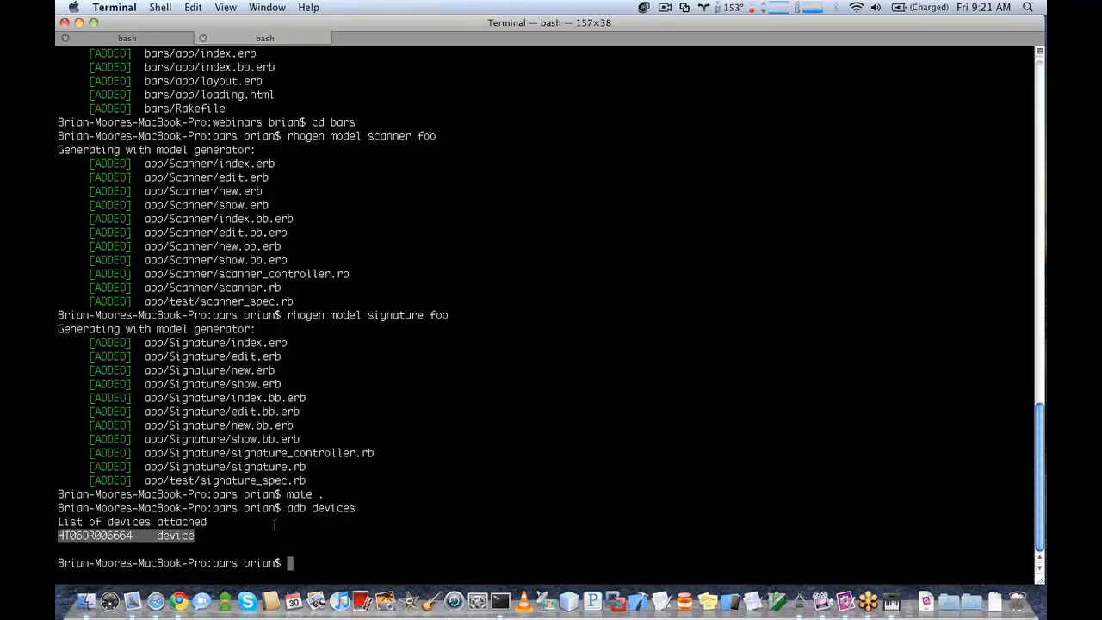
{"action": "type", "text": "rake -T"}
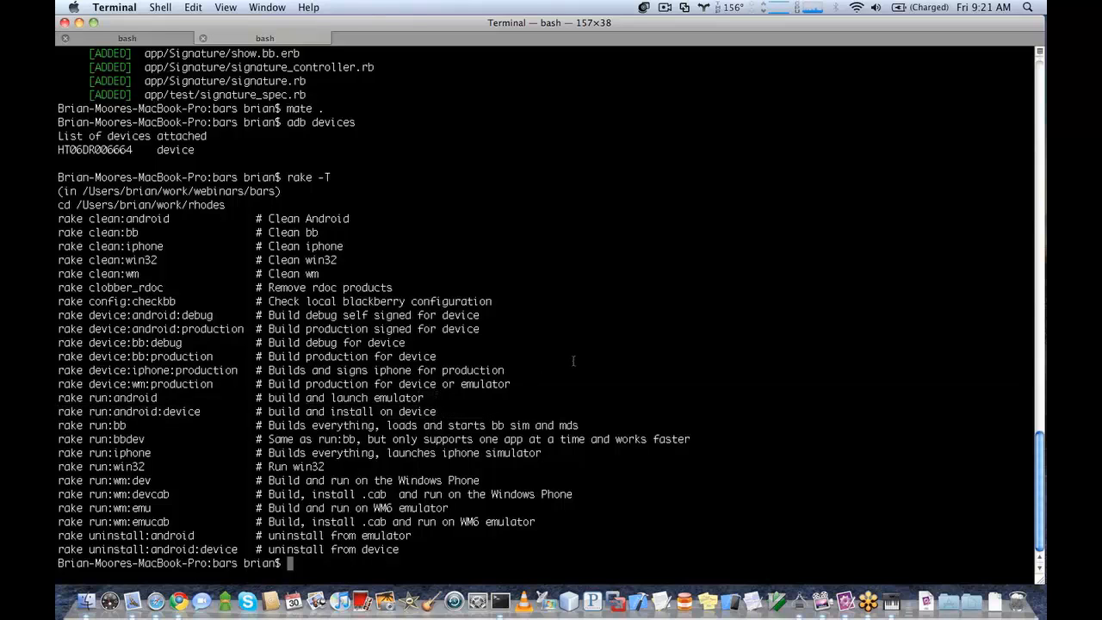
{"action": "type", "text": "rake"}
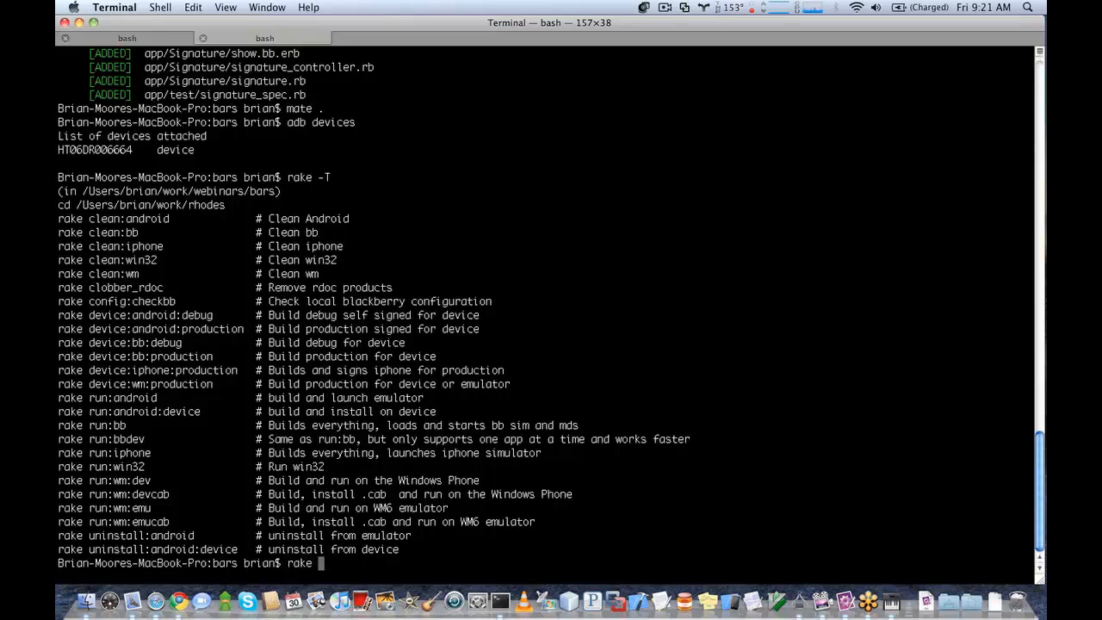
{"action": "type", "text": "run:android"}
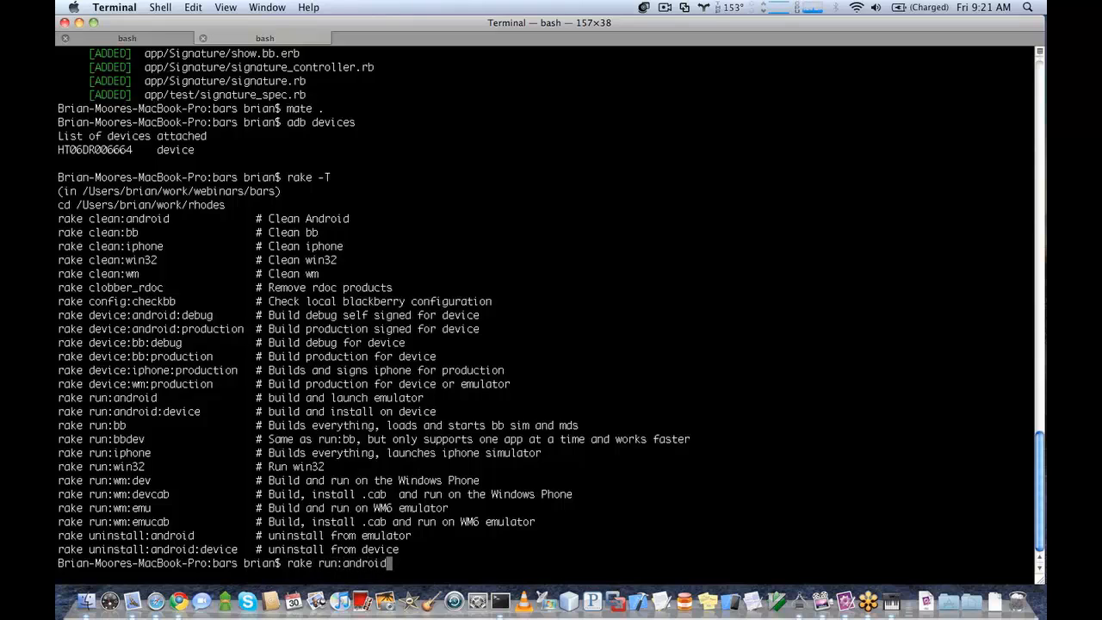
{"action": "key", "text": "Return"}
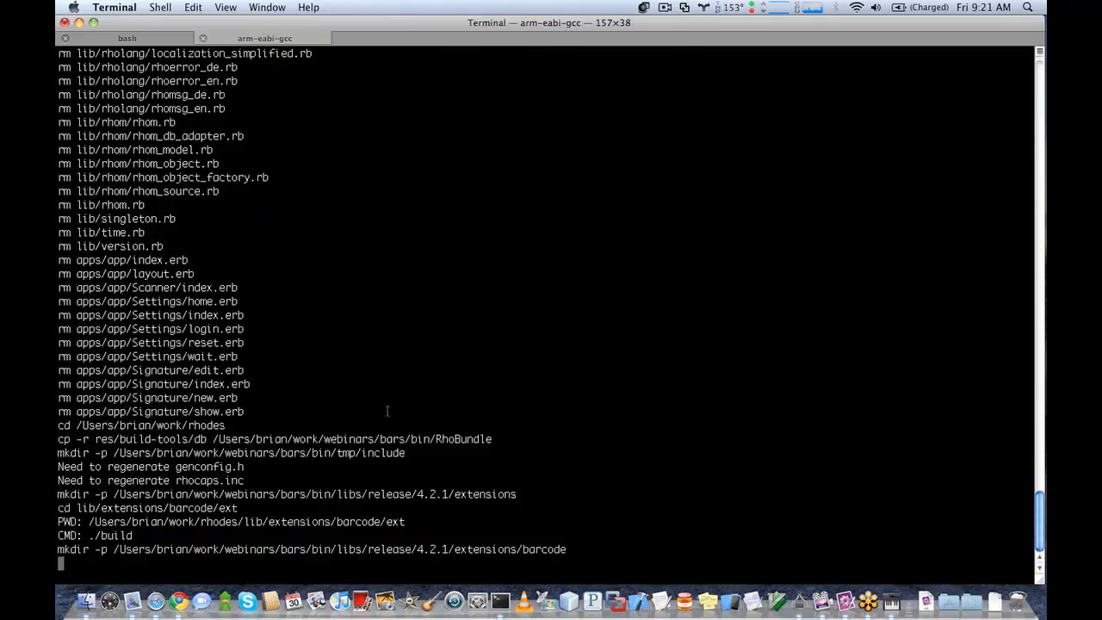
- Follow the build output until bars-debug.apk installs and the app starts on the device
{"action": "scroll", "scroll_direction": "down", "scroll_amount": 3}
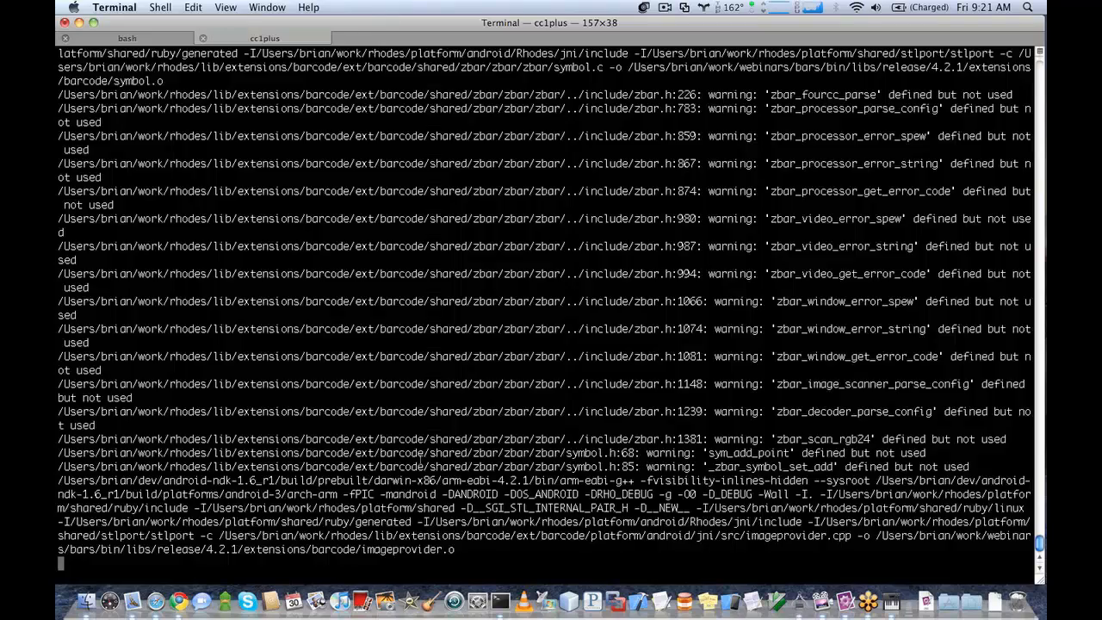
{"action": "scroll", "scroll_direction": "down", "scroll_amount": 3}
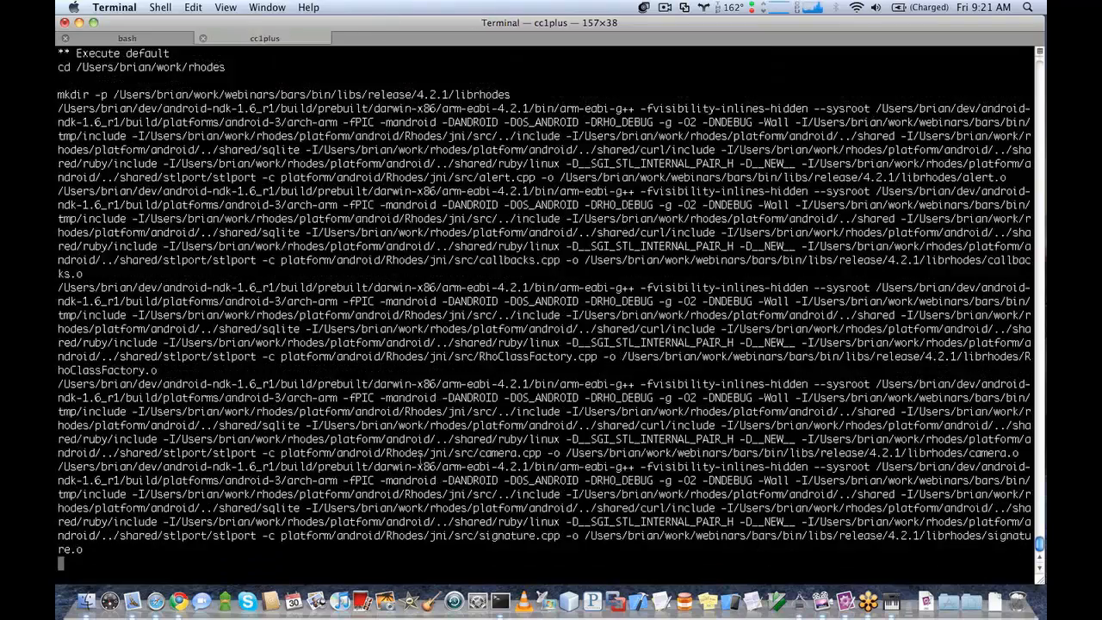
{"action": "scroll", "scroll_direction": "down", "scroll_amount": 3}
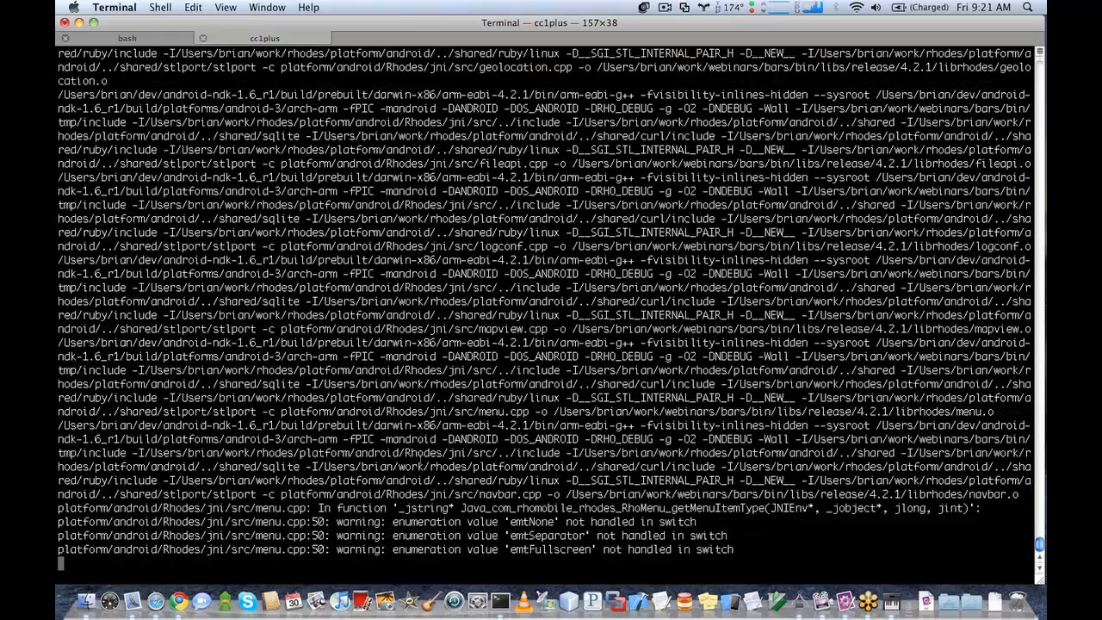
{"action": "scroll", "scroll_direction": "down", "scroll_amount": 3}
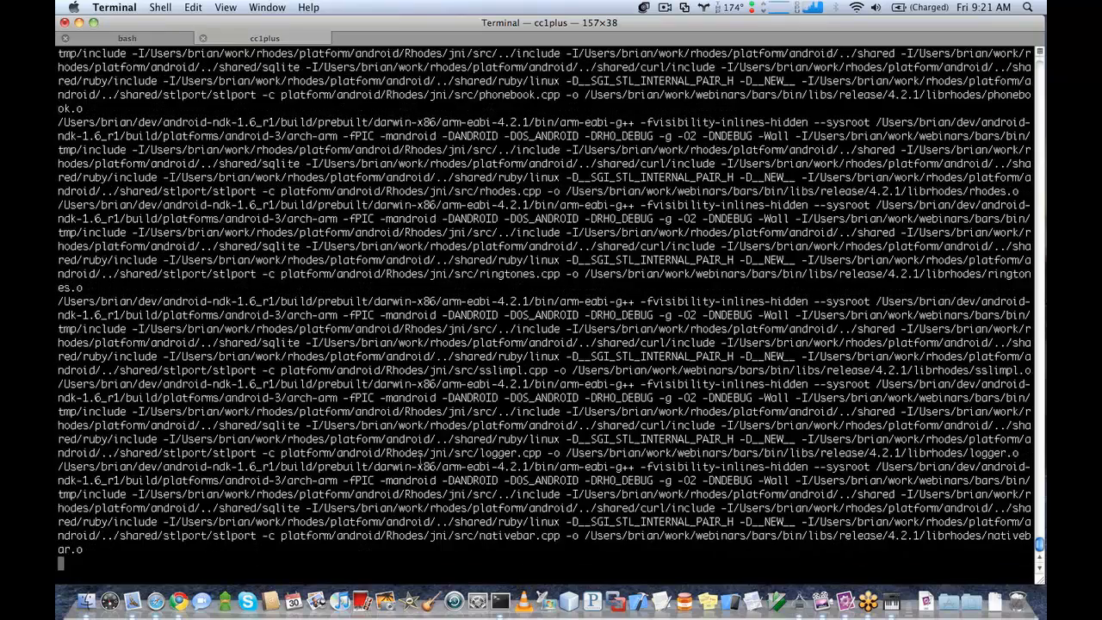
{"action": "scroll", "scroll_direction": "down", "scroll_amount": 3}
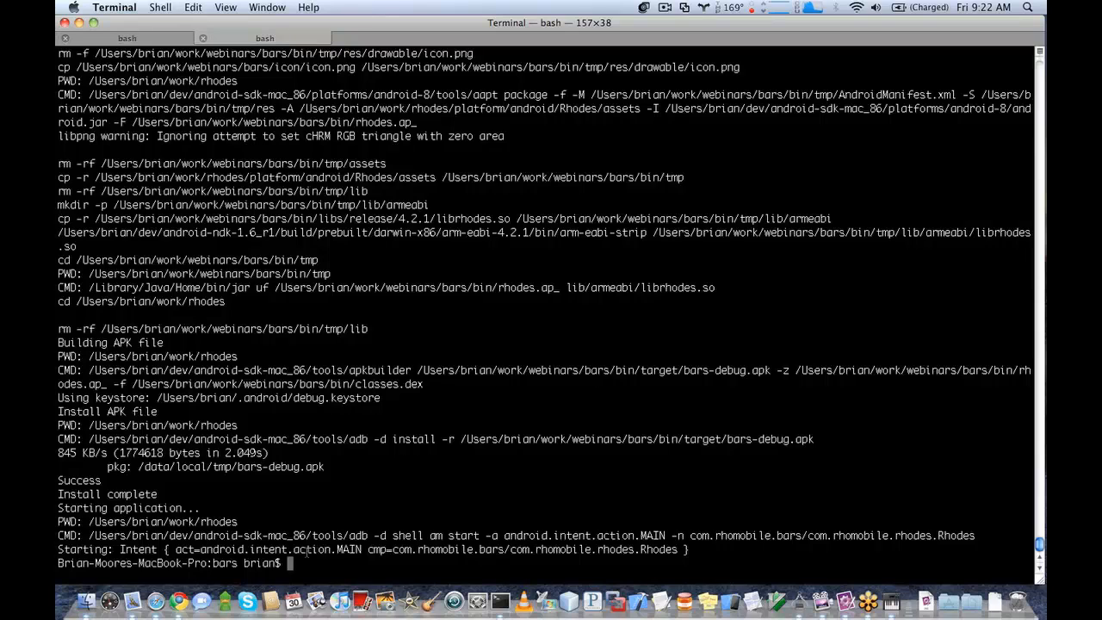
{"action": "mouse_move", "coordinate": [248, 600]}
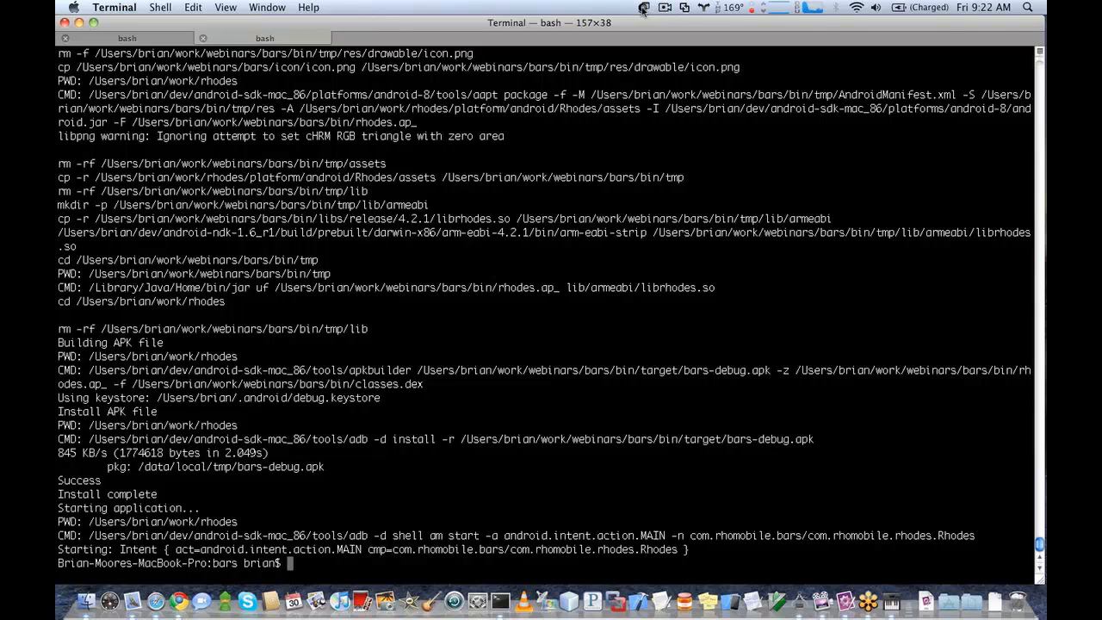
- Open ManyCam Options on the Sources tab from the menu-bar icon's Video Sources item
{"action": "left_click", "coordinate": [644, 7]}
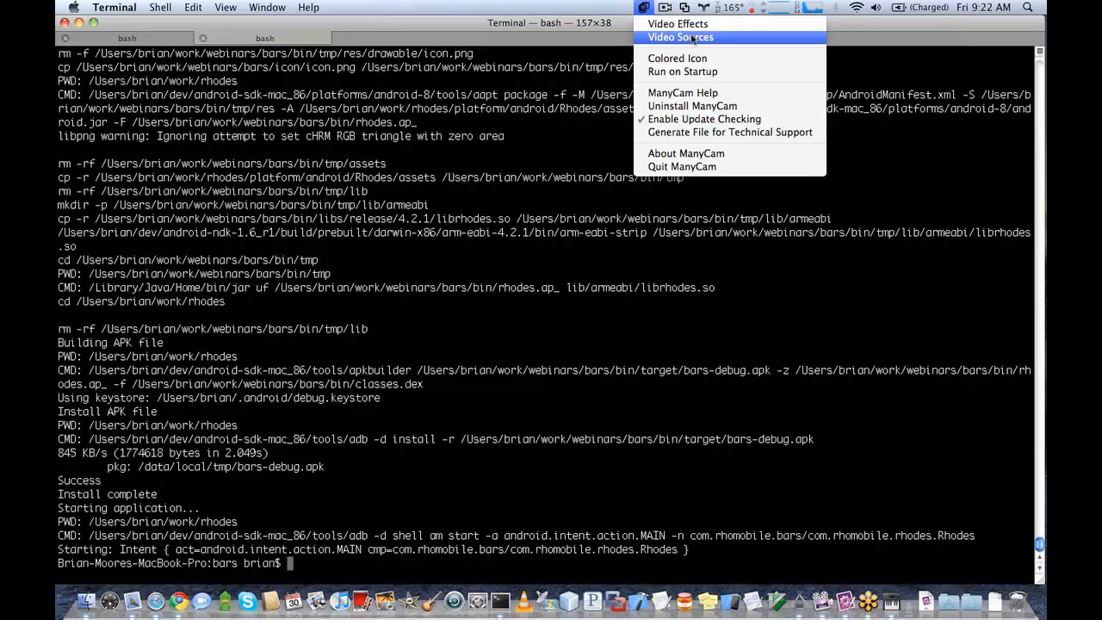
{"action": "left_click", "coordinate": [680, 38]}
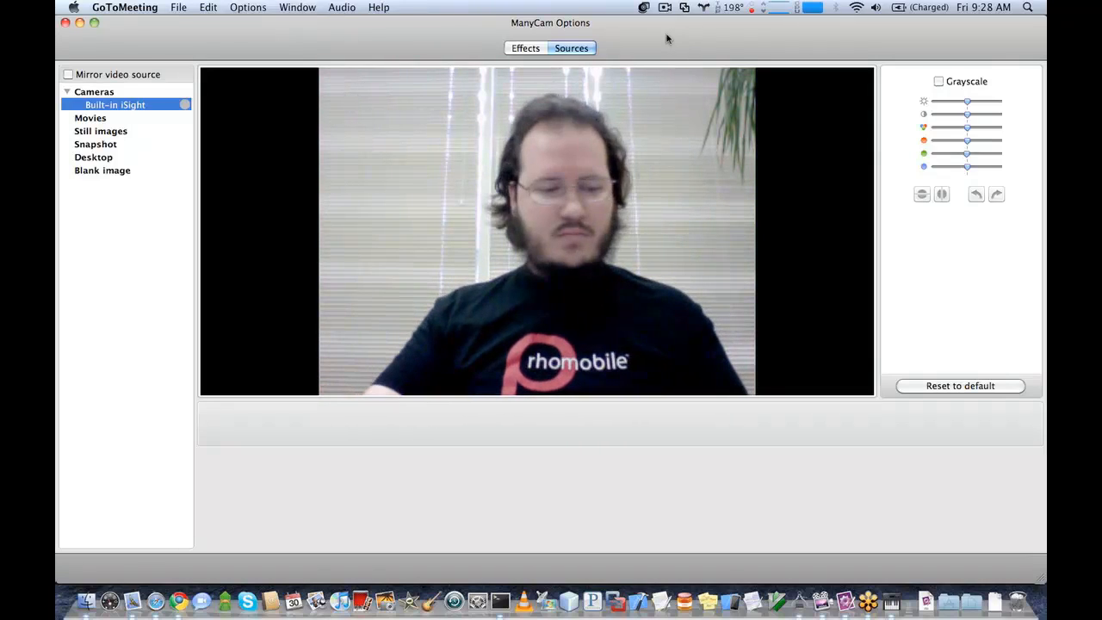
{"action": "mouse_move", "coordinate": [206, 31]}
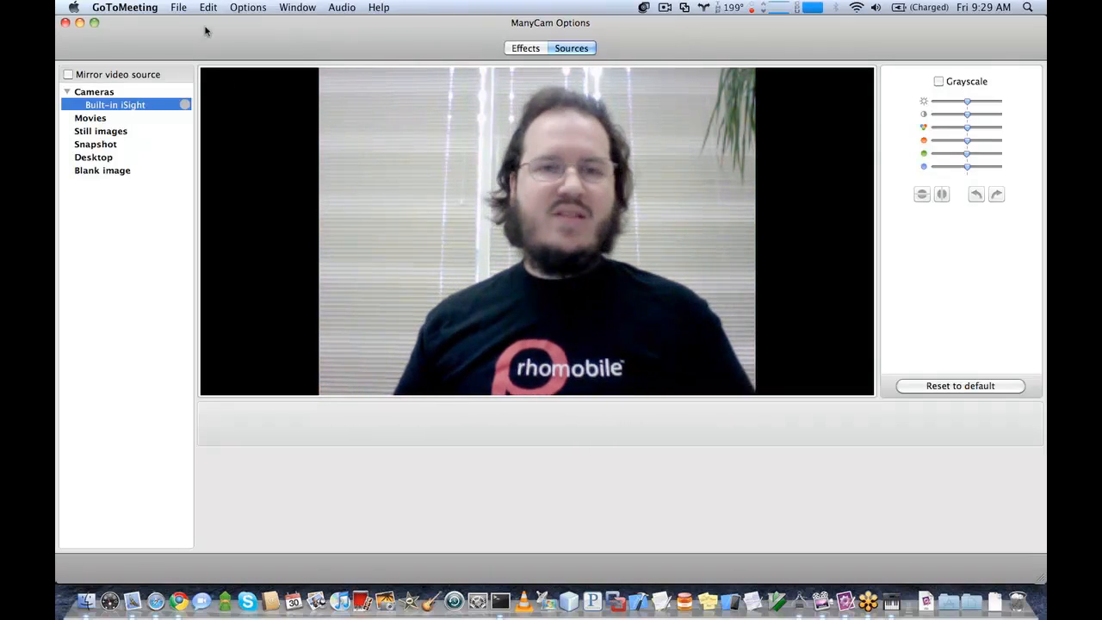